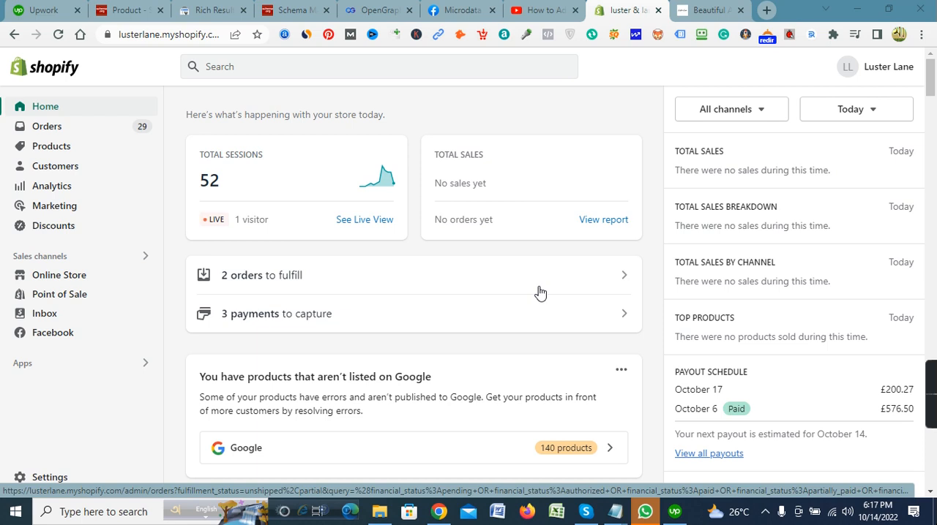
mouse_move(515, 277)
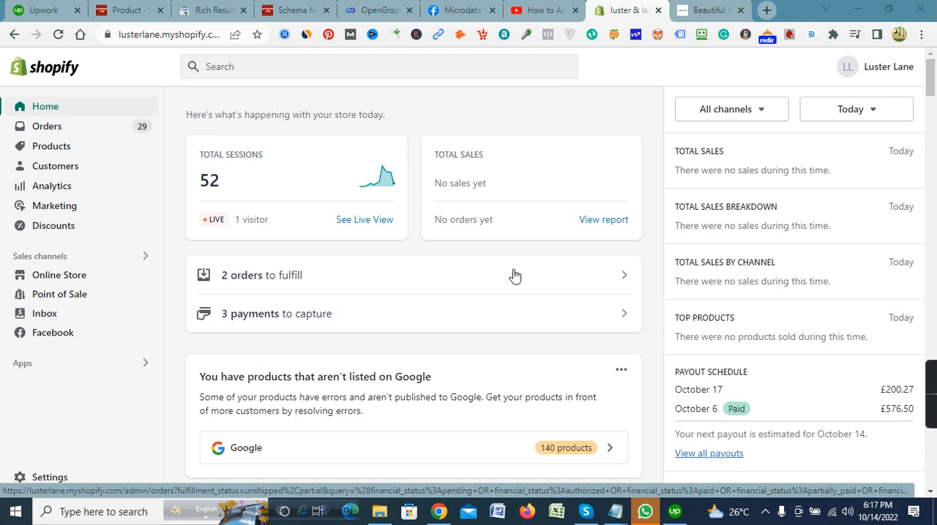
mouse_move(488, 263)
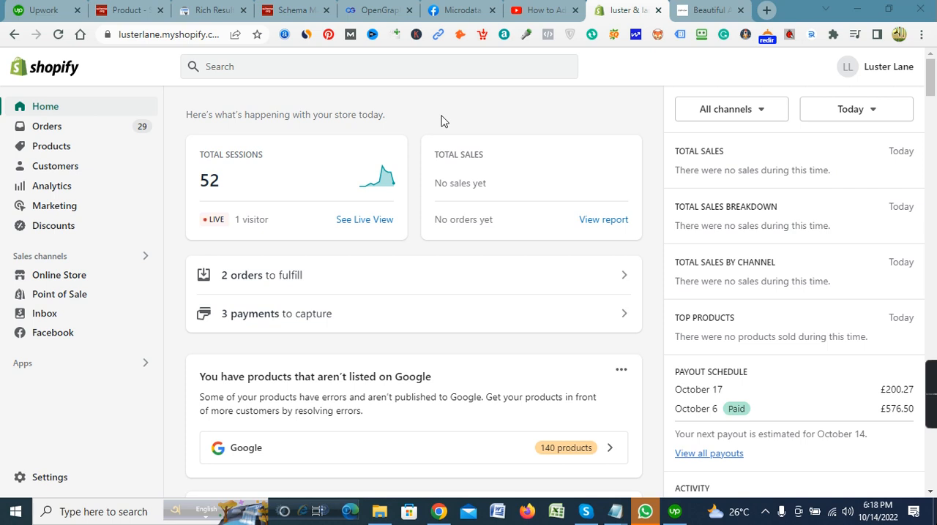
mouse_move(499, 193)
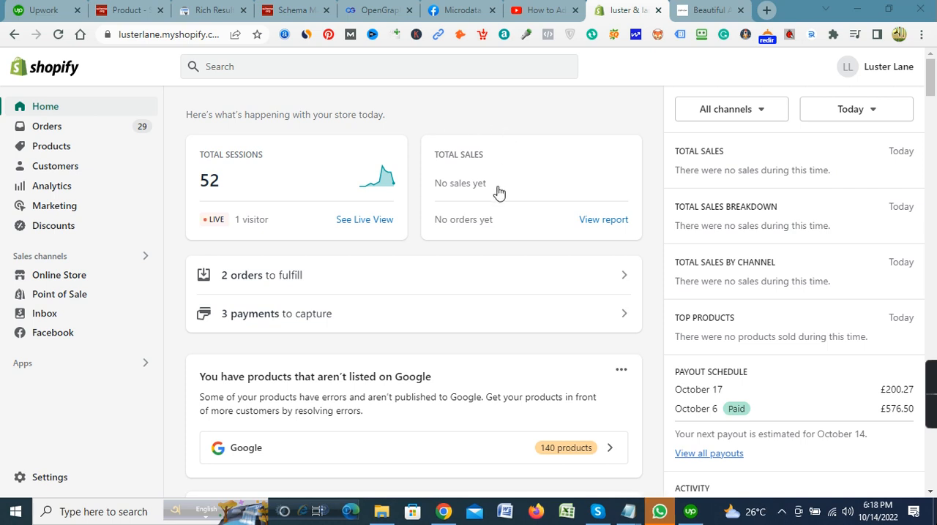
mouse_move(875, 395)
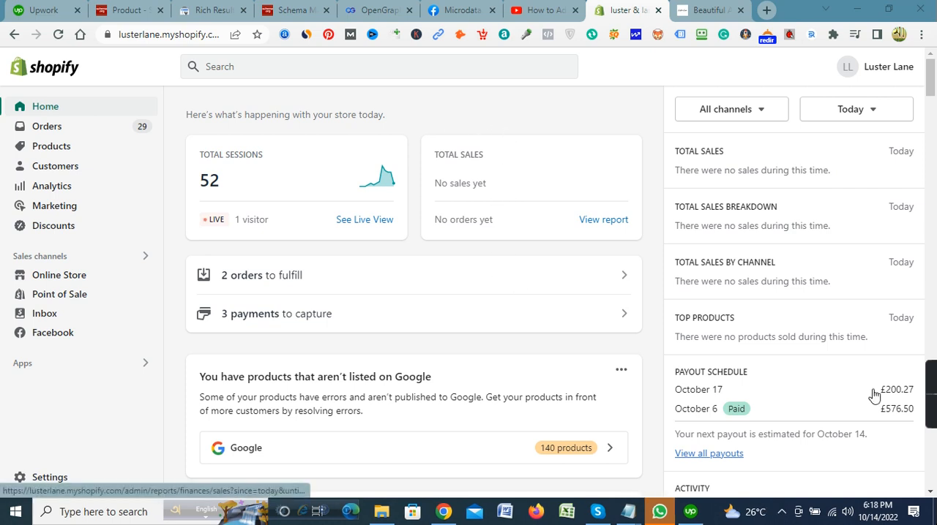
mouse_move(880, 401)
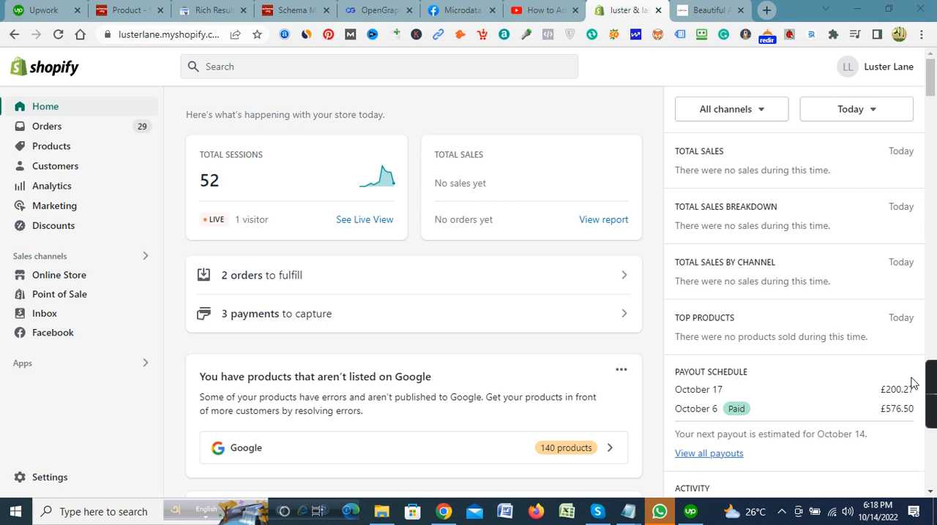
mouse_move(651, 211)
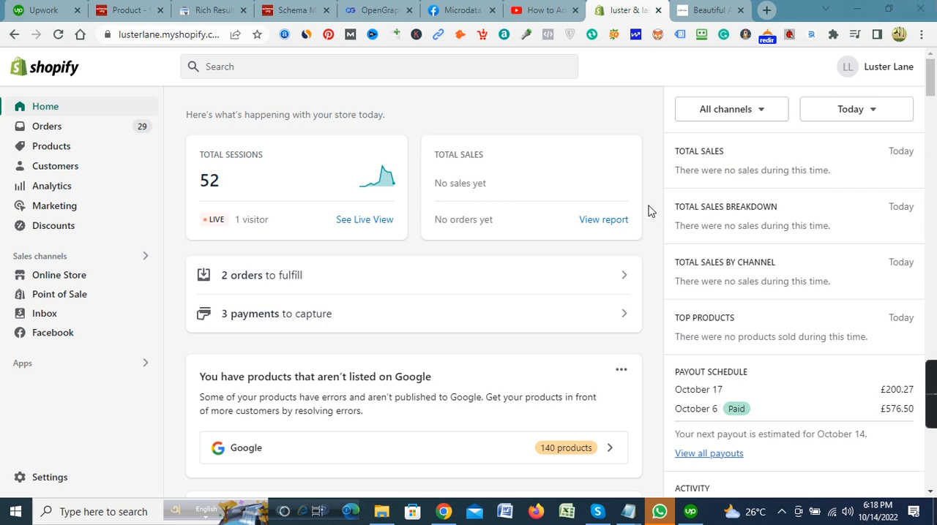
mouse_move(625, 259)
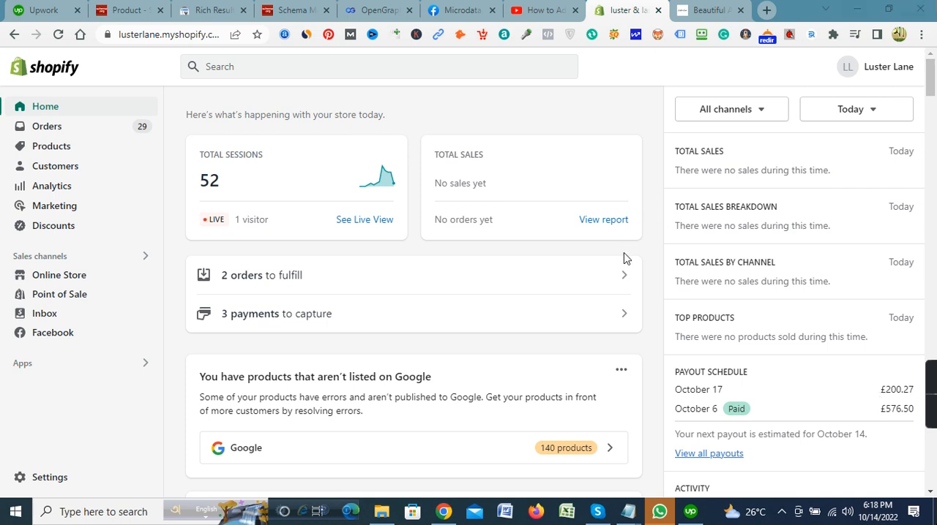
mouse_move(609, 117)
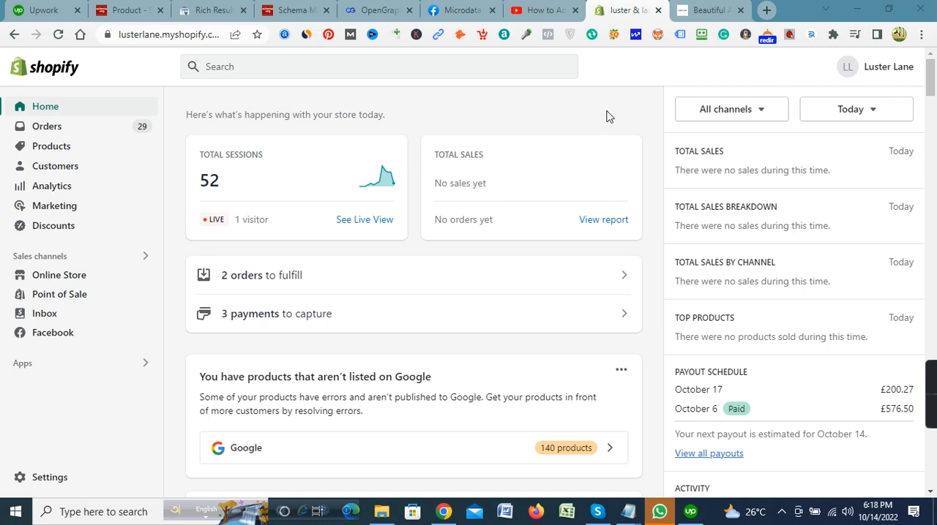
mouse_move(448, 116)
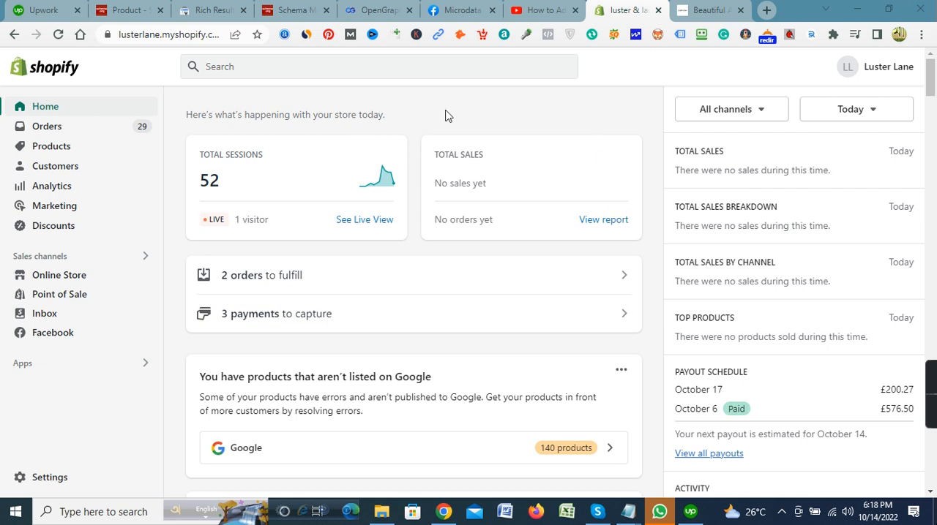
mouse_move(161, 81)
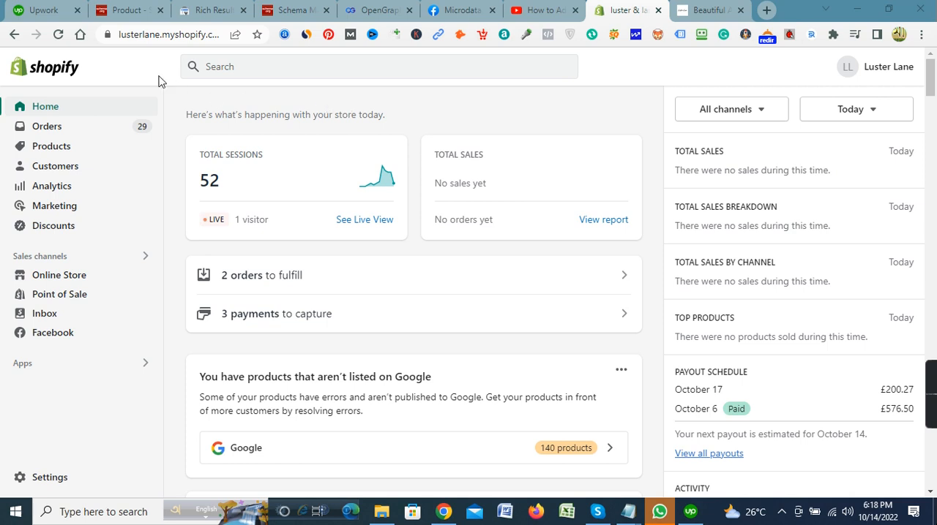
- Open the active $120 Shopify micro data tags milestone contract from Upwork's Active Milestones list
click(44, 10)
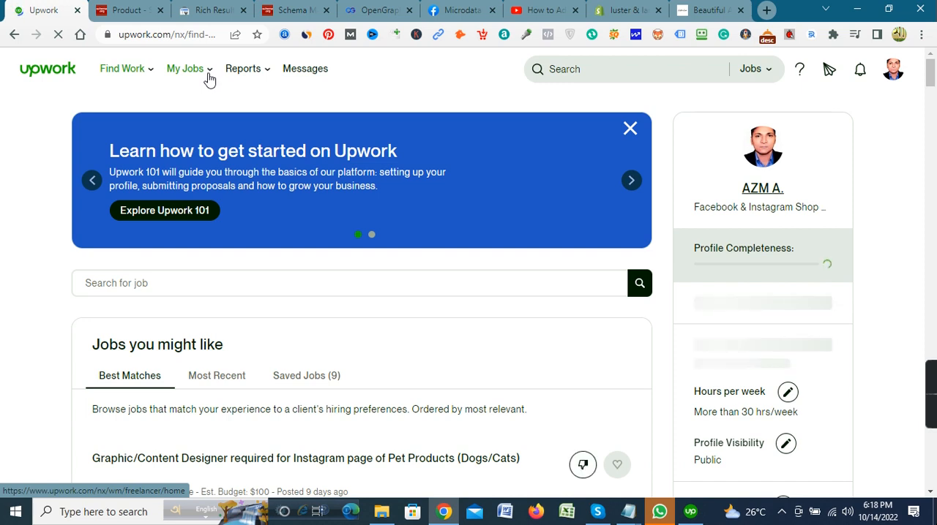
click(630, 180)
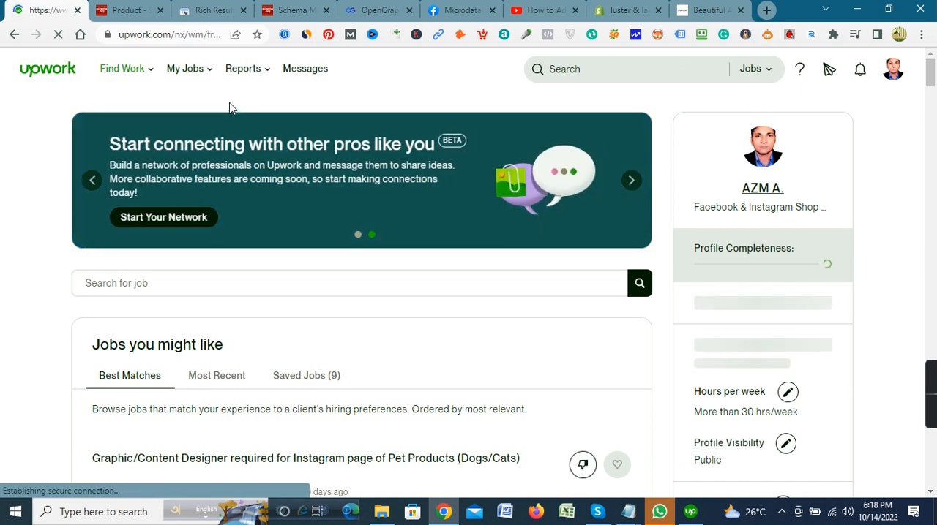
click(184, 68)
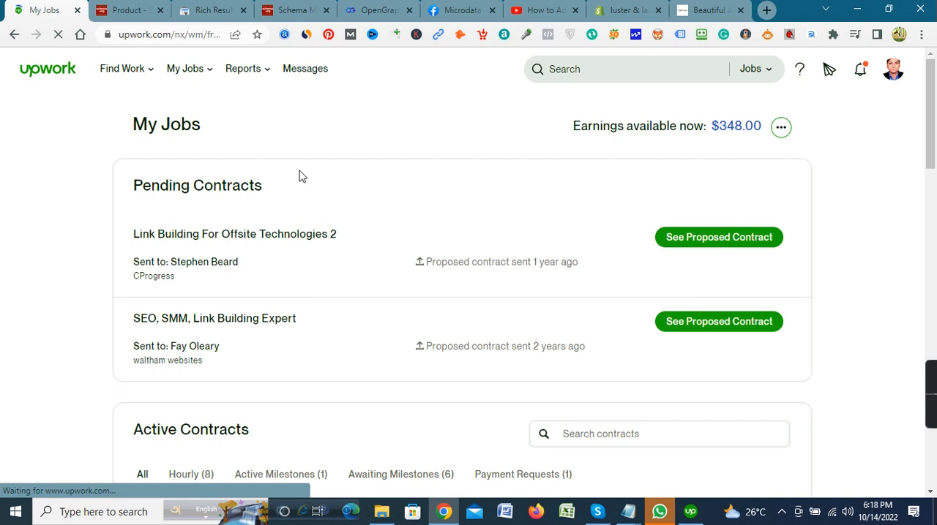
scroll(down, 3)
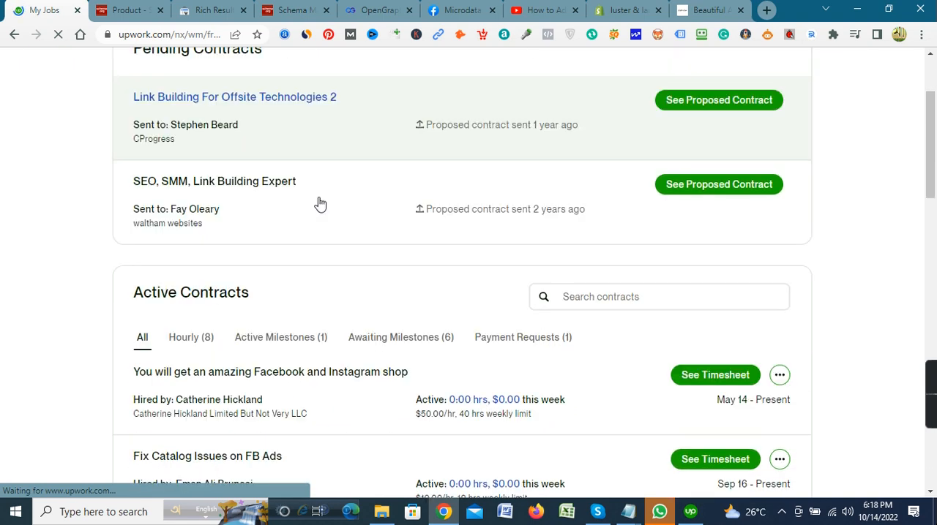
click(281, 268)
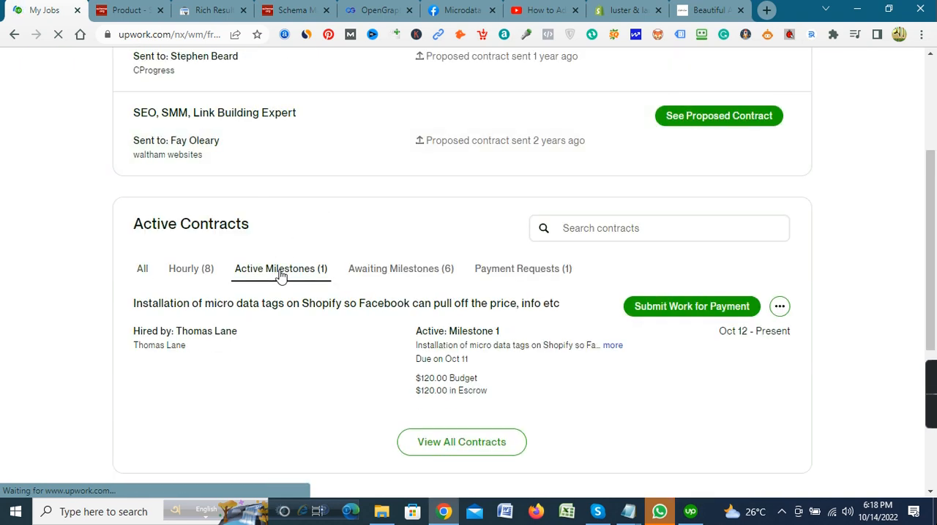
mouse_move(184, 314)
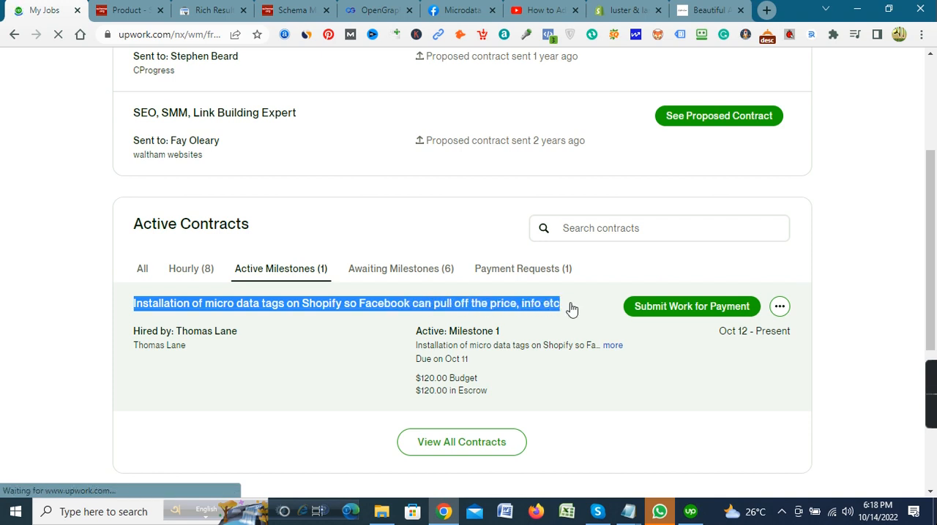
click(346, 303)
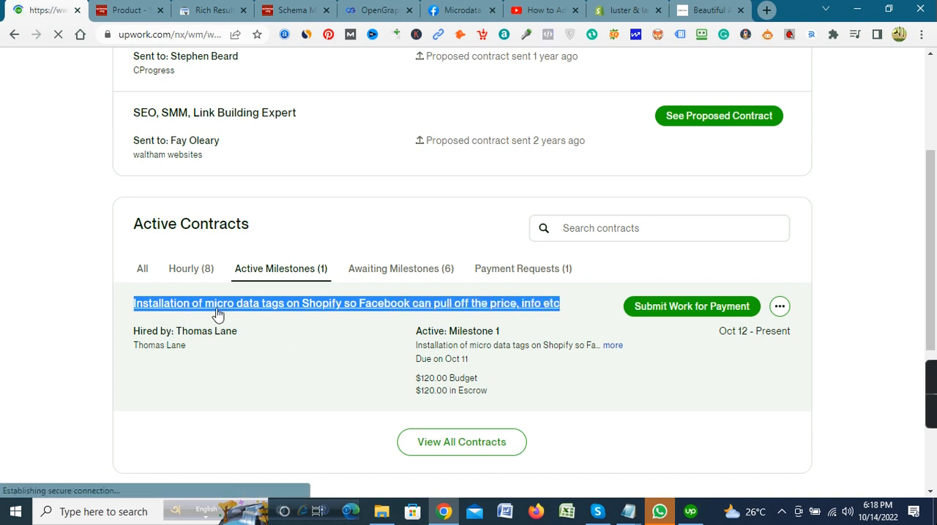
click(345, 303)
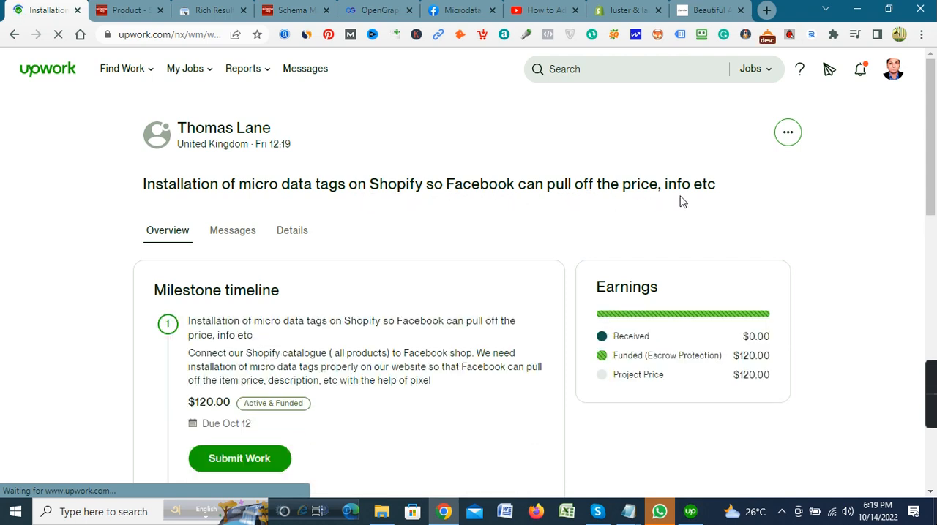
mouse_move(574, 217)
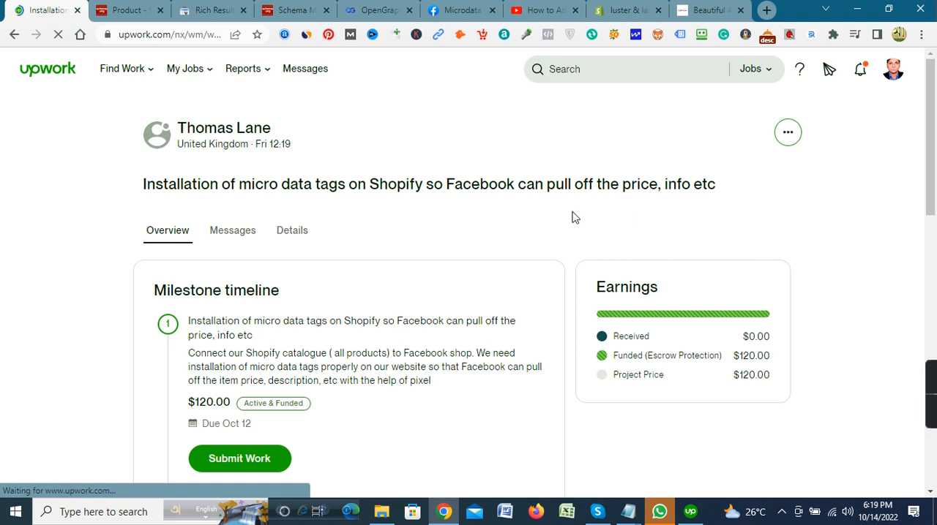
mouse_move(520, 224)
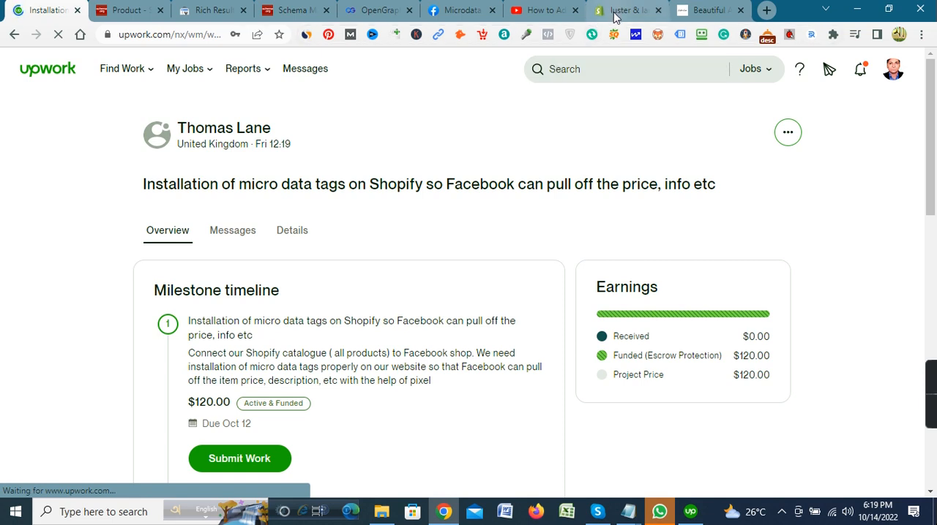
mouse_move(626, 11)
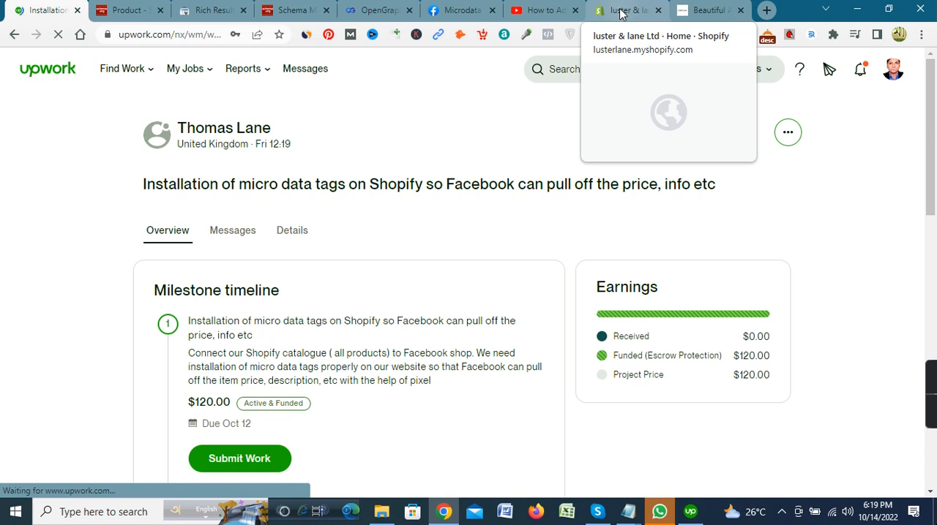
- Return to the Shopify admin and open the Micro Data Tags.txt file in Notepad
click(626, 9)
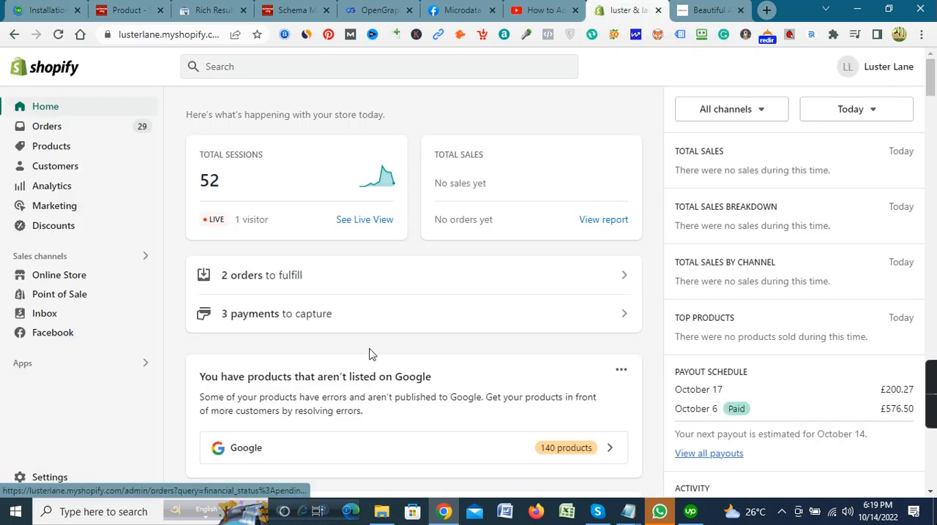
mouse_move(647, 151)
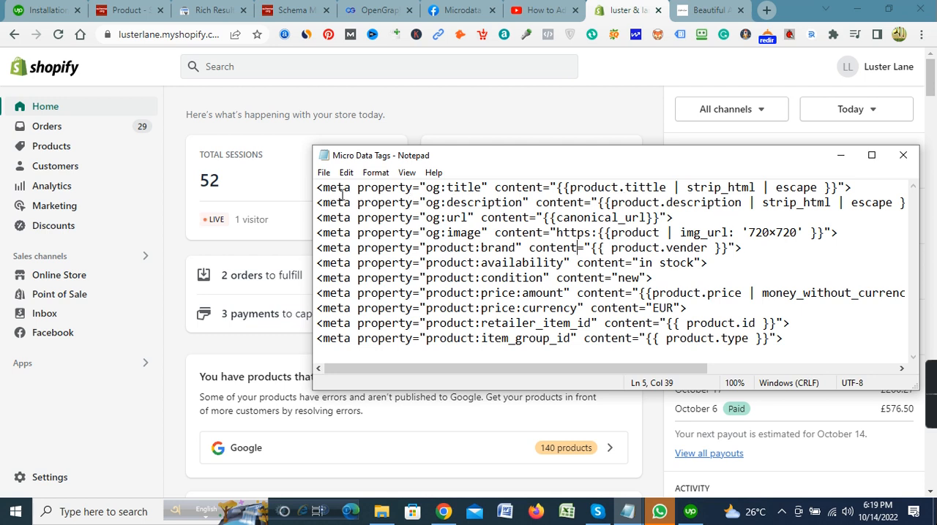
mouse_move(565, 269)
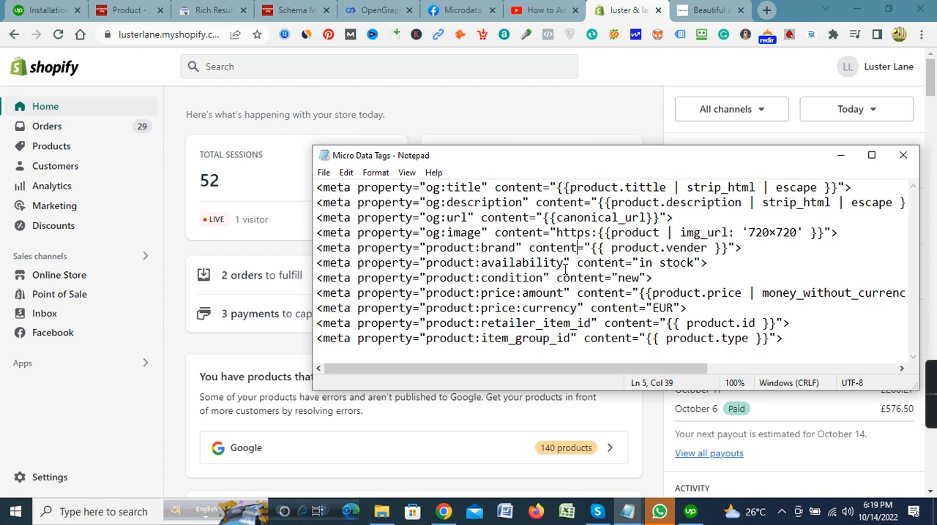
mouse_move(407, 222)
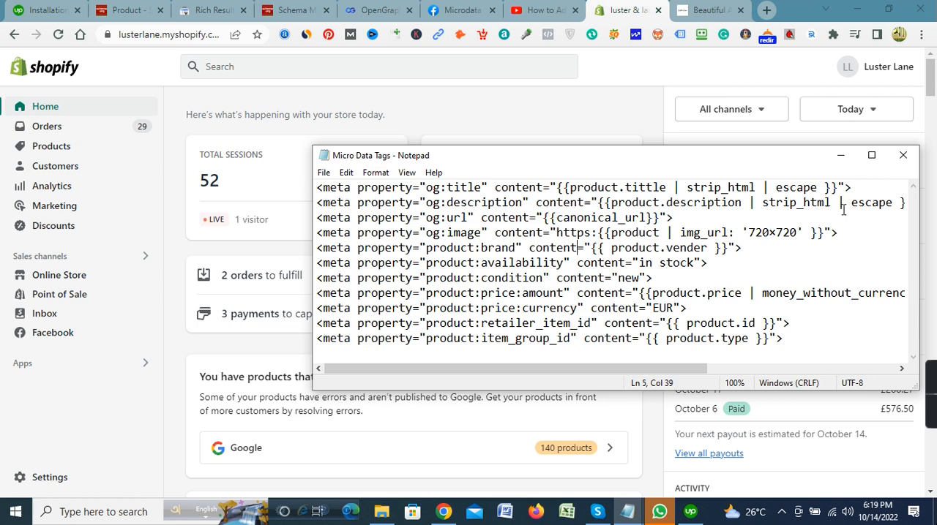
double_click(333, 187)
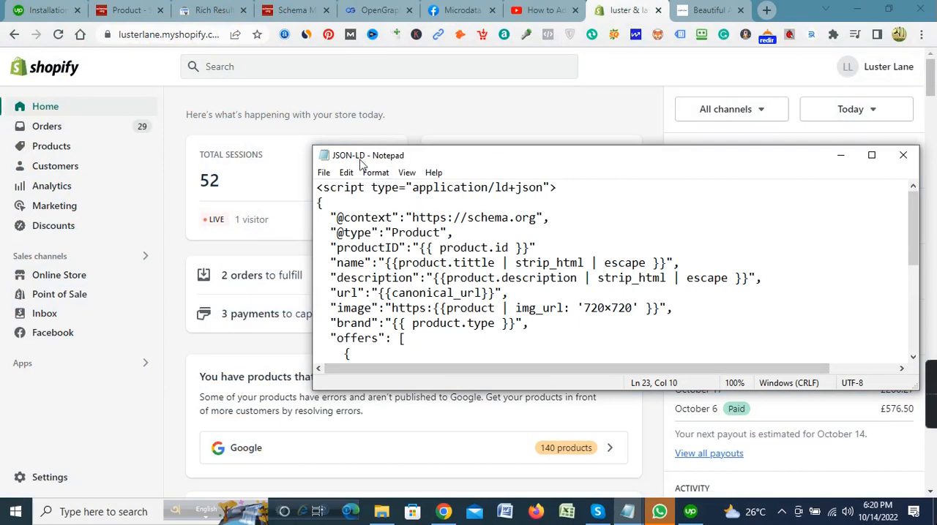
mouse_move(469, 285)
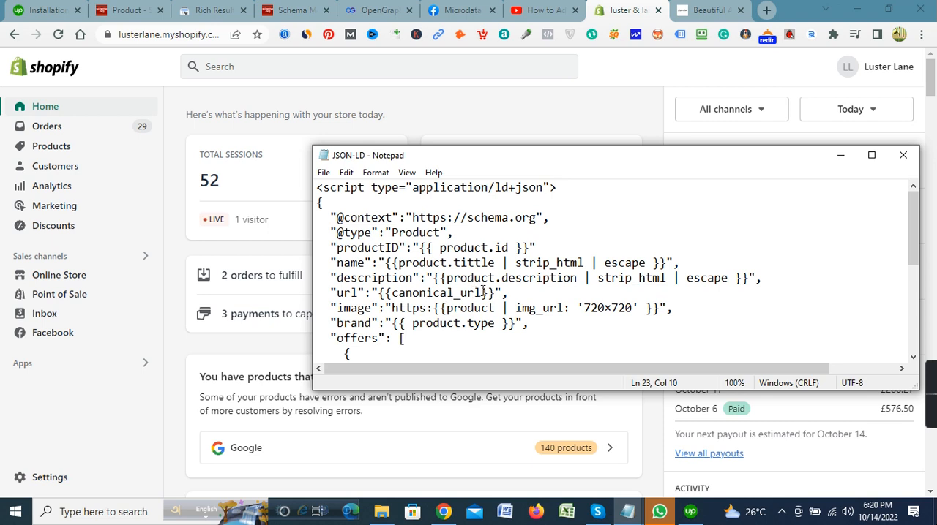
- Scroll through the JSON-LD Product schema script with its Liquid placeholders and offers section
scroll(down, 3)
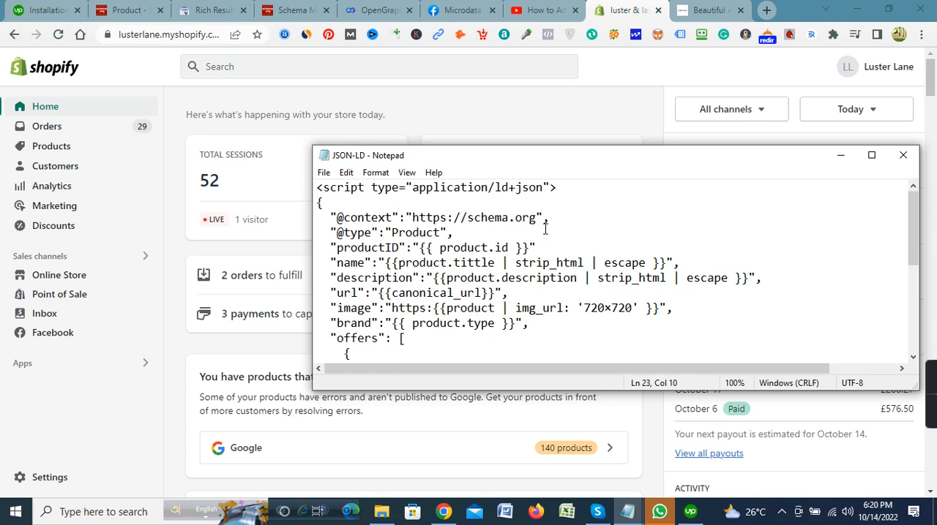
mouse_move(562, 221)
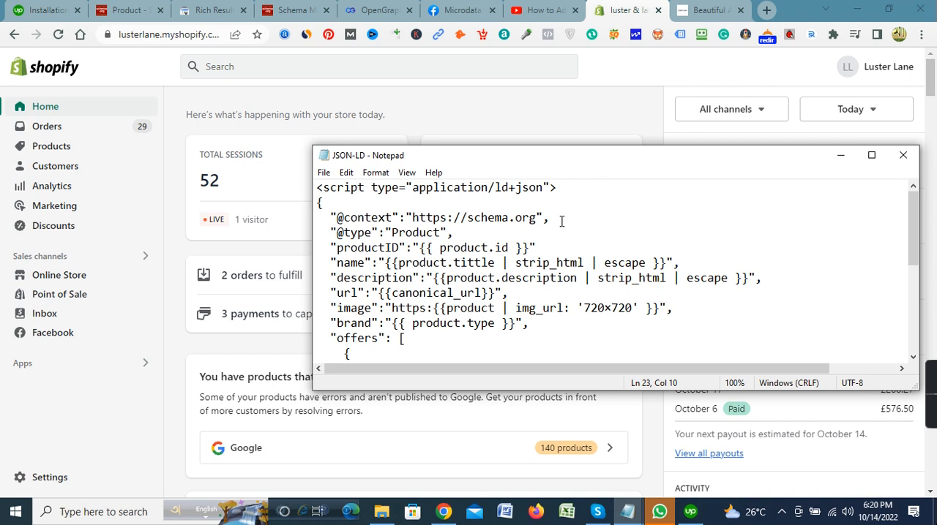
mouse_move(573, 137)
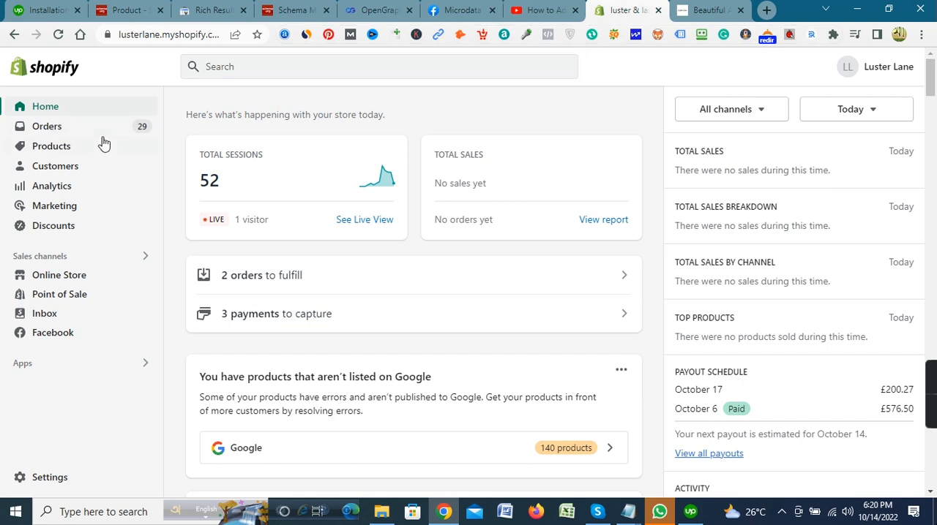
mouse_move(44, 281)
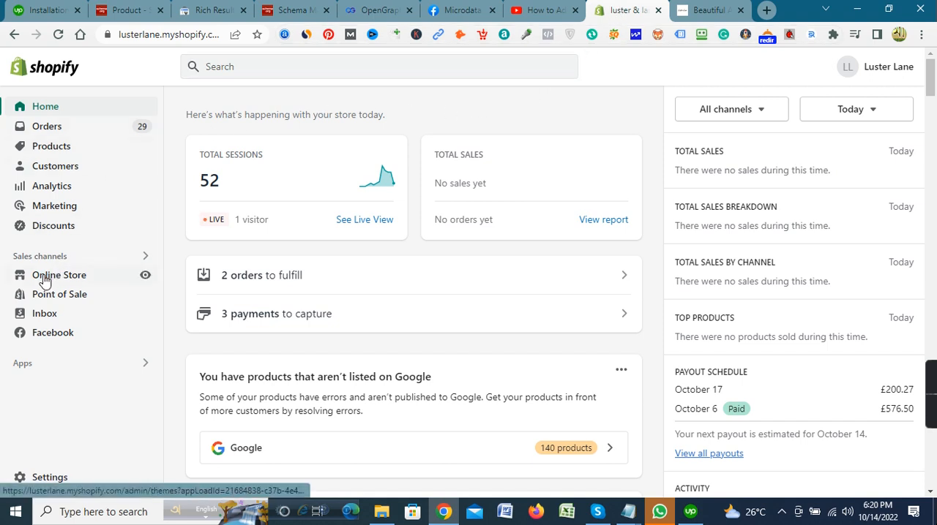
mouse_move(58, 274)
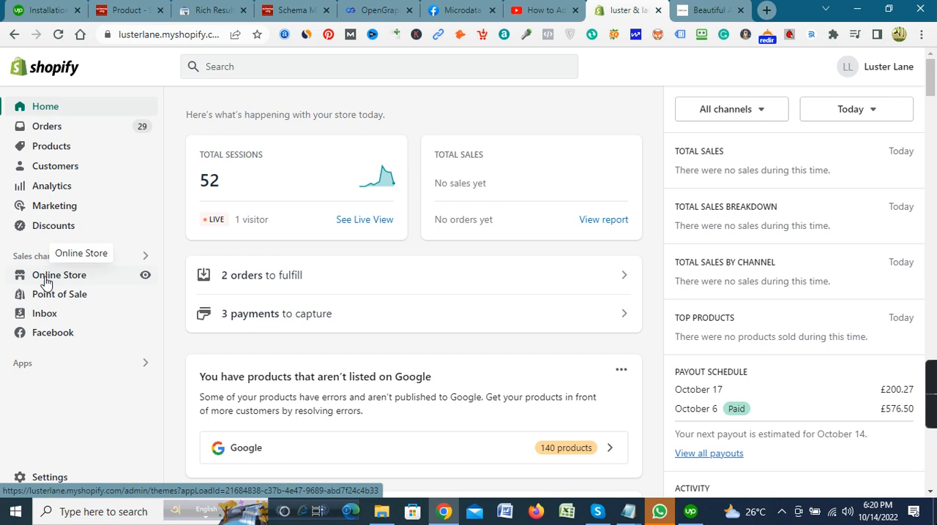
- Go to Online Store > Themes and open the live theme's actions menu
click(59, 275)
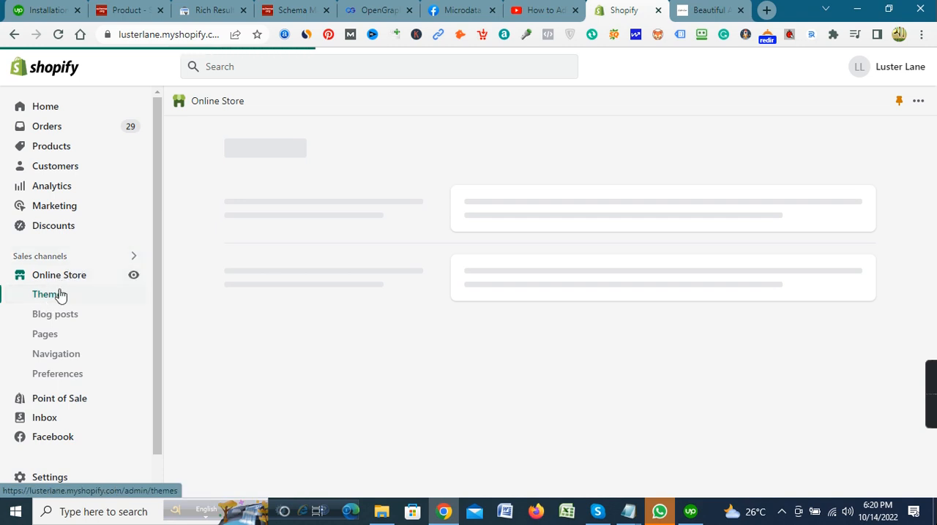
click(49, 294)
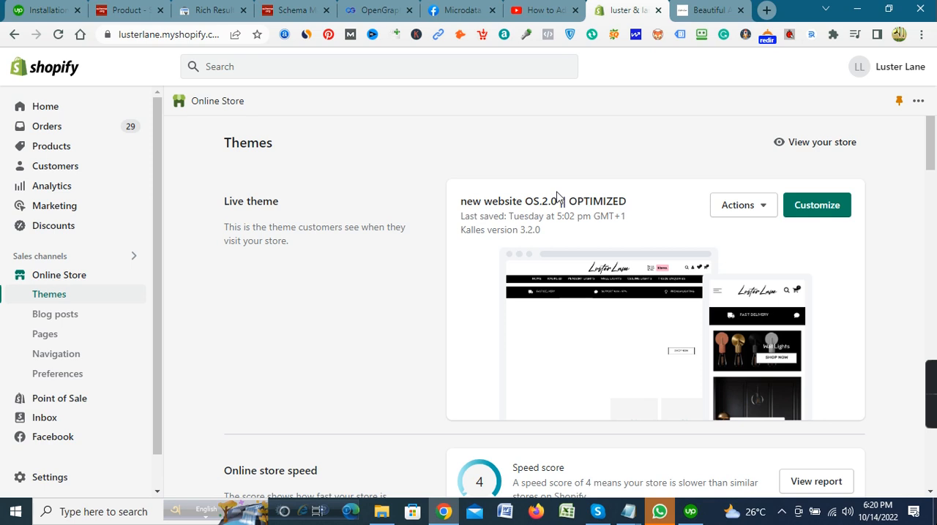
mouse_move(764, 212)
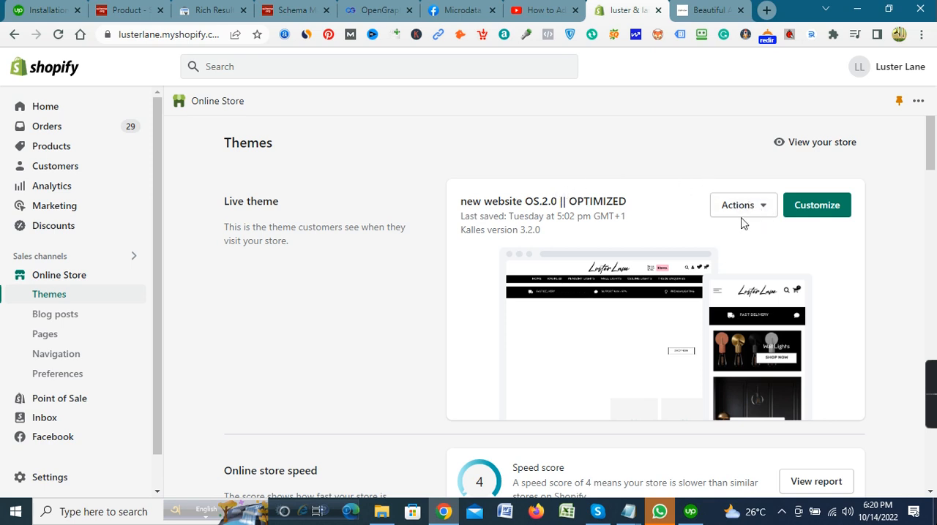
mouse_move(743, 212)
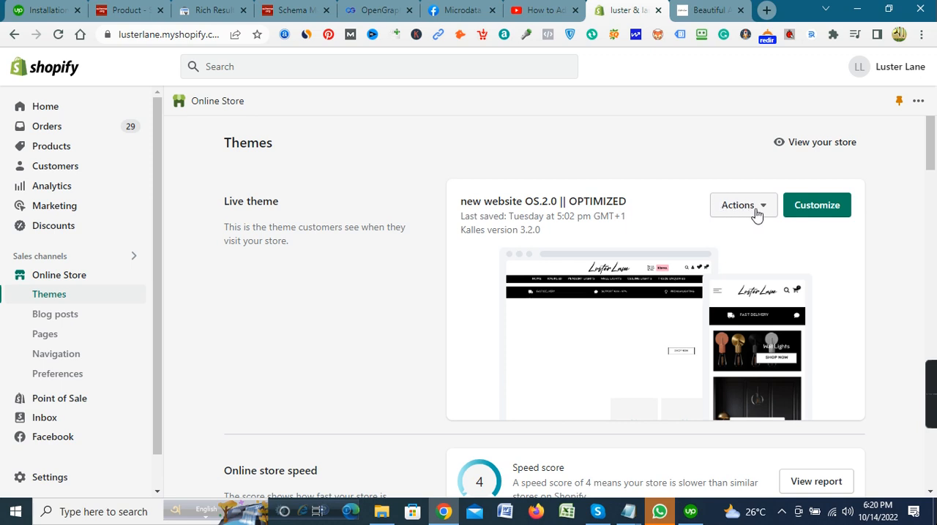
mouse_move(750, 209)
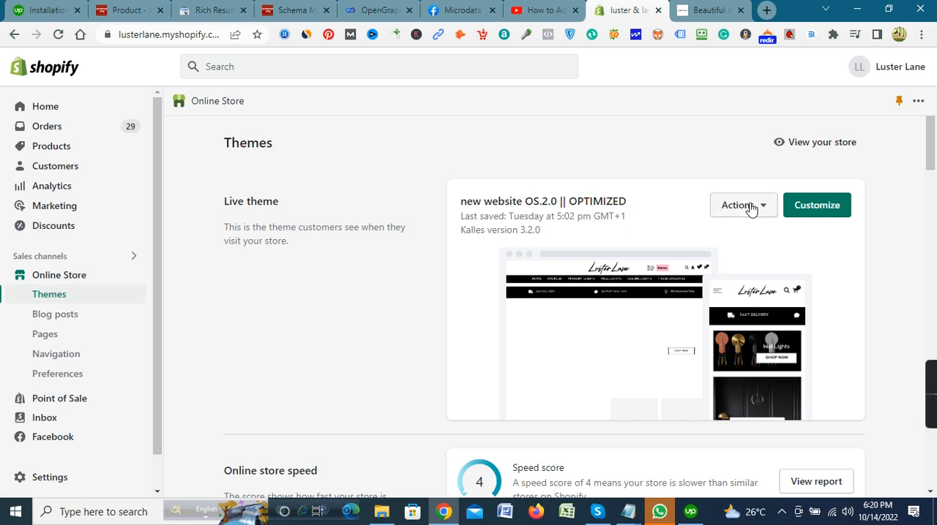
mouse_move(767, 213)
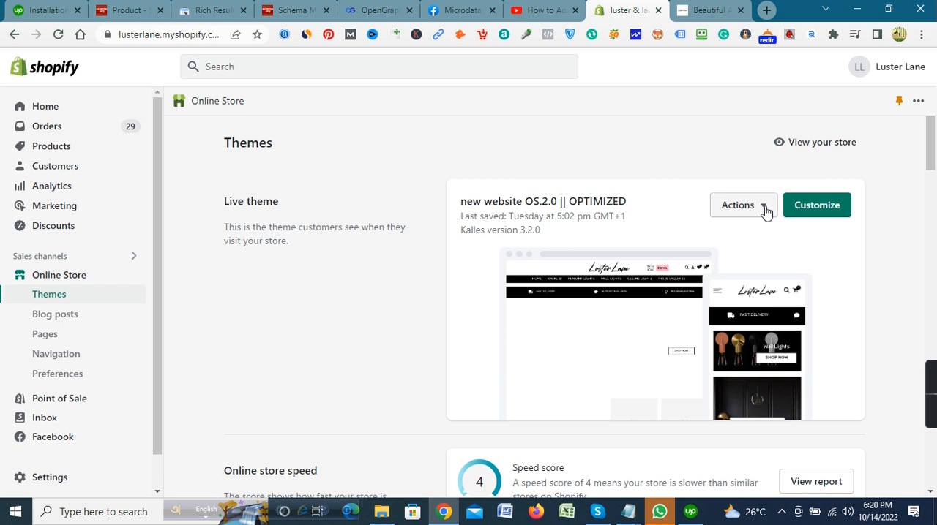
mouse_move(765, 219)
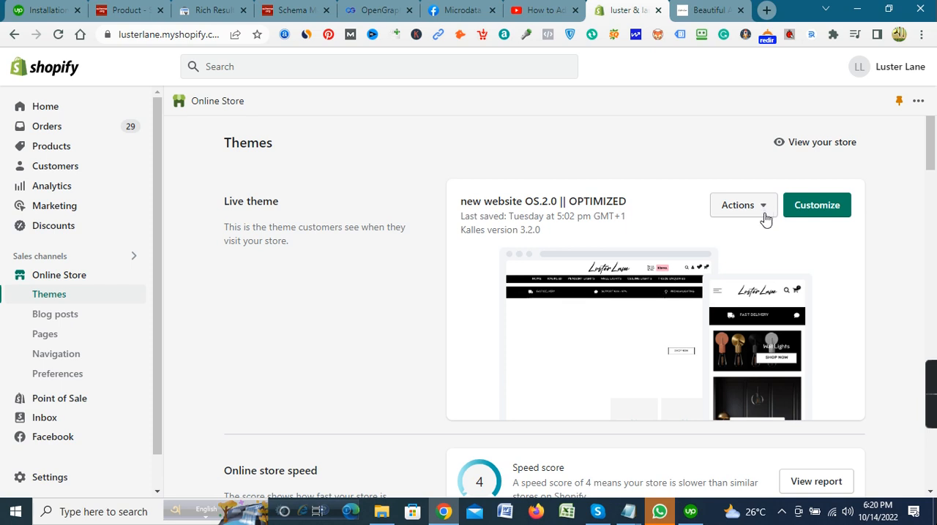
click(743, 205)
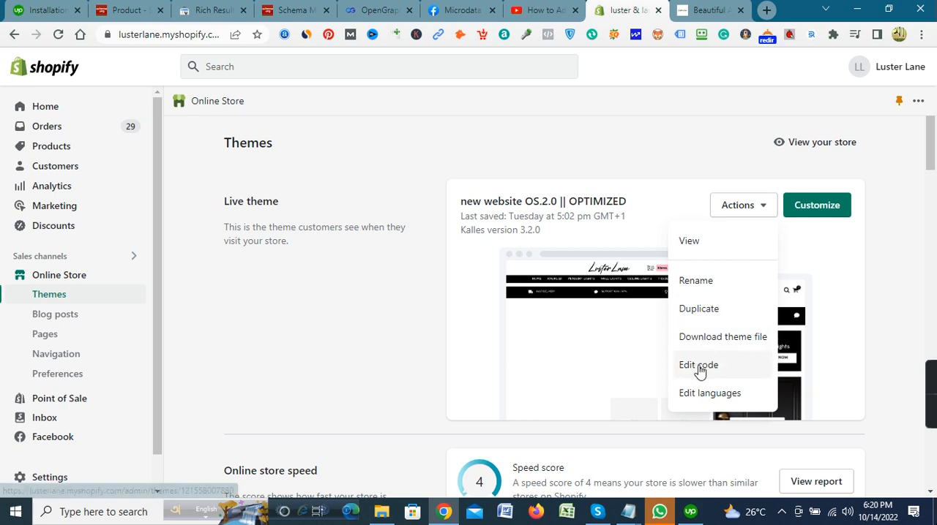
mouse_move(706, 366)
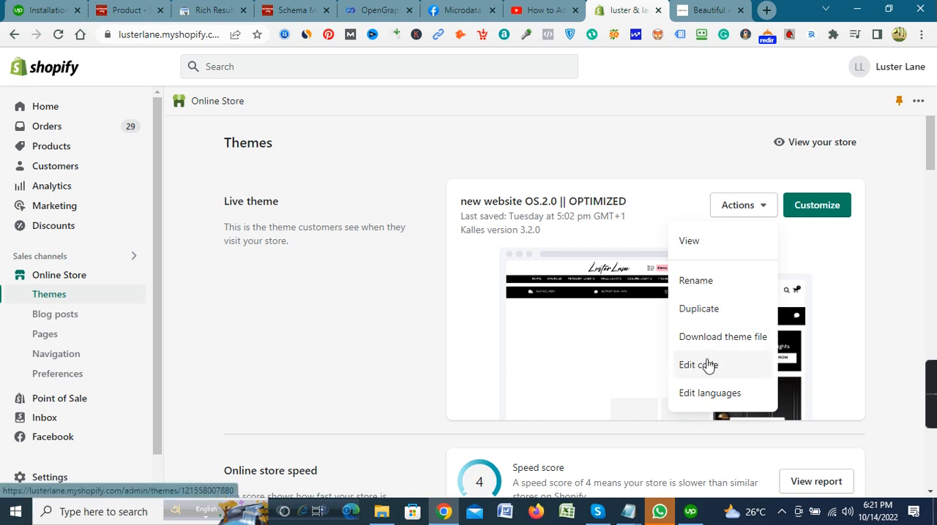
- Open the live theme's theme.liquid layout file in the code editor, with Micro Data Tags notes
click(698, 364)
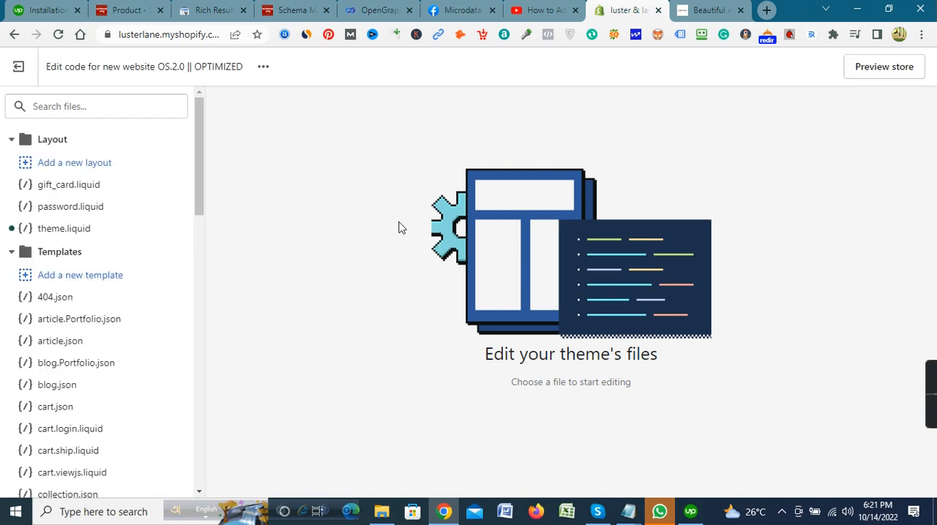
mouse_move(337, 205)
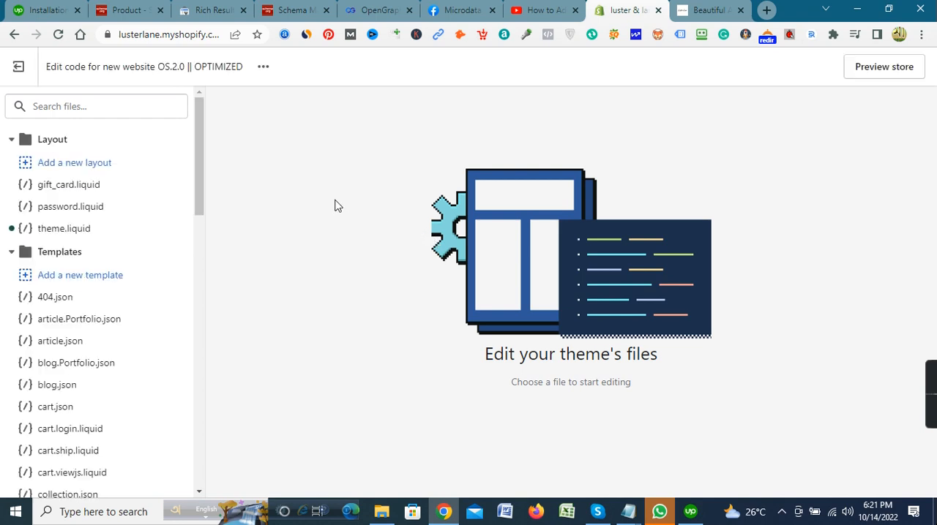
click(63, 228)
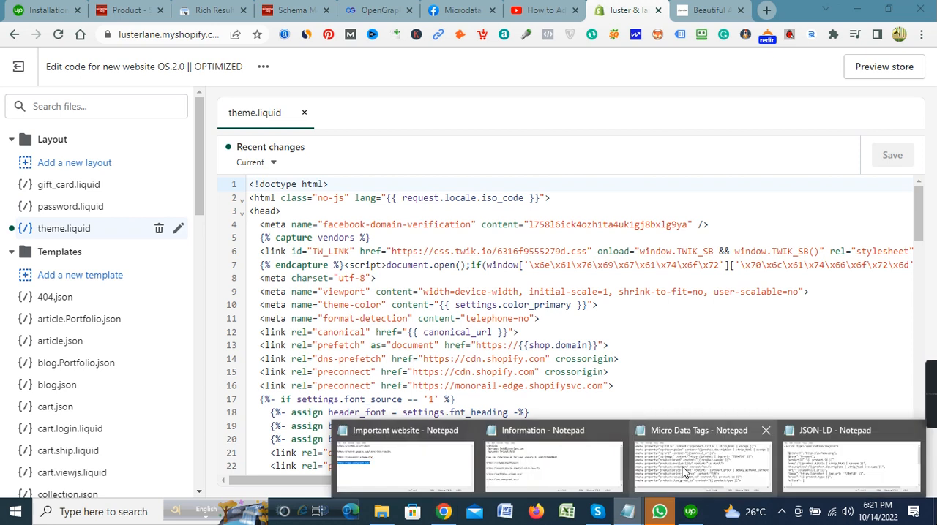
click(701, 461)
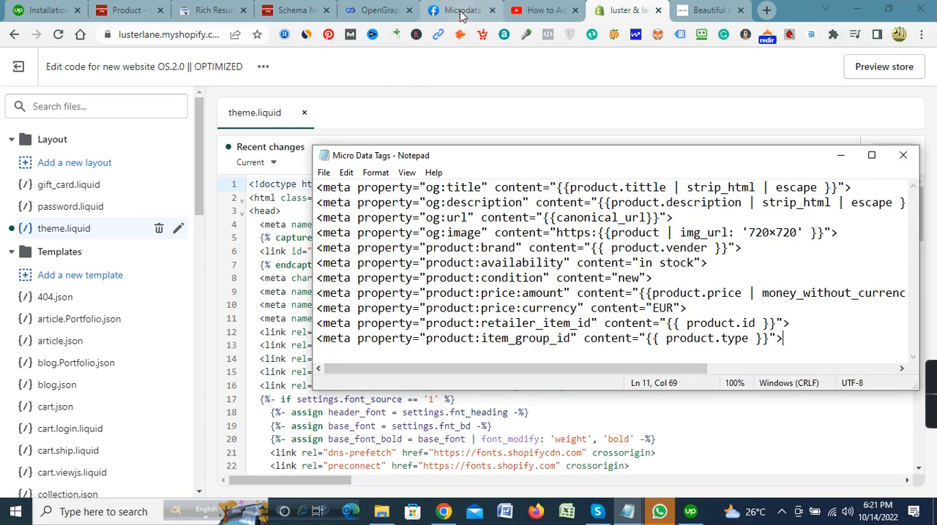
- Scroll Meta's Microdata Tags guide down to its OpenGraph example meta tag code
click(459, 10)
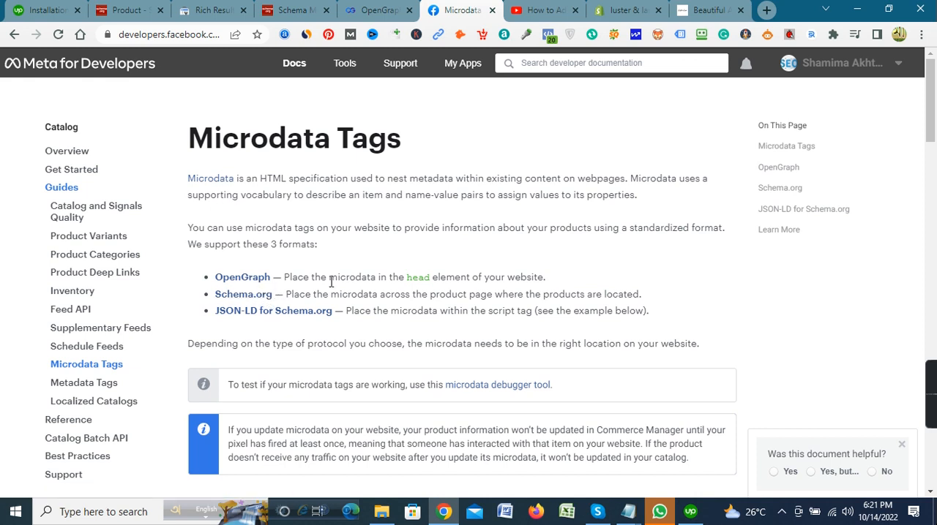
mouse_move(468, 291)
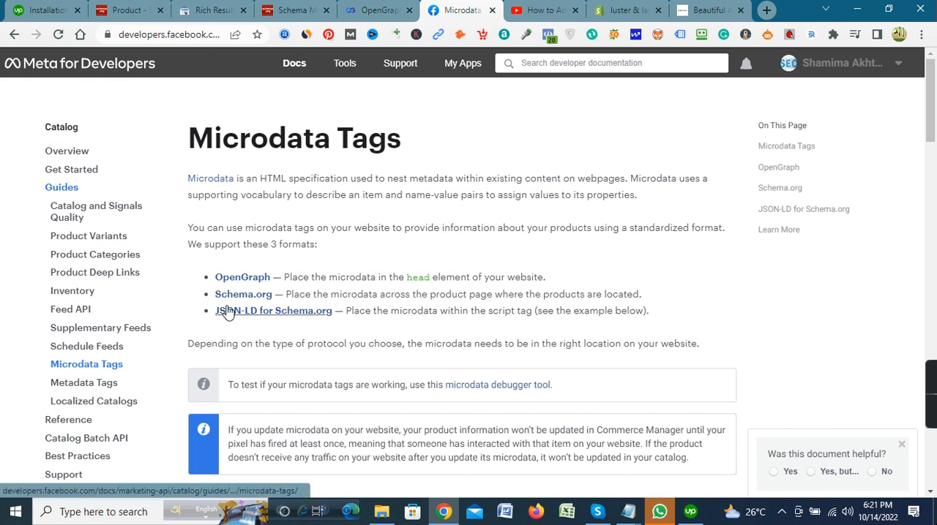
mouse_move(299, 306)
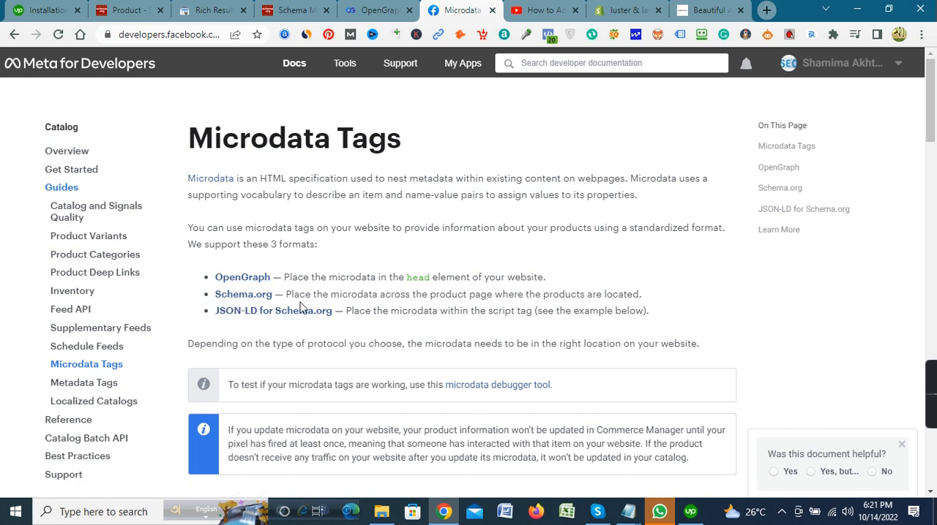
mouse_move(365, 290)
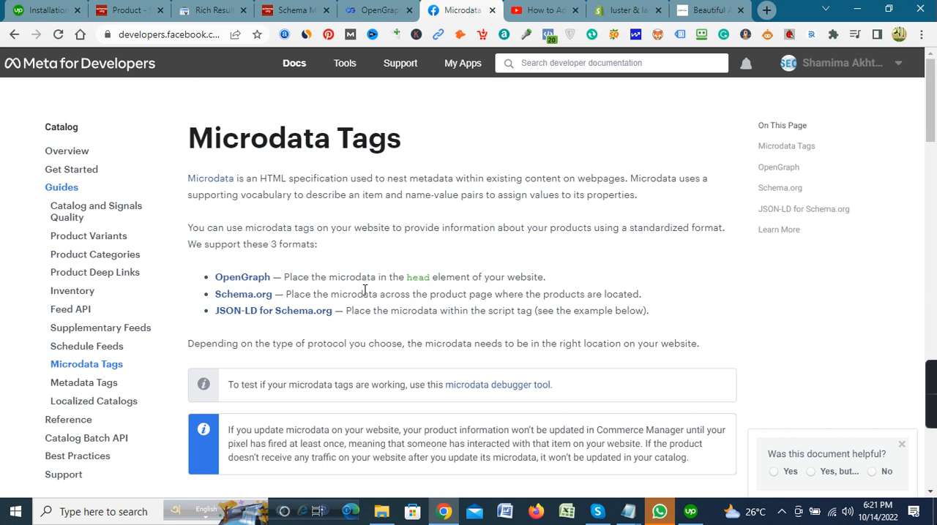
mouse_move(469, 309)
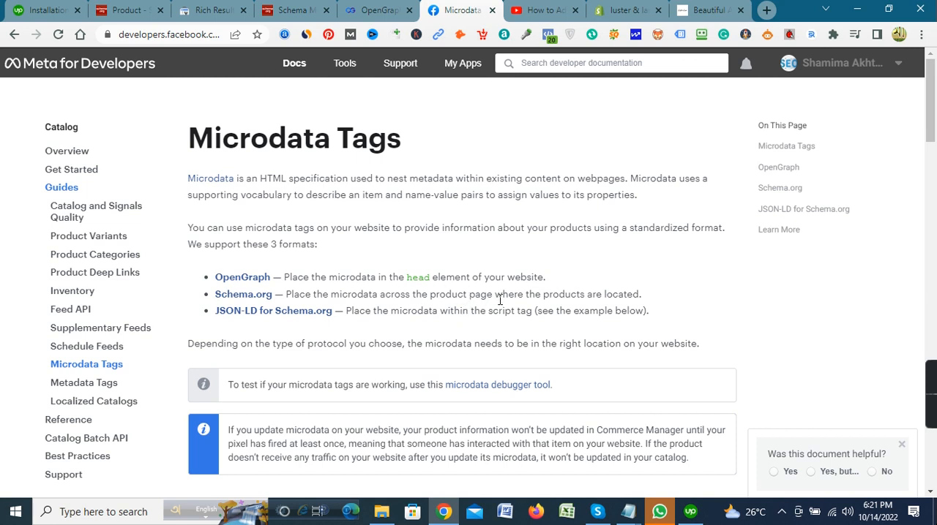
mouse_move(615, 308)
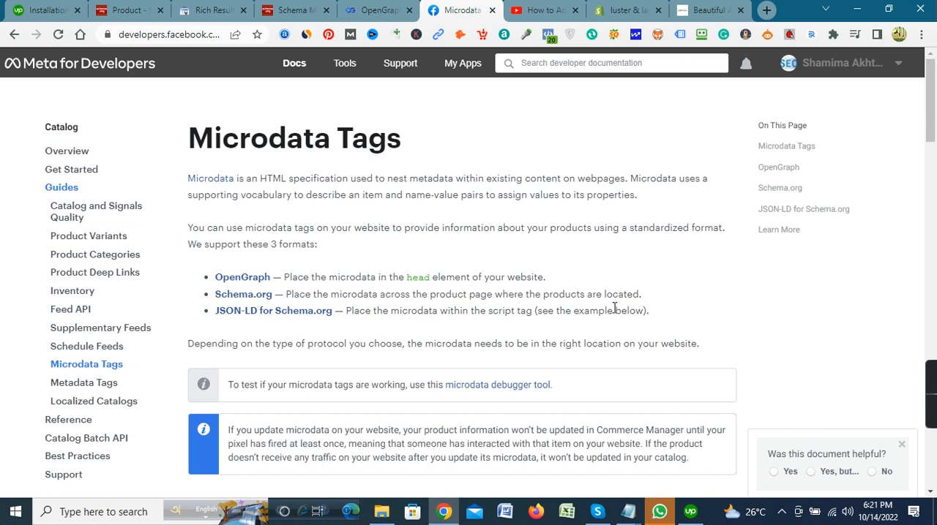
mouse_move(229, 323)
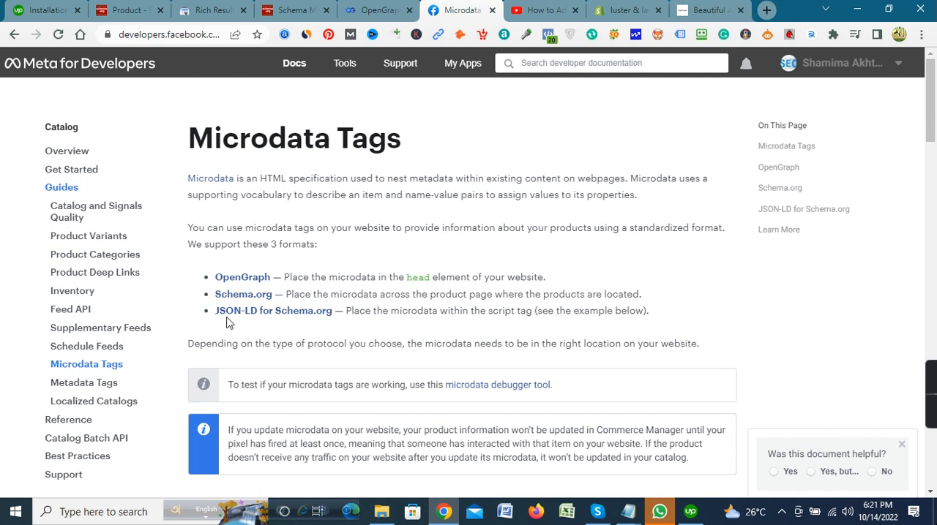
mouse_move(447, 334)
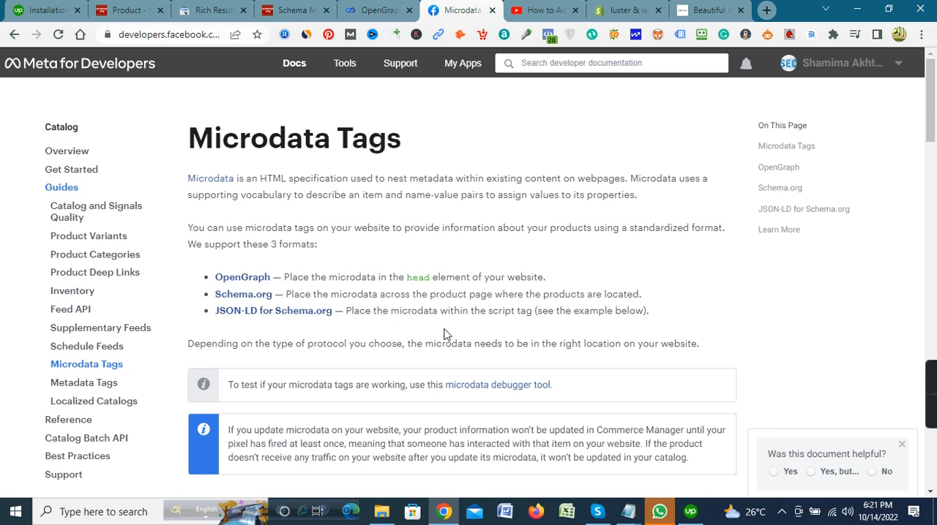
mouse_move(530, 324)
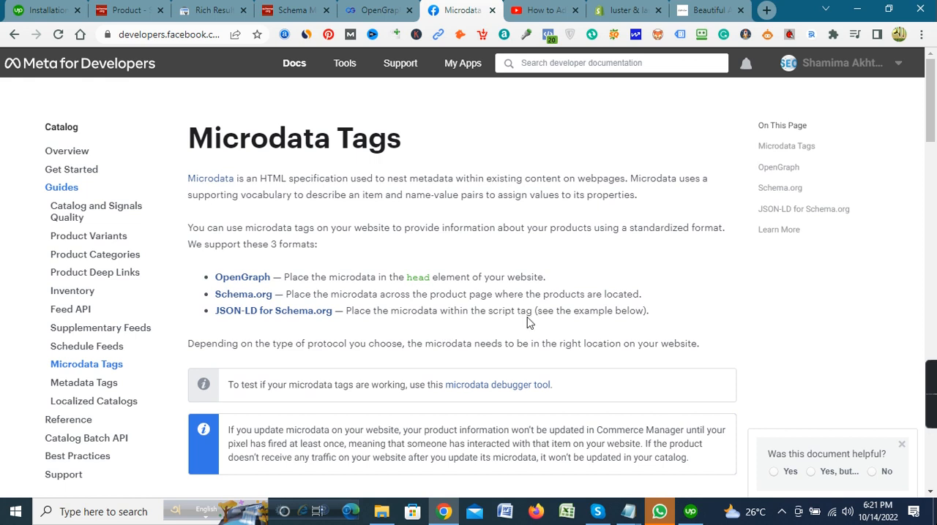
mouse_move(575, 327)
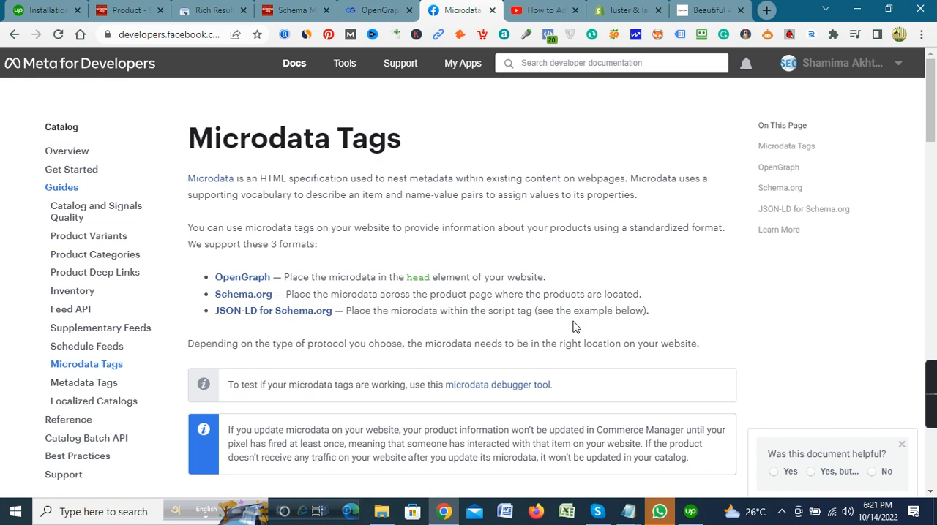
mouse_move(476, 360)
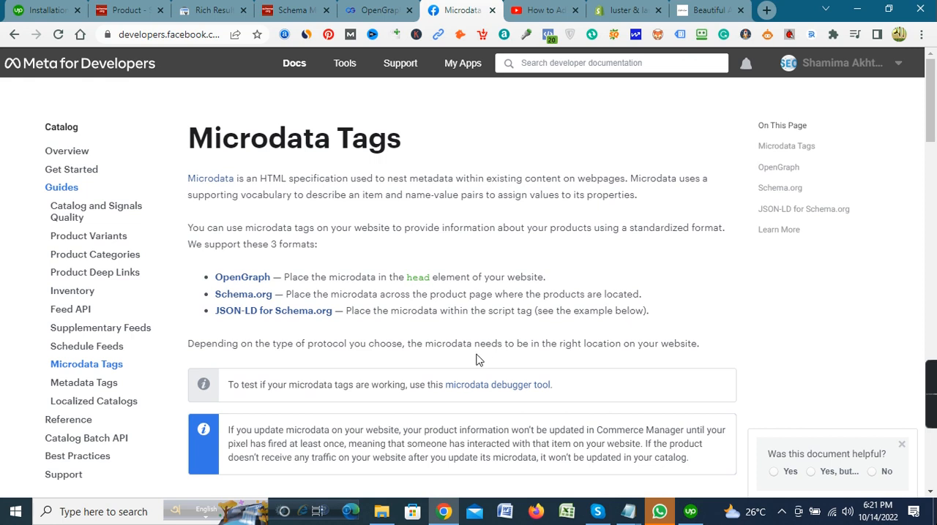
mouse_move(284, 342)
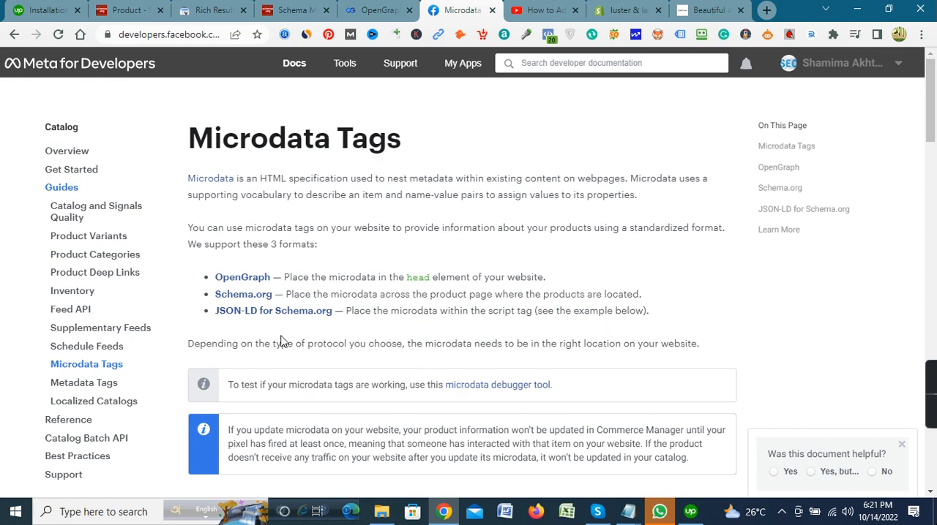
scroll(down, 3)
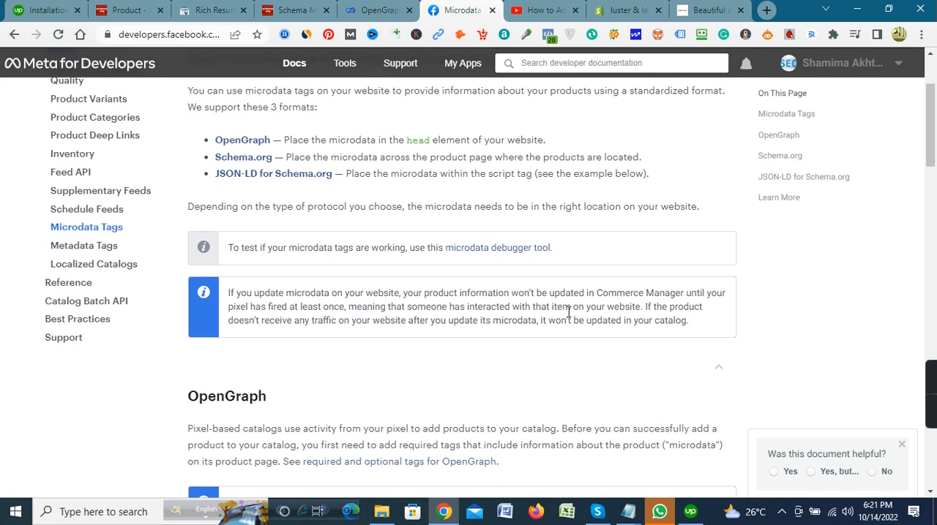
scroll(down, 3)
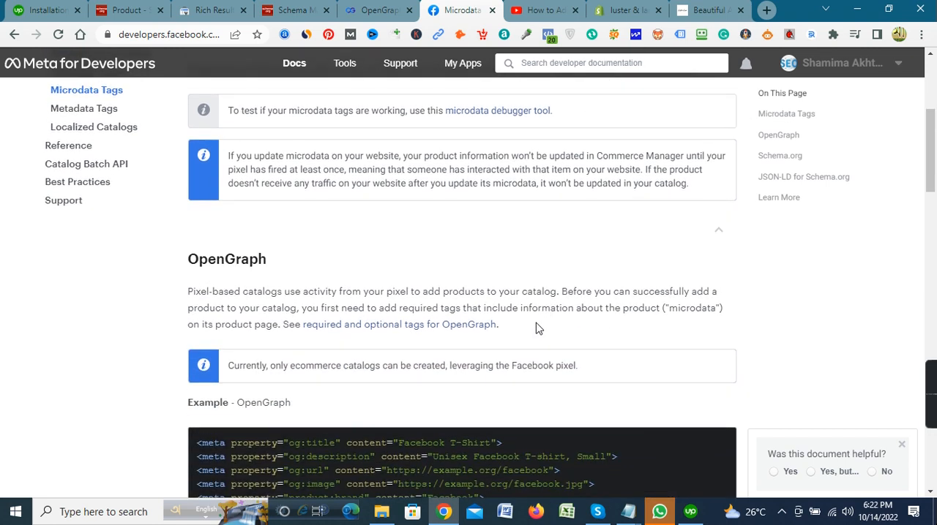
mouse_move(596, 307)
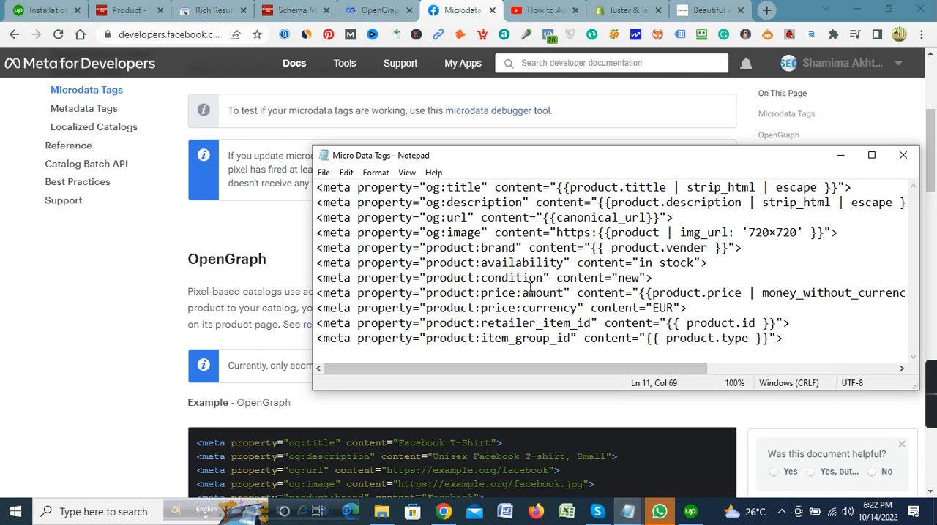
- Select all og and product meta tag lines in the Micro Data Tags file
key(ctrl+a)
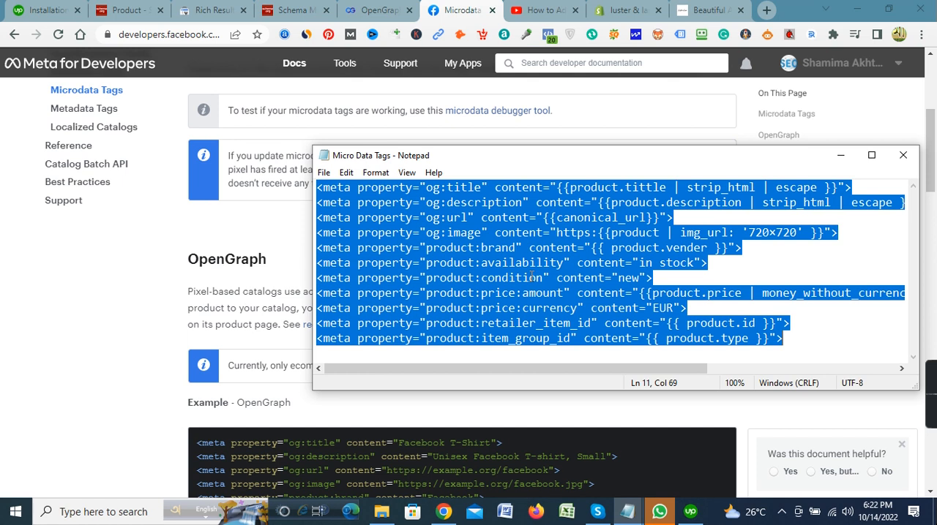
mouse_move(622, 10)
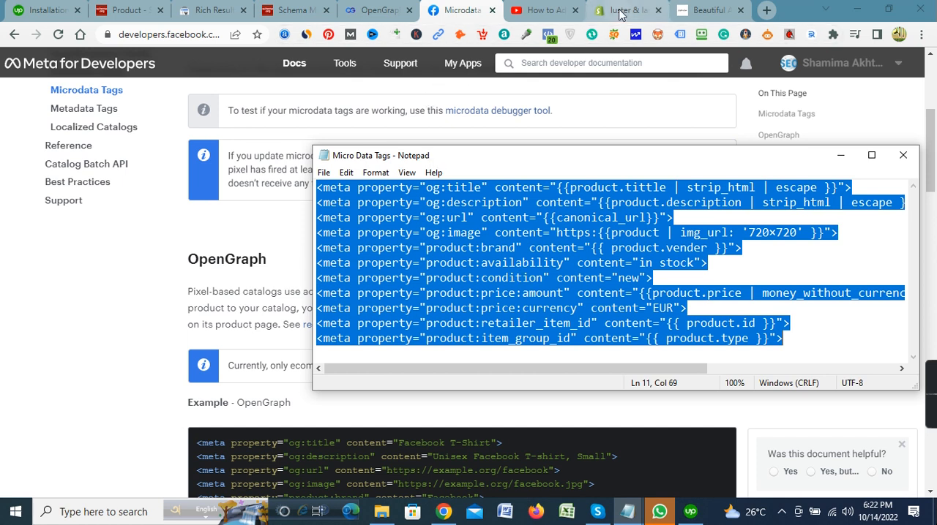
- Scroll theme.liquid to the closing </head> tag near line 63 and place the cursor there
click(626, 9)
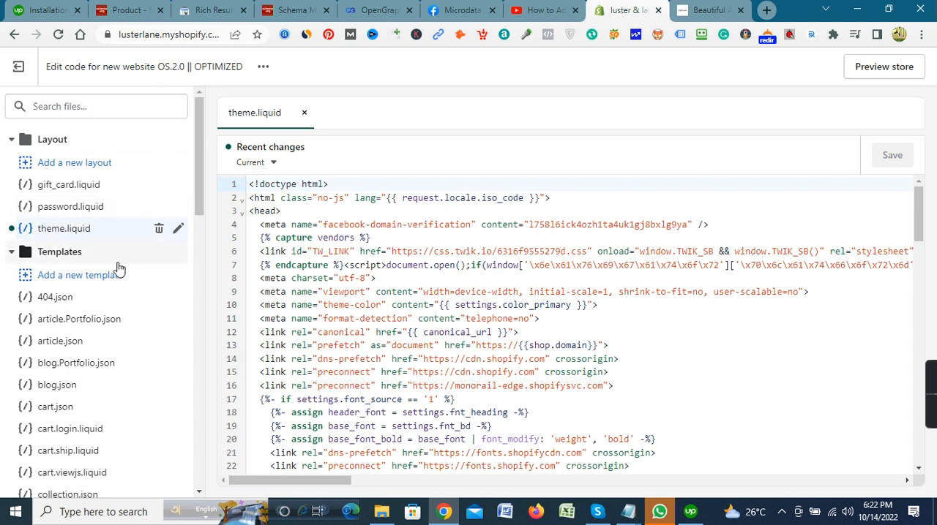
mouse_move(78, 238)
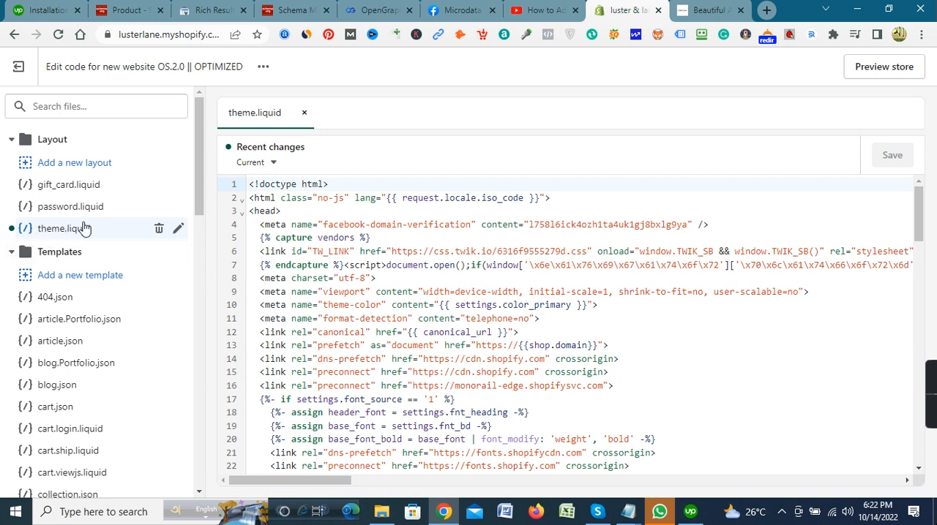
mouse_move(499, 332)
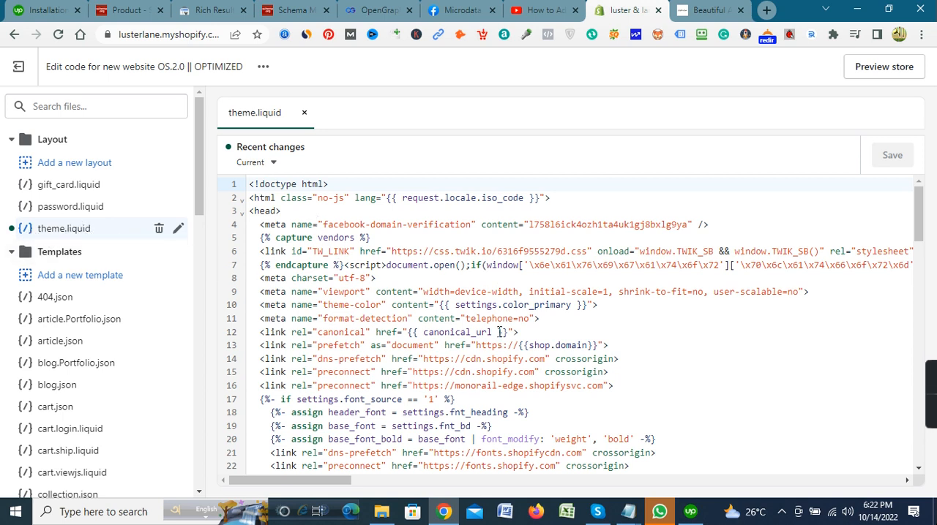
scroll(down, 3)
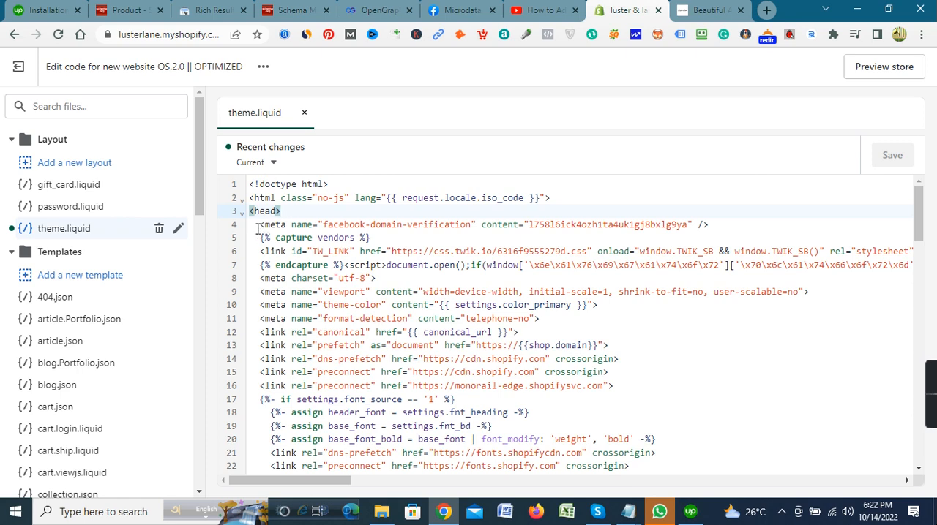
scroll(down, 3)
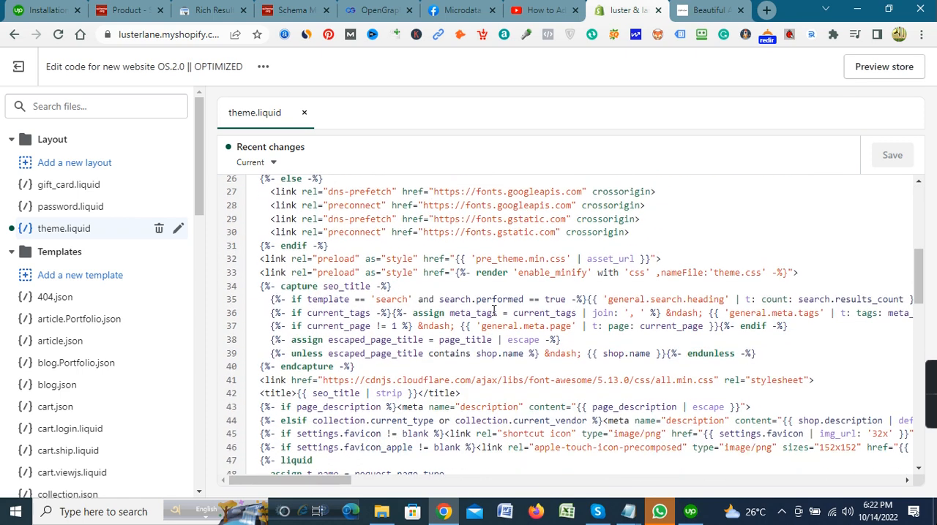
scroll(down, 3)
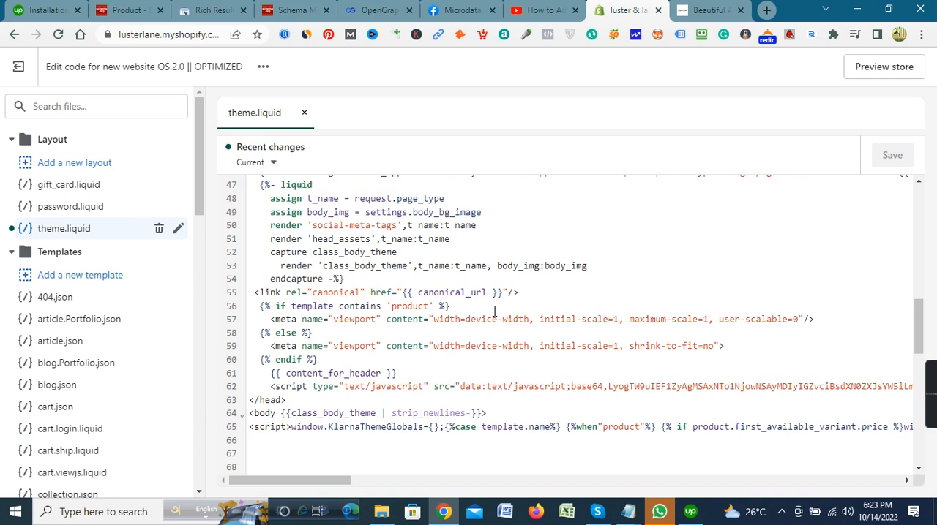
scroll(down, 3)
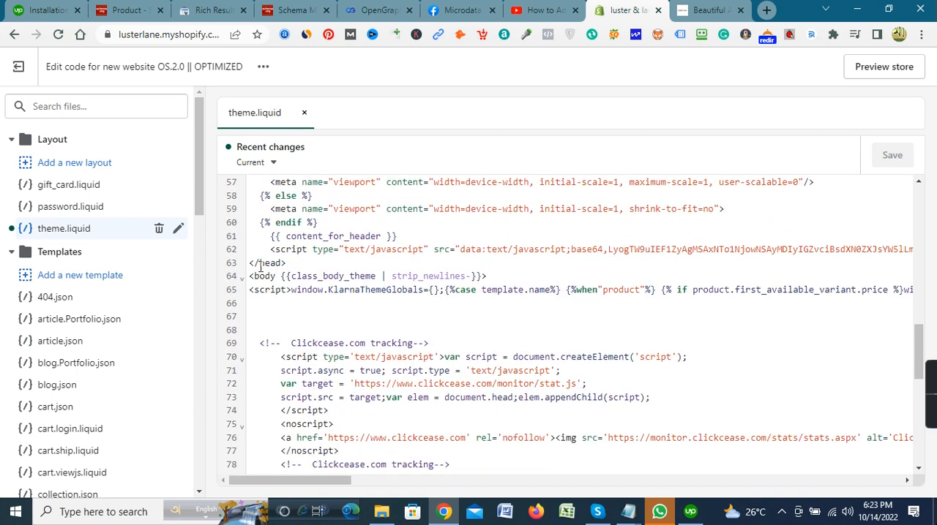
click(296, 262)
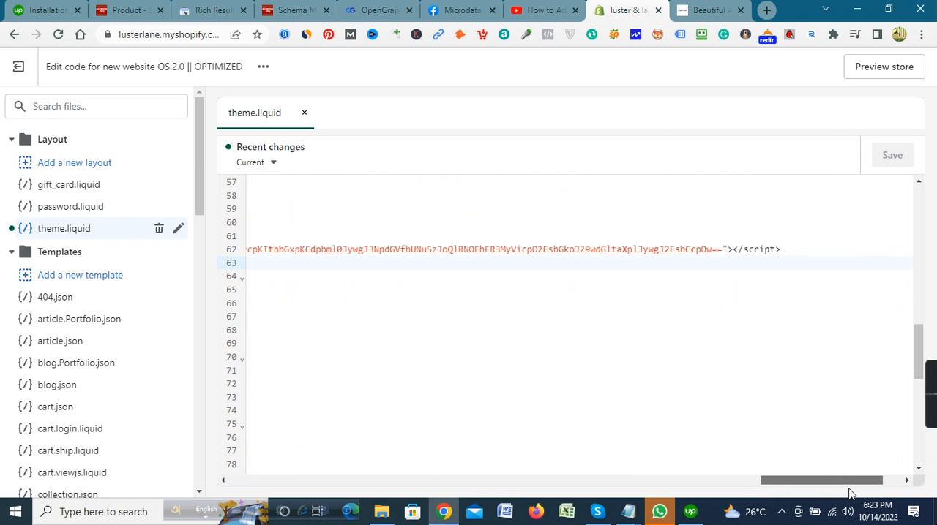
- Insert the og and product meta tags, starting with og:title, just above </head>
click(782, 248)
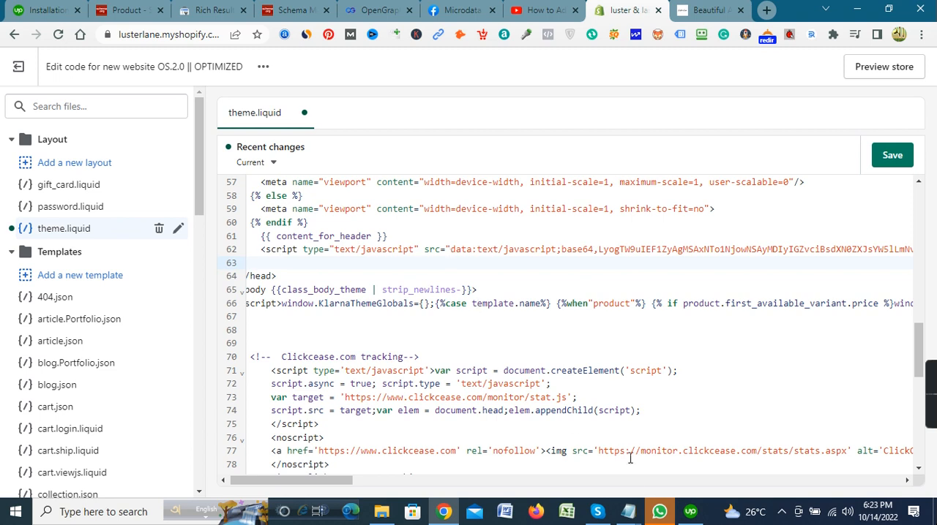
mouse_move(646, 500)
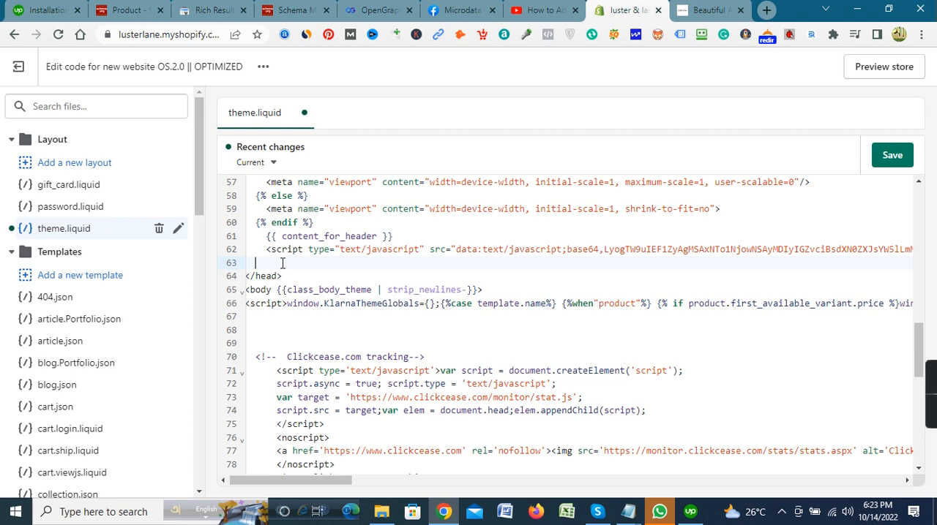
text(<meta property="og:title" content="{{product.tittle | strip_html | escape }}">)
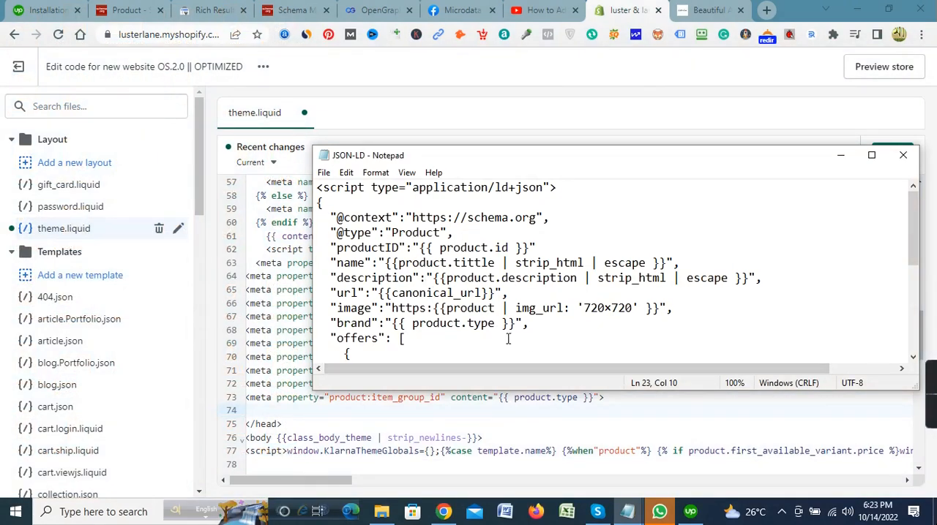
mouse_move(576, 308)
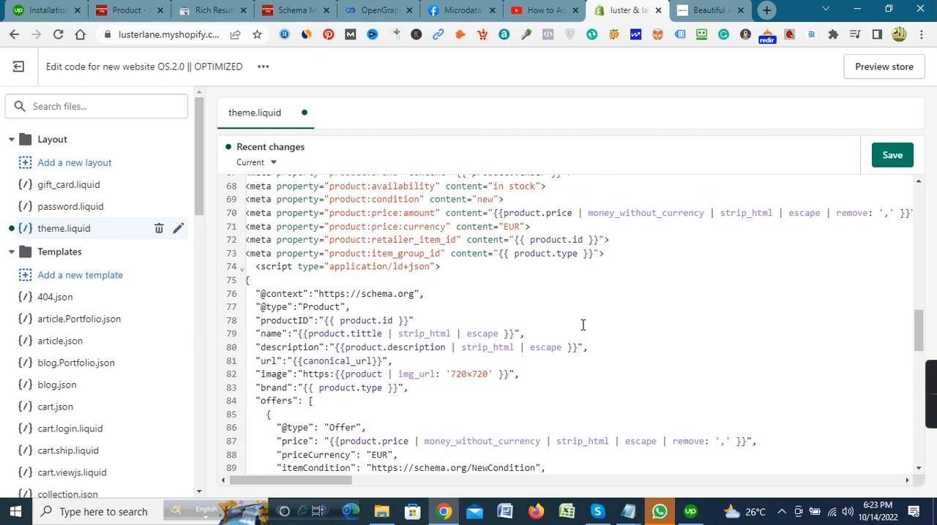
mouse_move(636, 316)
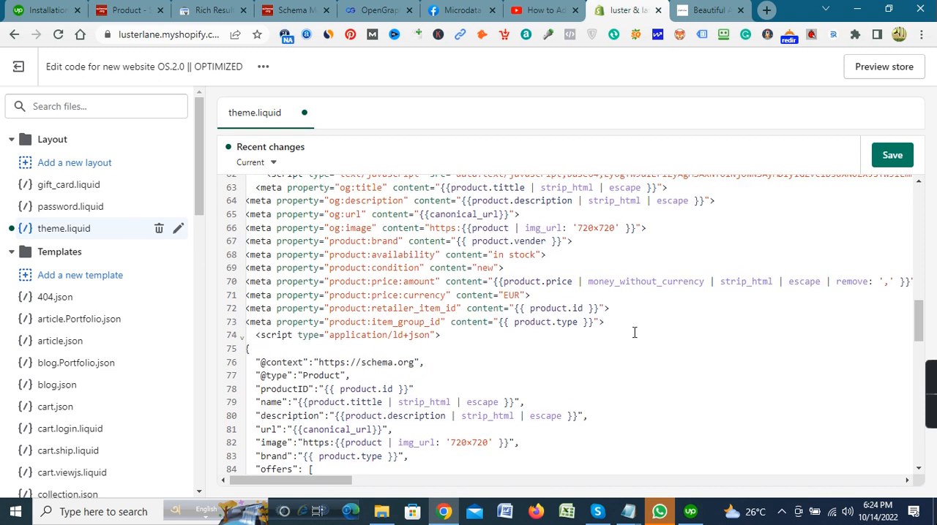
- Add the JSON-LD Product script below the meta tags, save theme.liquid, and load the storefront
scroll(down, 3)
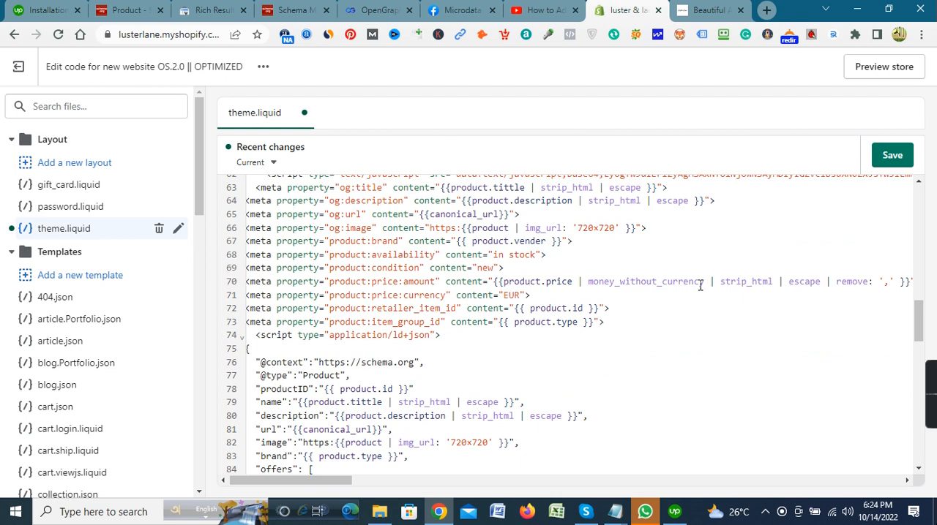
mouse_move(469, 284)
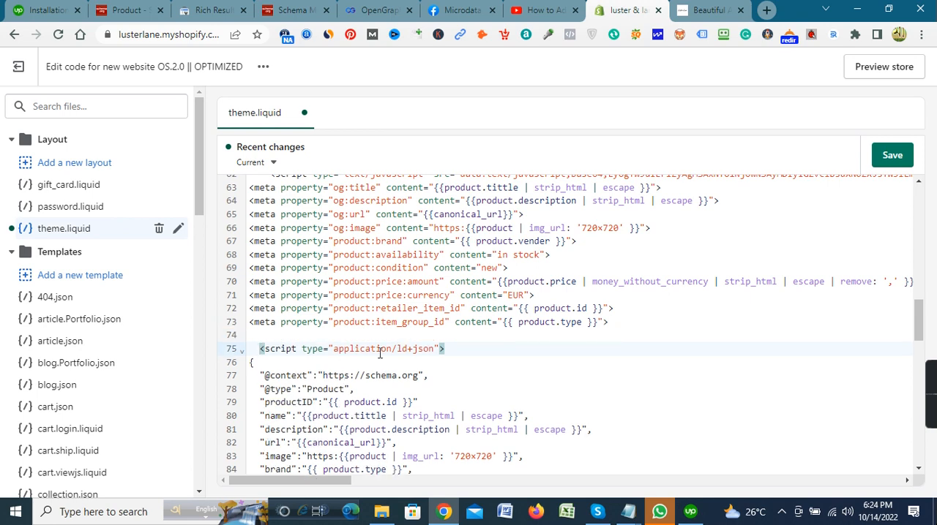
click(892, 155)
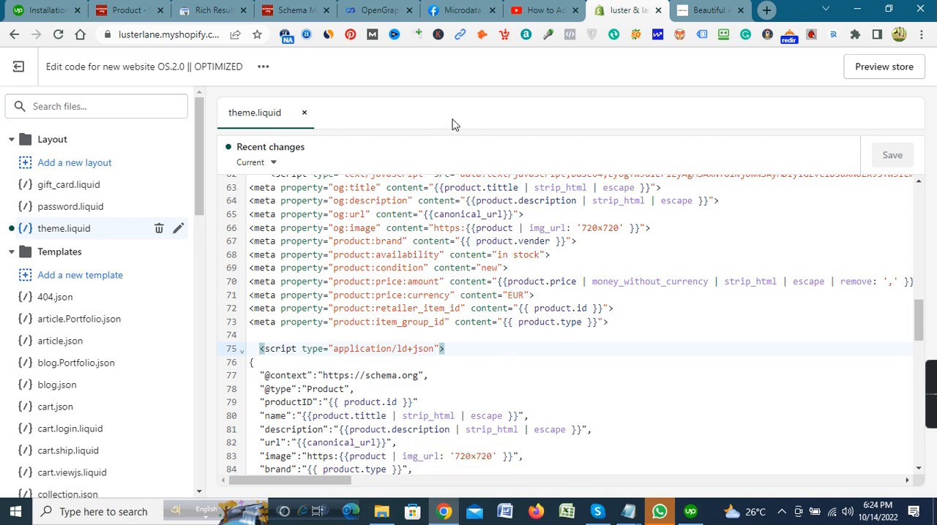
click(706, 10)
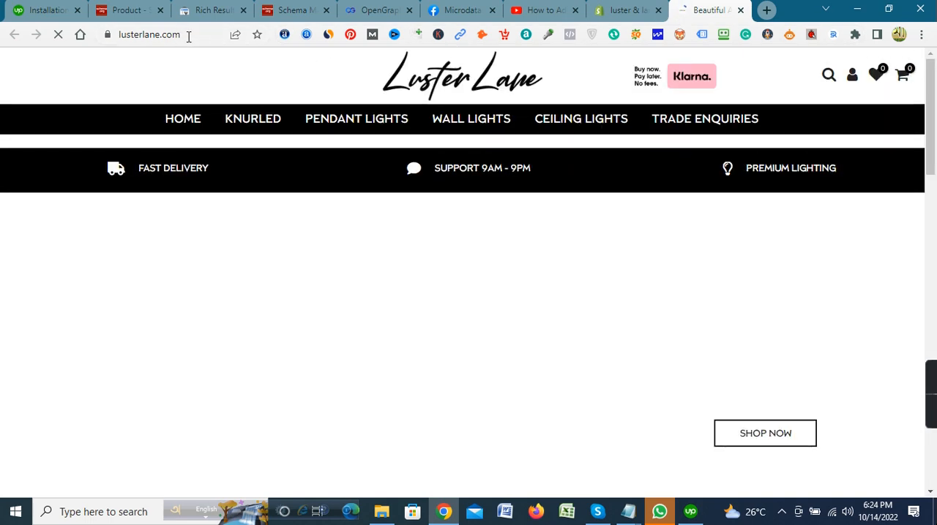
- Copy the storefront homepage URL and bring up the validator results and the links notes
click(150, 35)
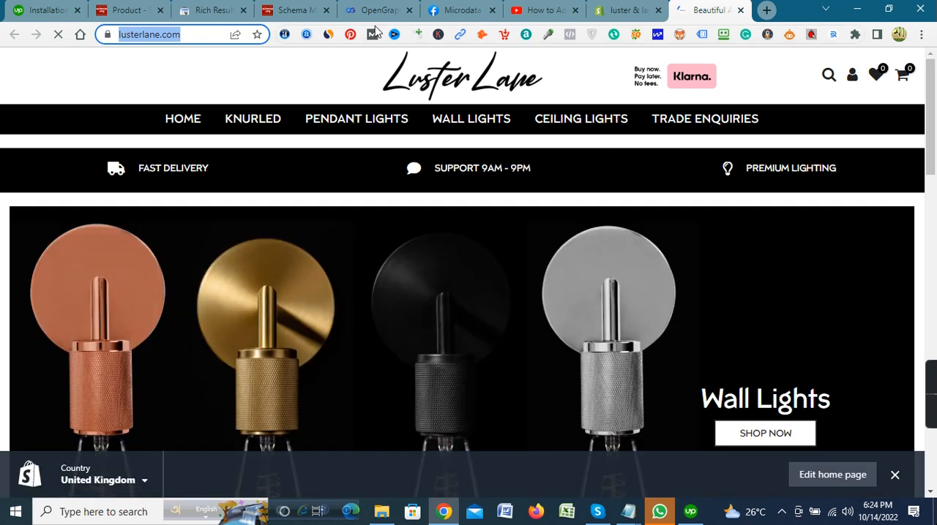
click(291, 9)
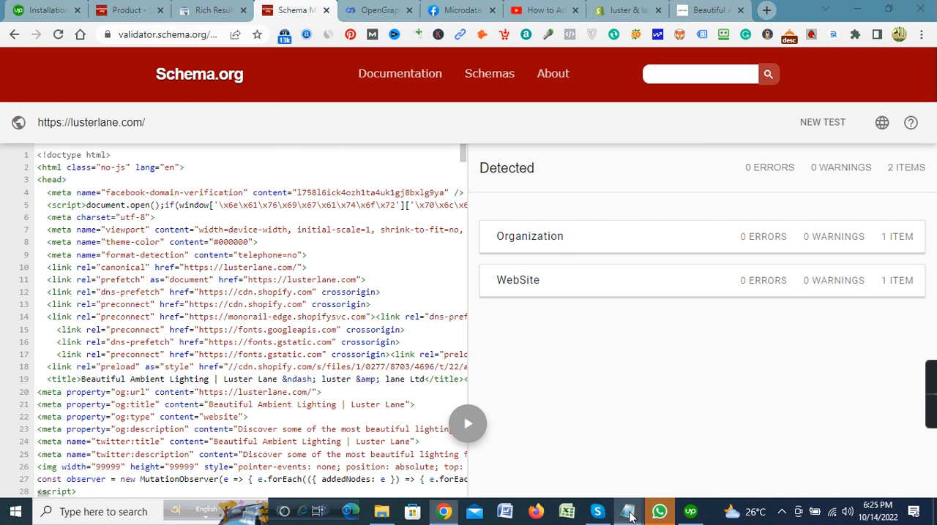
click(627, 512)
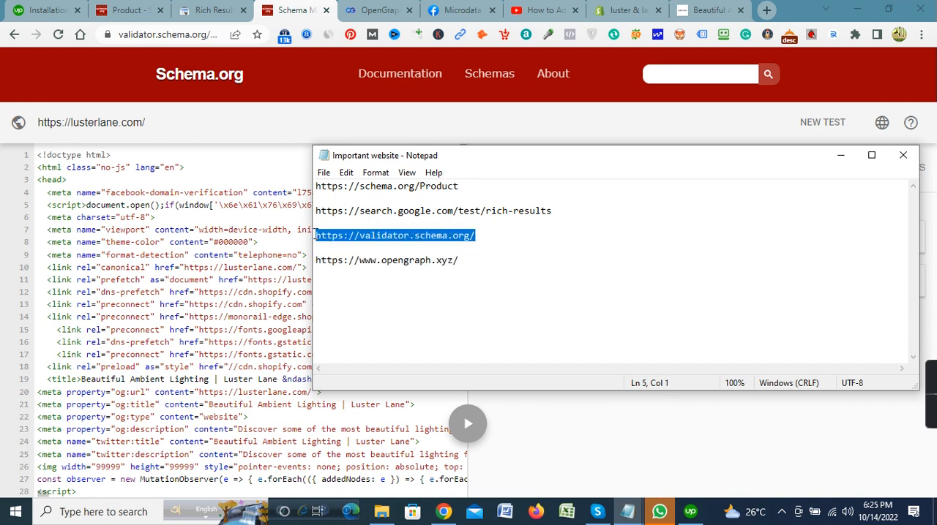
mouse_move(196, 82)
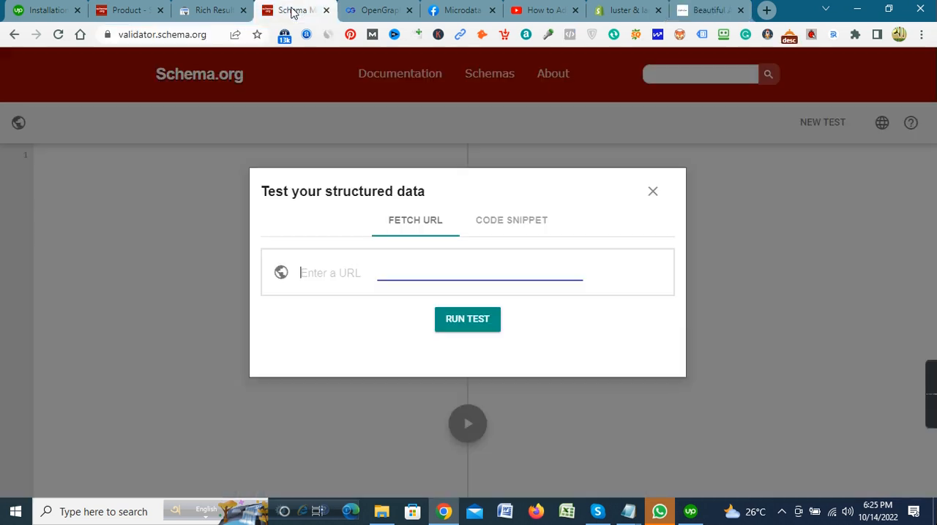
click(469, 272)
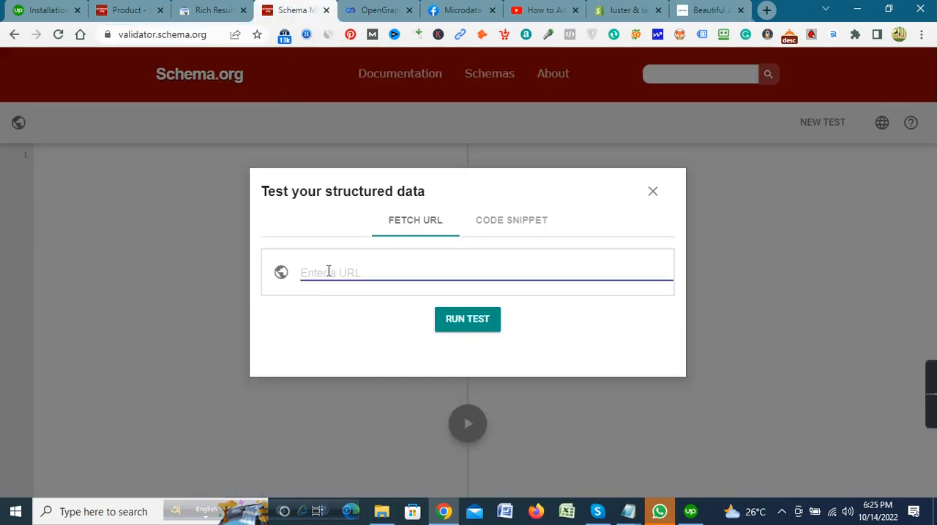
text(https://lusterlane.com/)
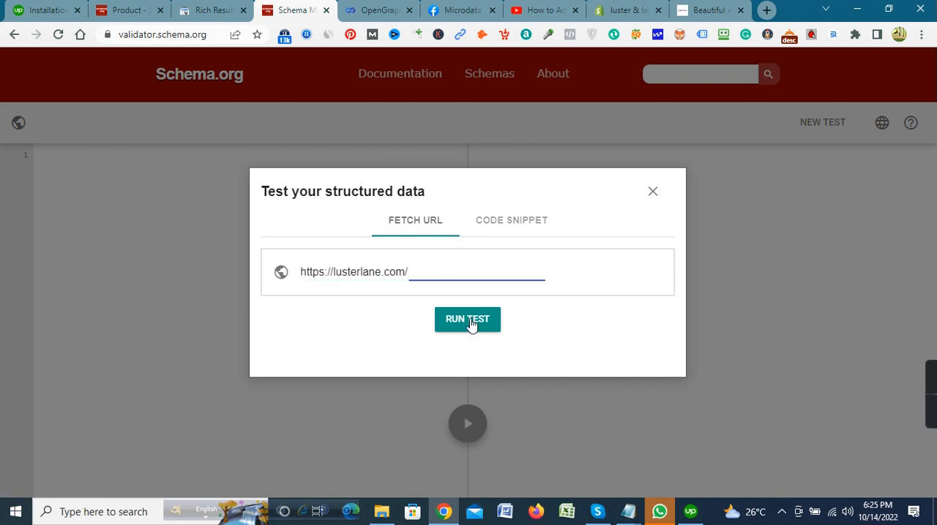
click(467, 320)
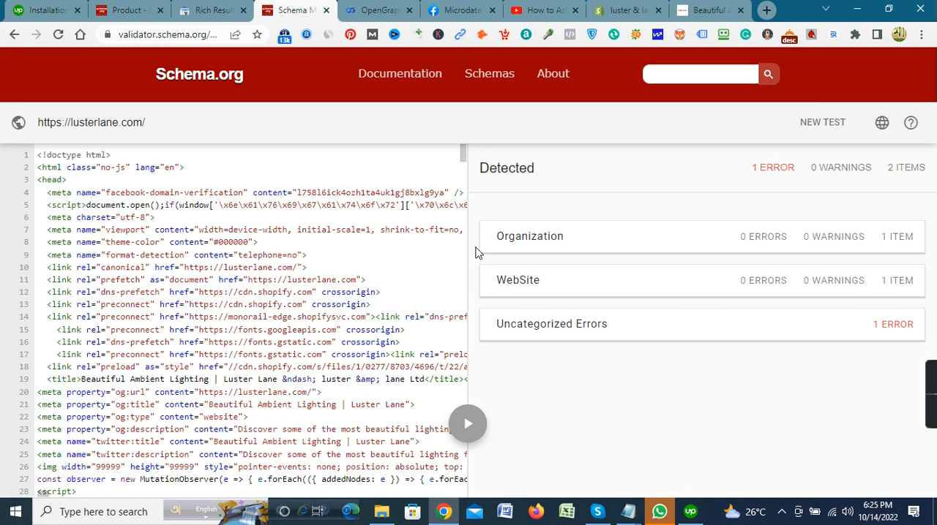
mouse_move(432, 242)
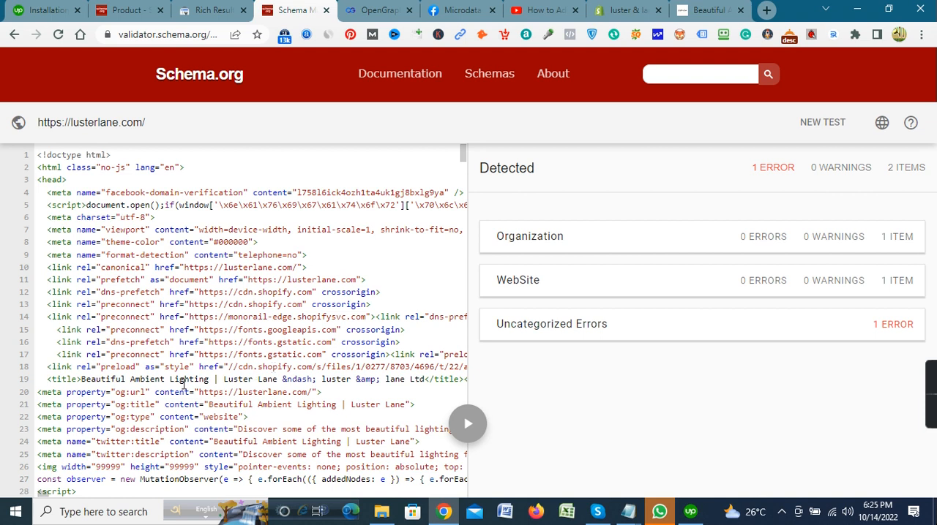
scroll(down, 3)
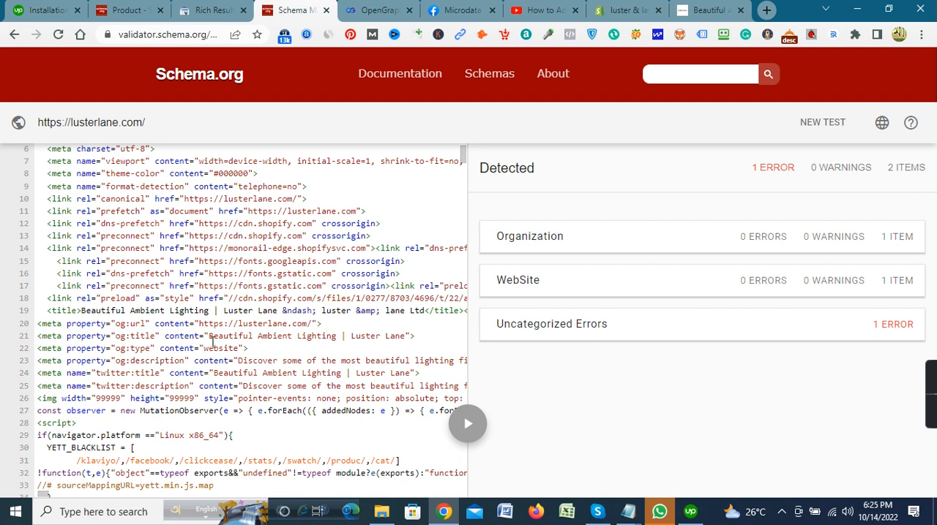
scroll(down, 3)
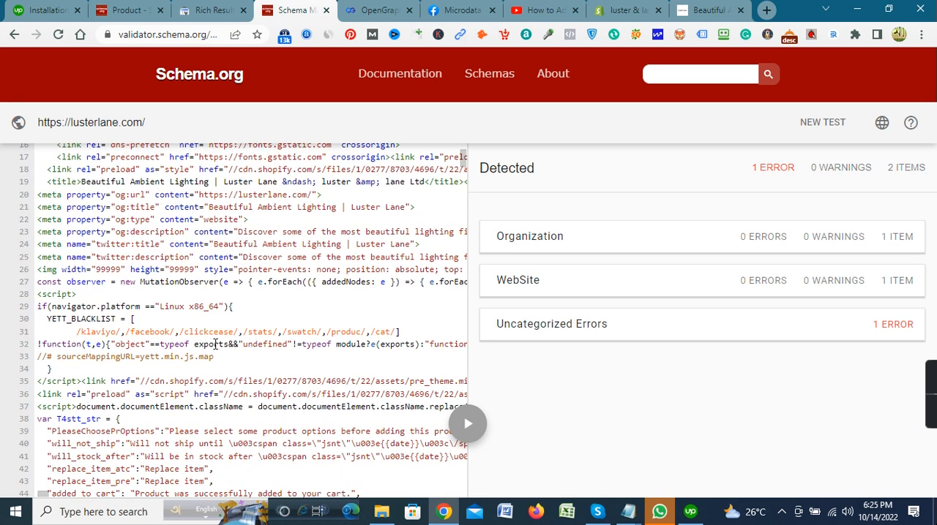
scroll(down, 3)
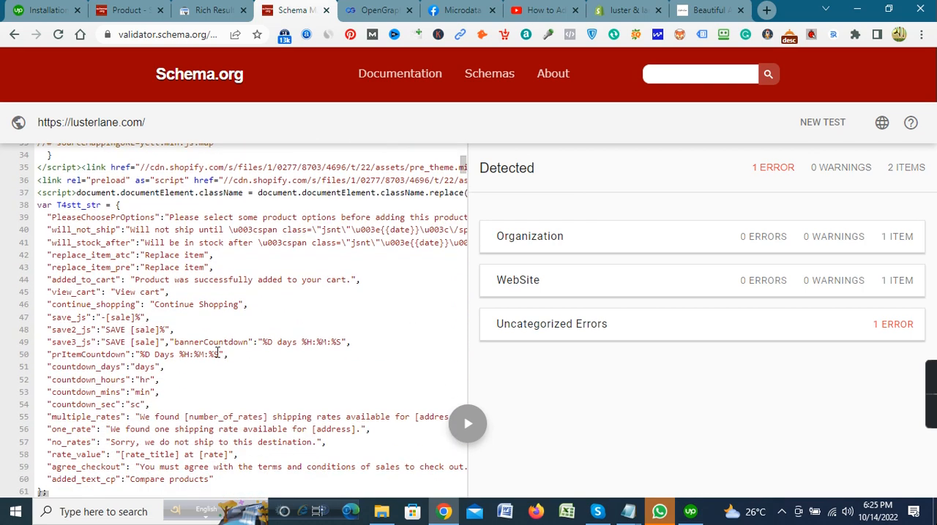
scroll(down, 3)
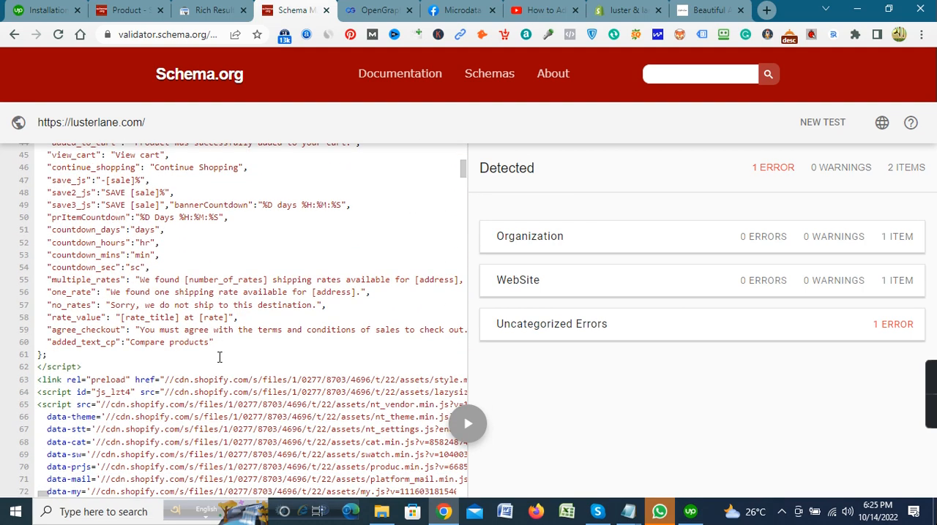
scroll(down, 3)
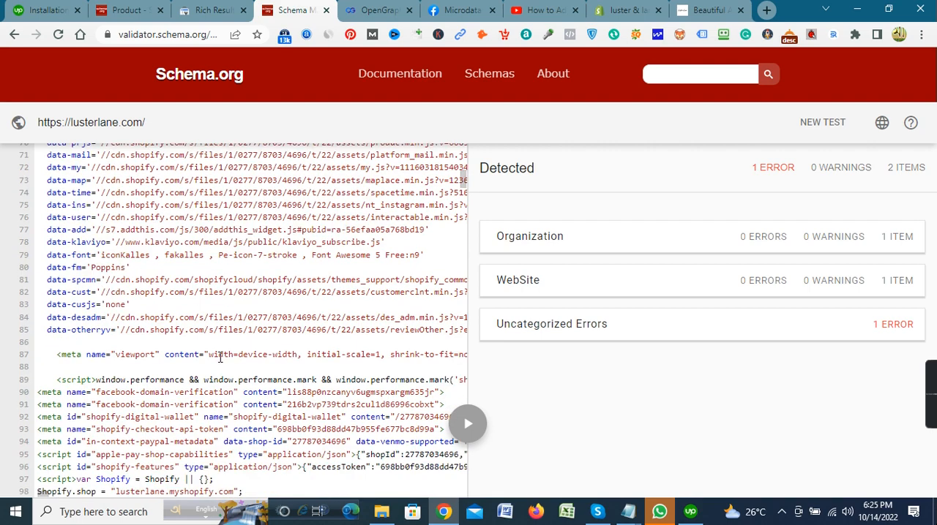
scroll(down, 3)
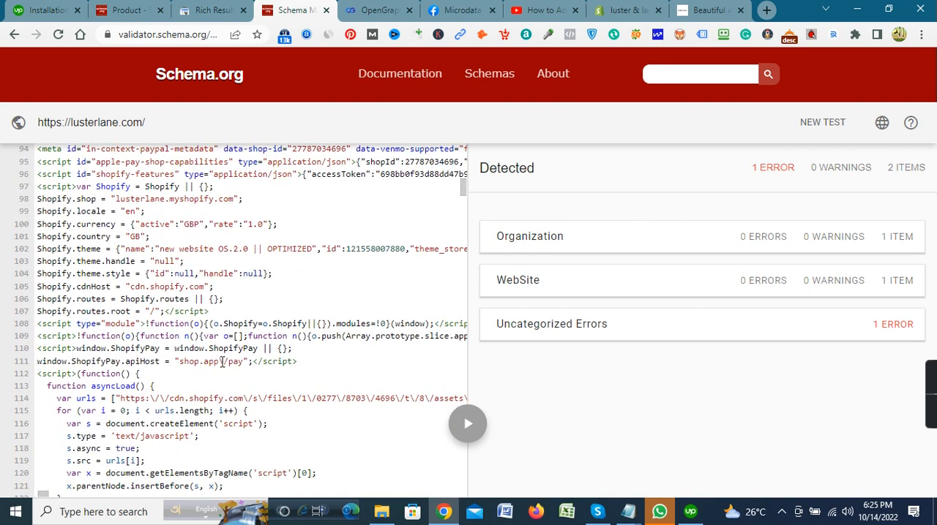
scroll(down, 3)
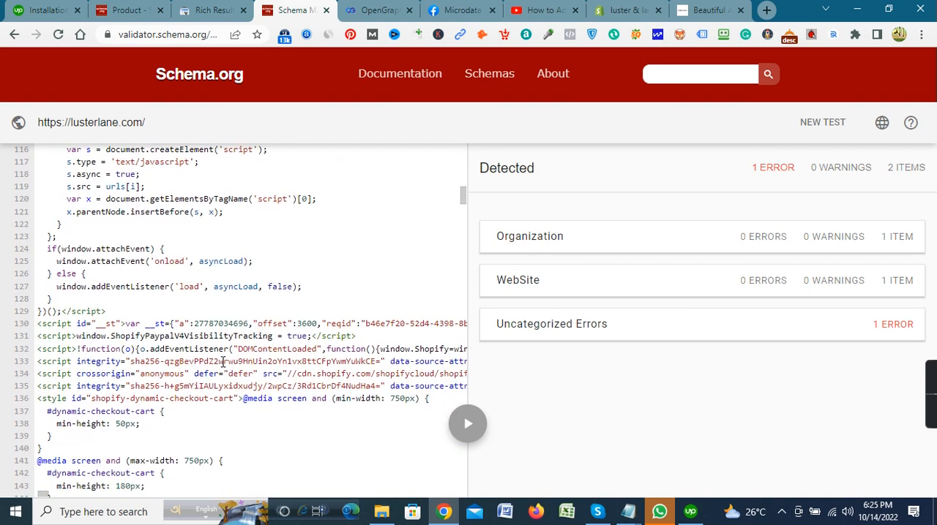
scroll(down, 3)
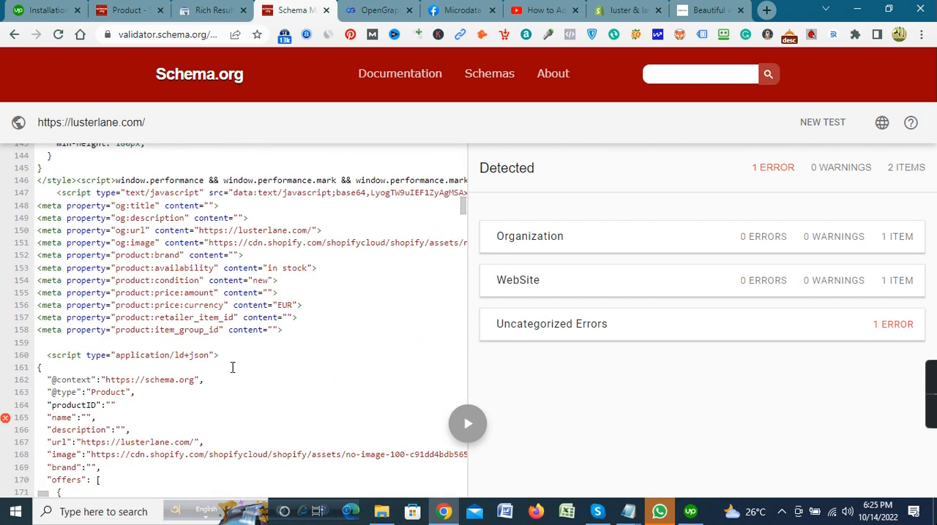
mouse_move(90, 216)
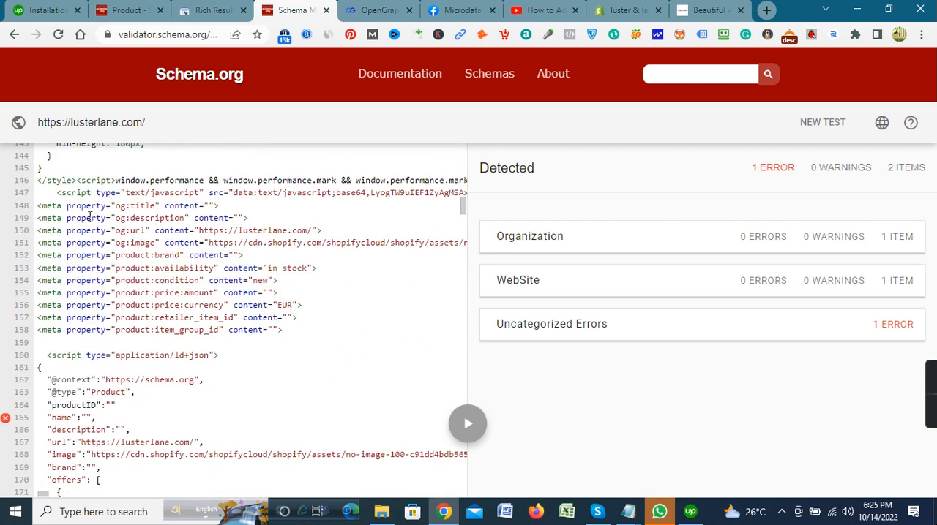
mouse_move(226, 284)
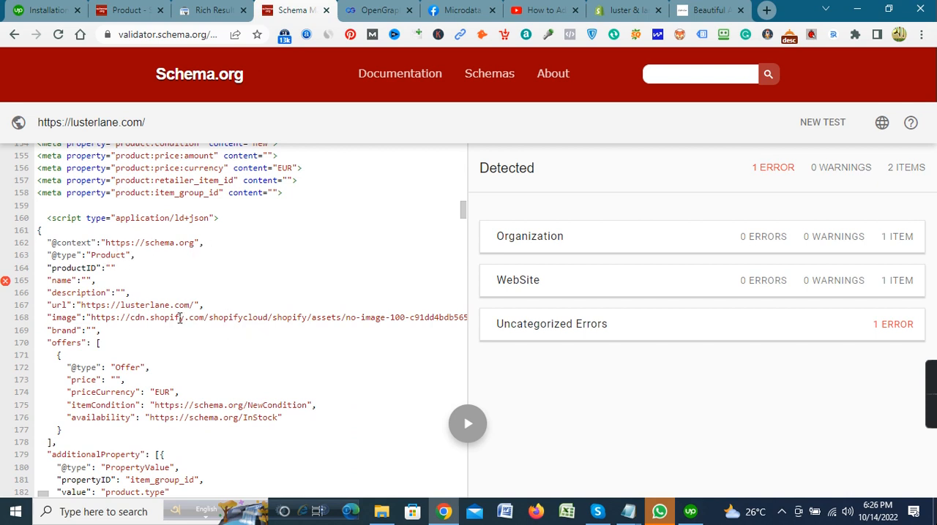
mouse_move(212, 353)
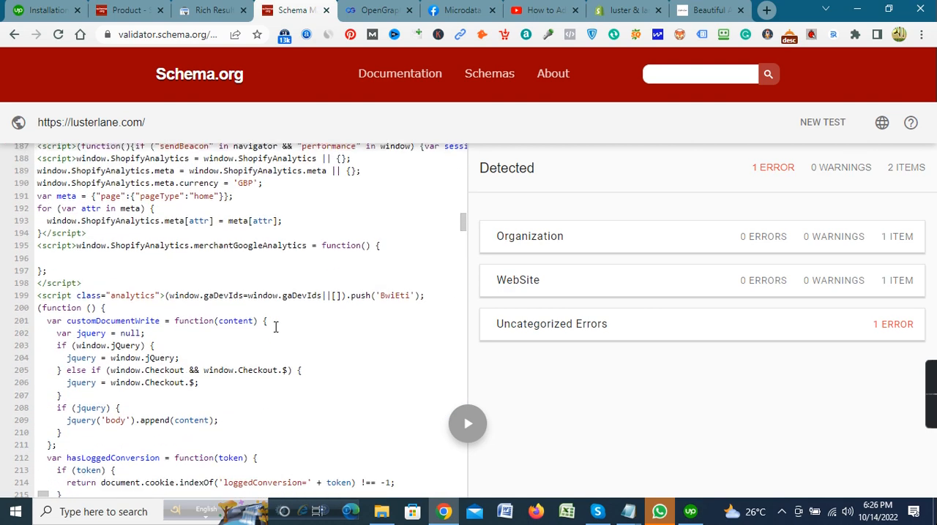
scroll(down, 3)
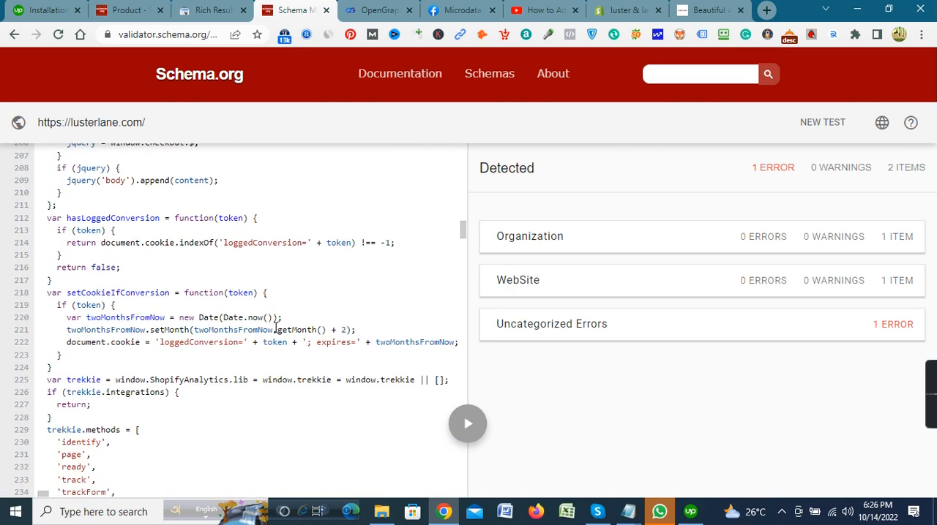
scroll(down, 3)
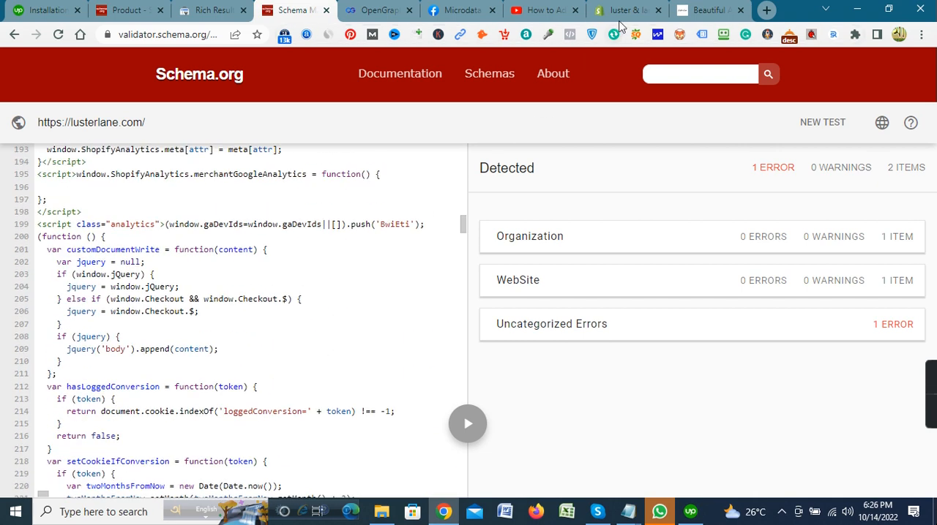
- Exit the theme code editor, view the Products list, and select the admin address
click(625, 10)
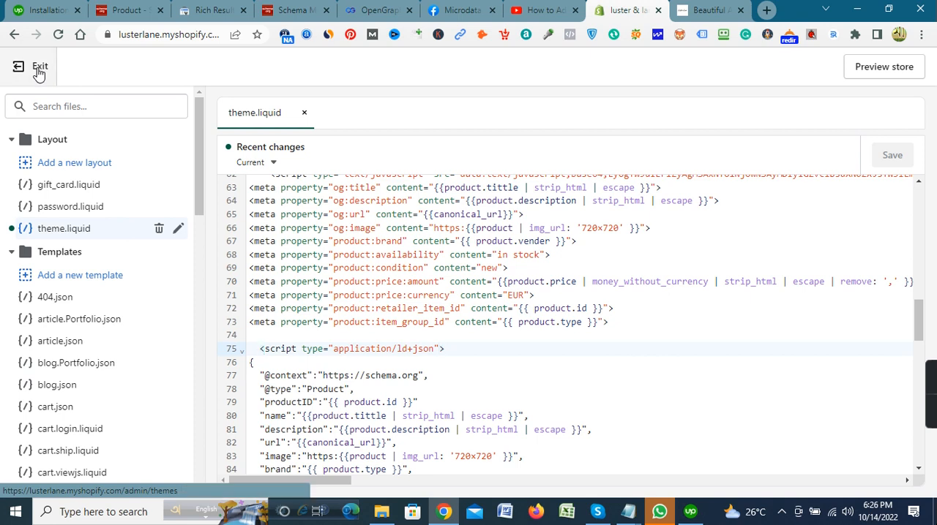
click(38, 66)
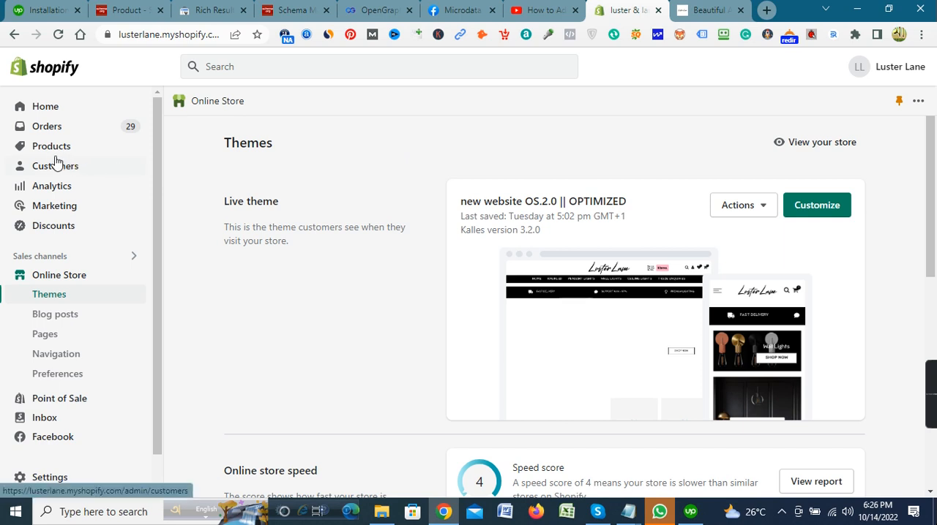
click(51, 145)
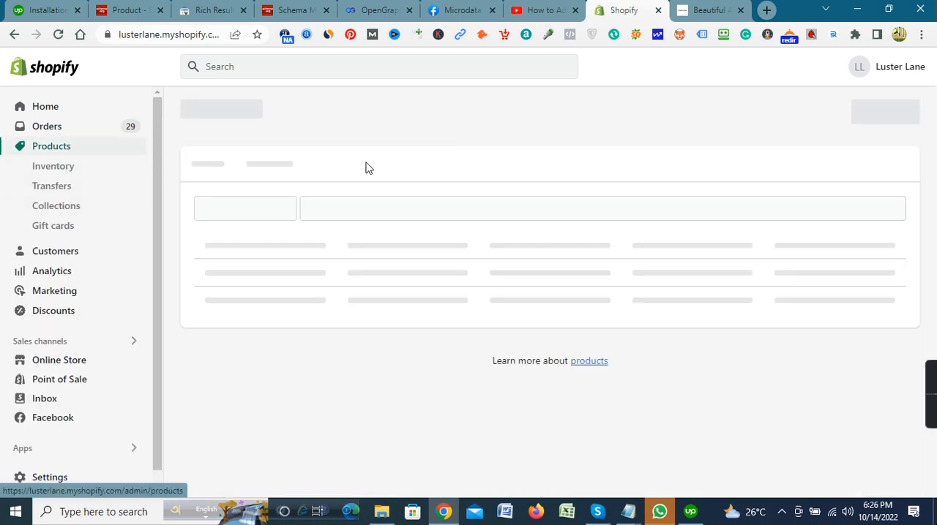
mouse_move(542, 137)
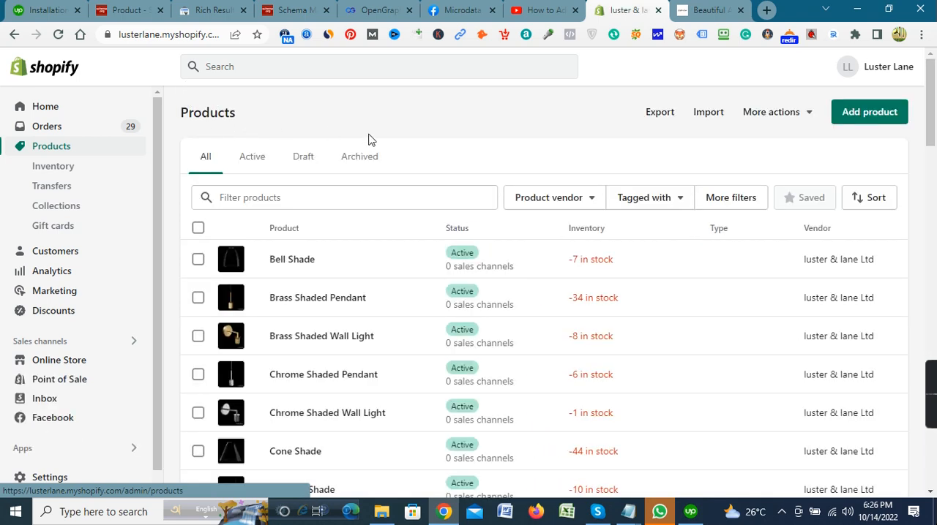
mouse_move(459, 98)
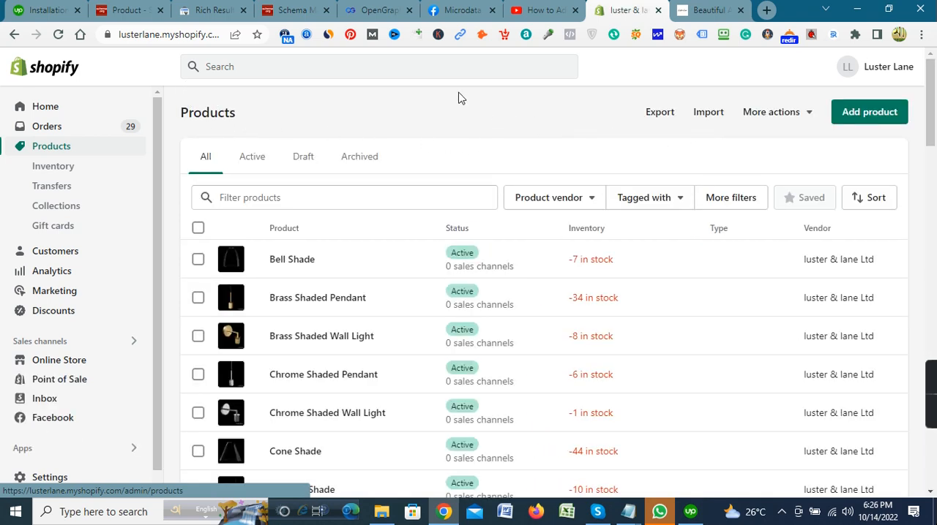
click(170, 35)
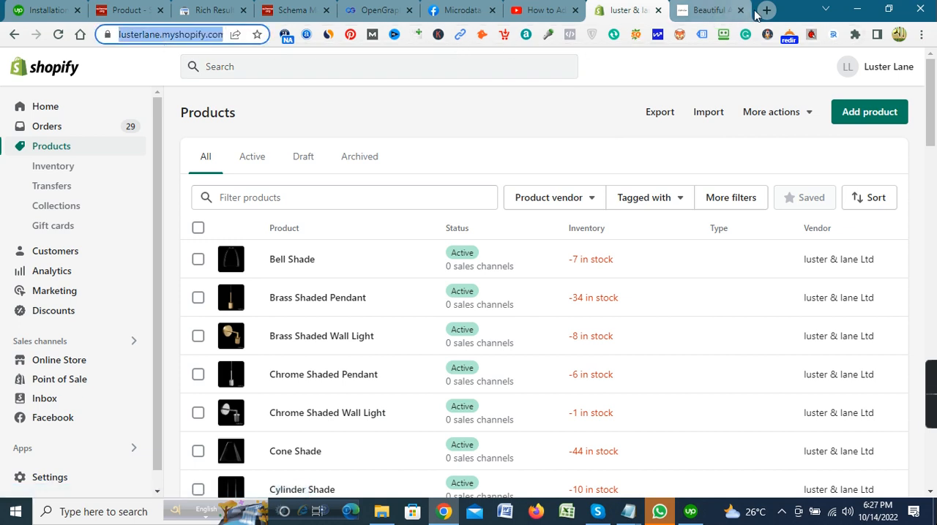
- Load the store's products collections page in a new tab, then return to Rich Results Test
click(765, 10)
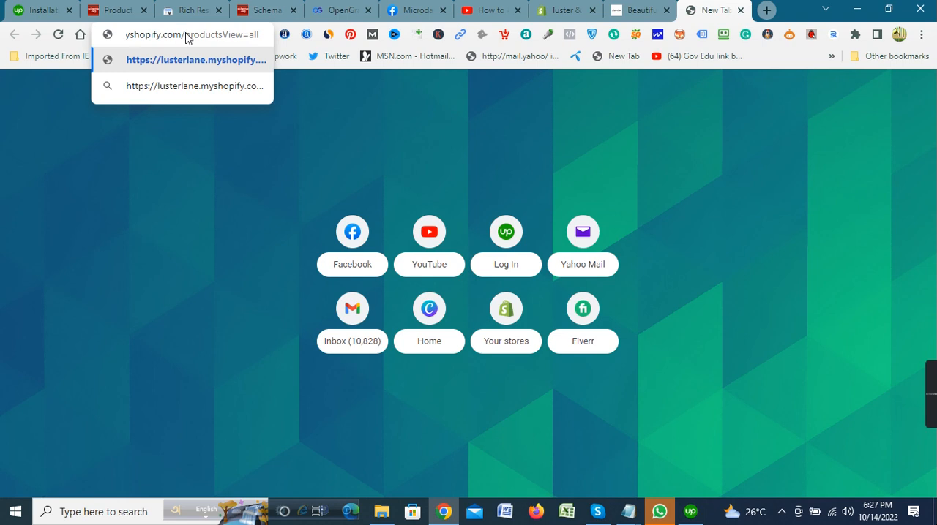
mouse_move(223, 49)
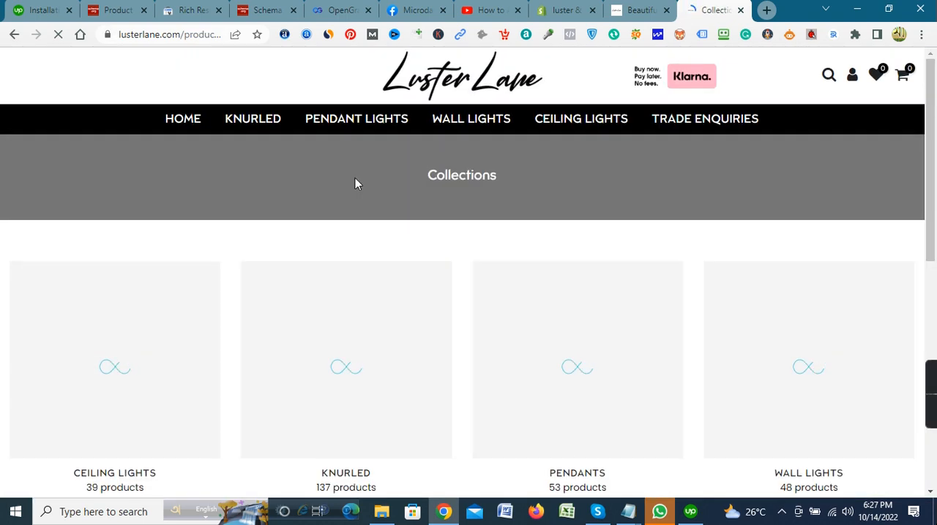
right_click(168, 35)
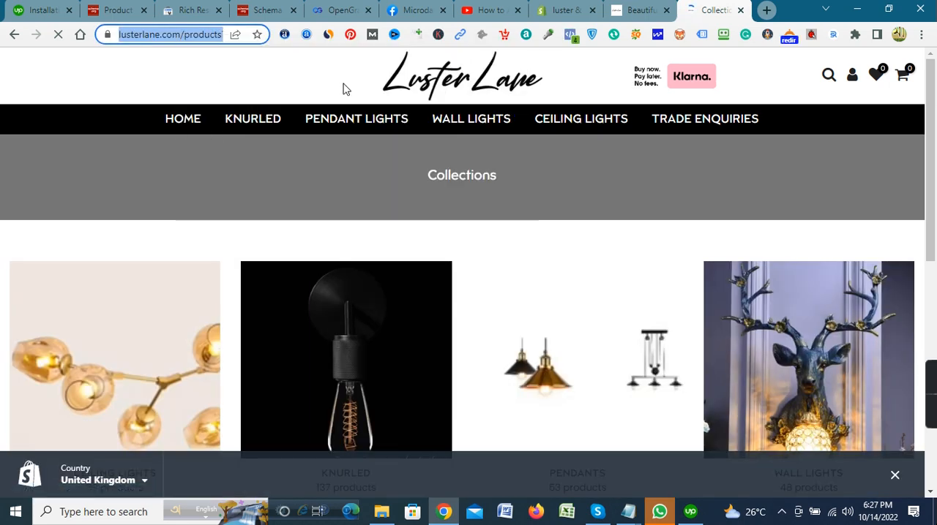
click(340, 10)
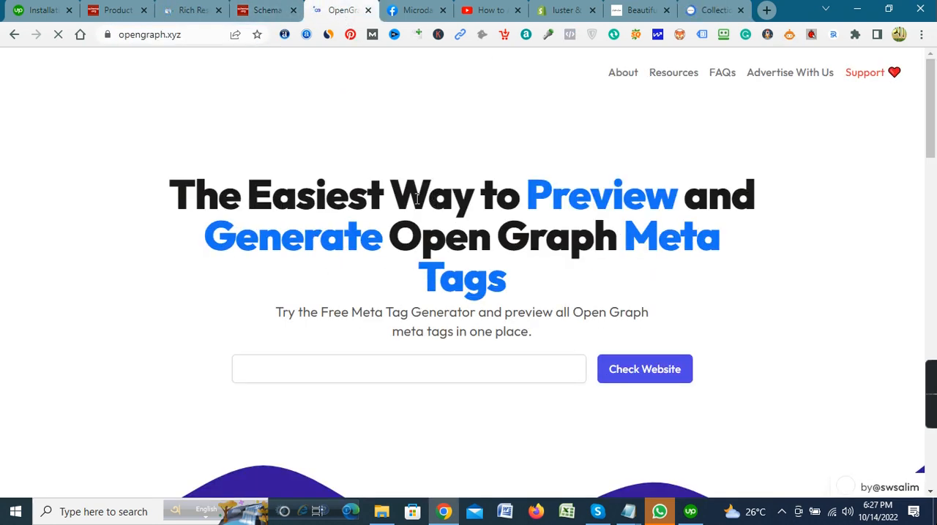
click(191, 10)
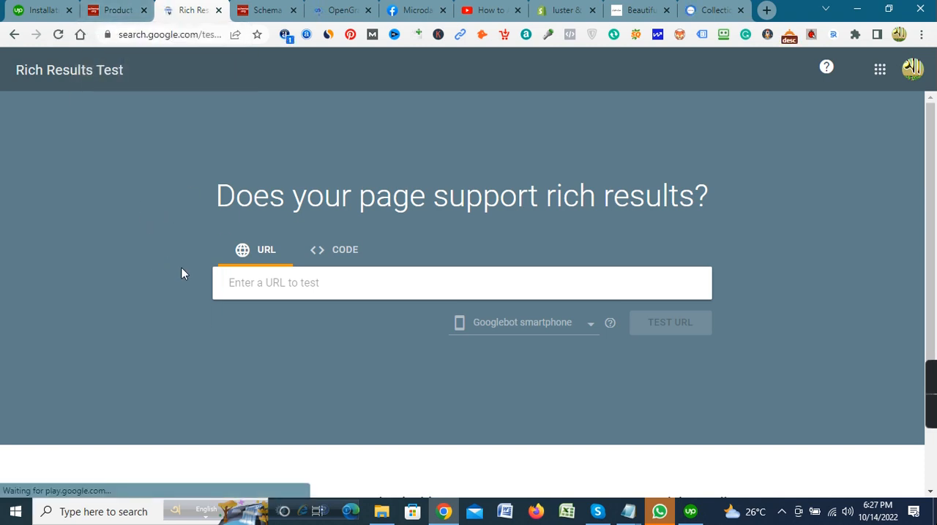
click(462, 283)
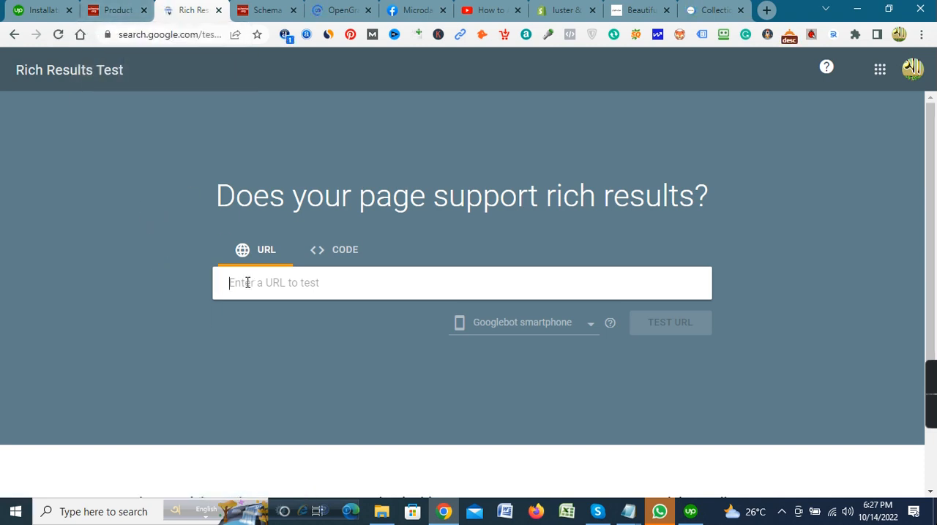
text(https://lusterlane.com/products?View=all)
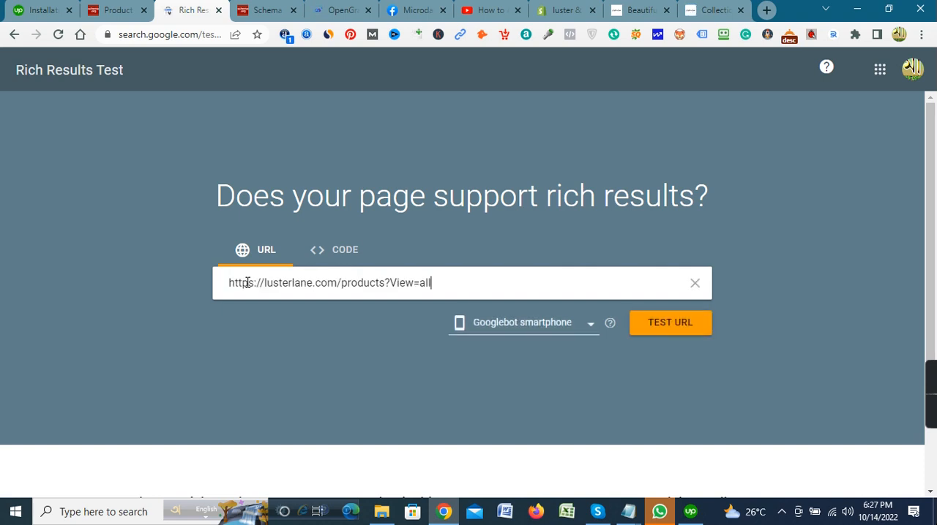
click(669, 323)
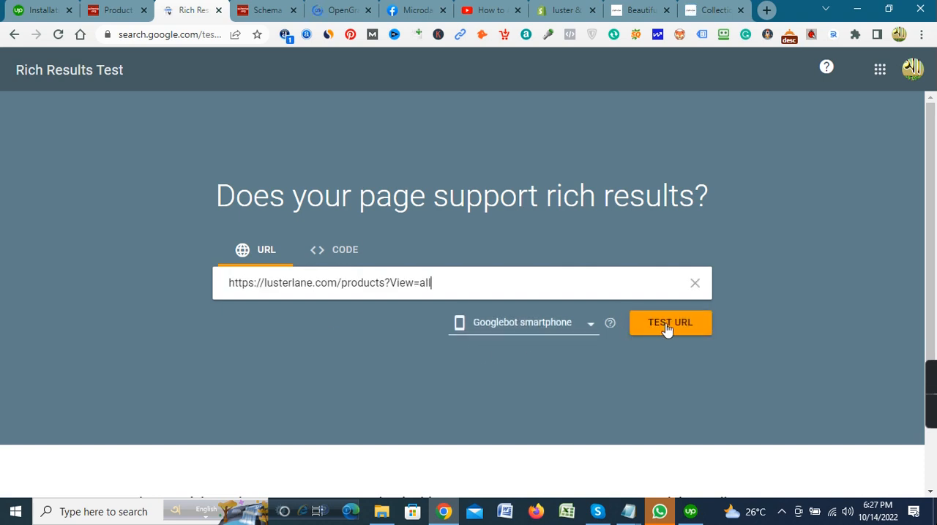
click(669, 323)
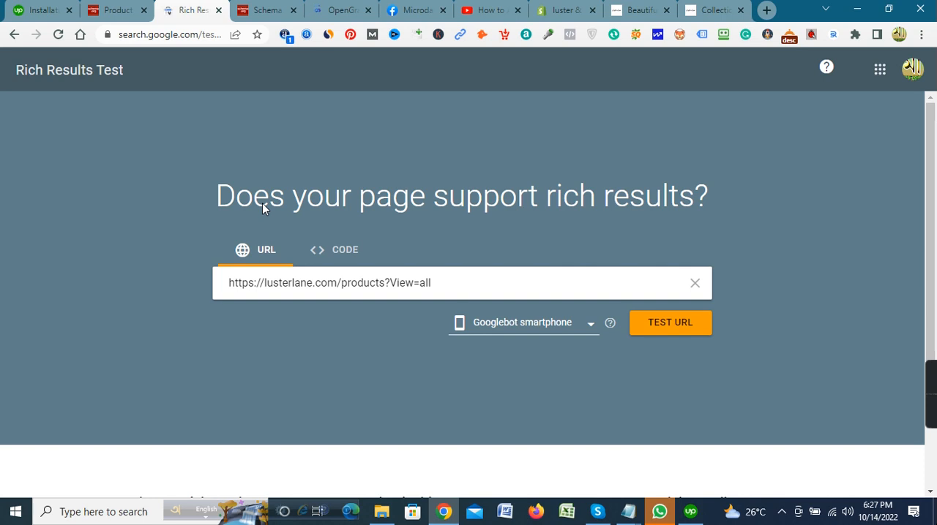
click(669, 323)
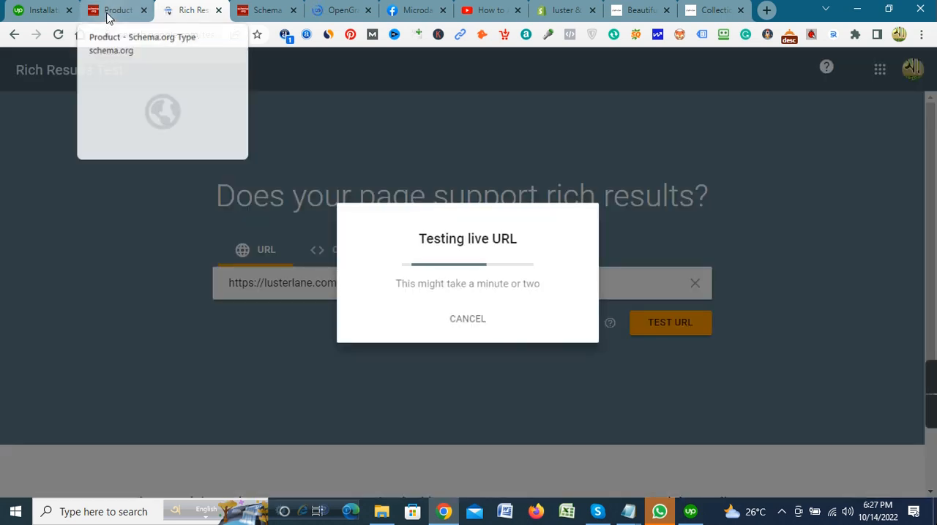
- Browse the Schema.org Product type property table (additionalProperty, brand, gtin, itemCondition)
click(113, 9)
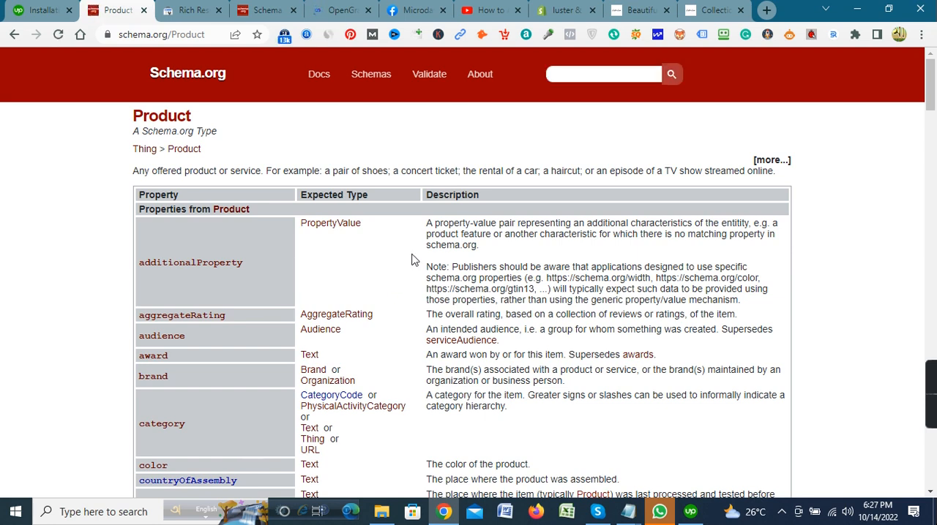
scroll(down, 3)
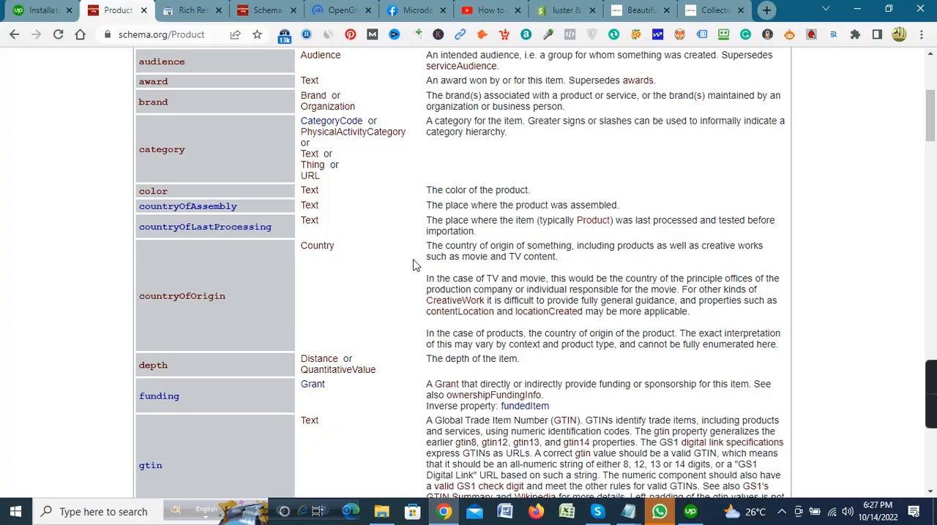
scroll(down, 3)
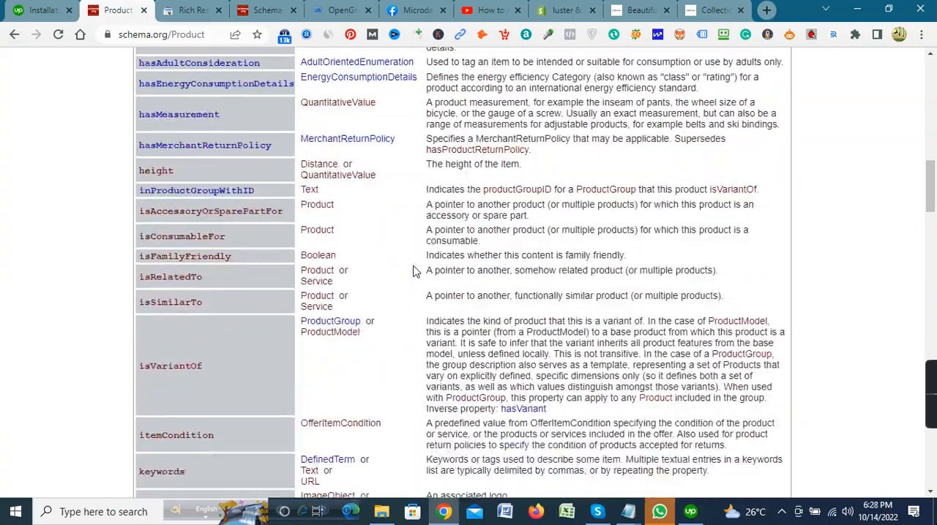
scroll(up, 3)
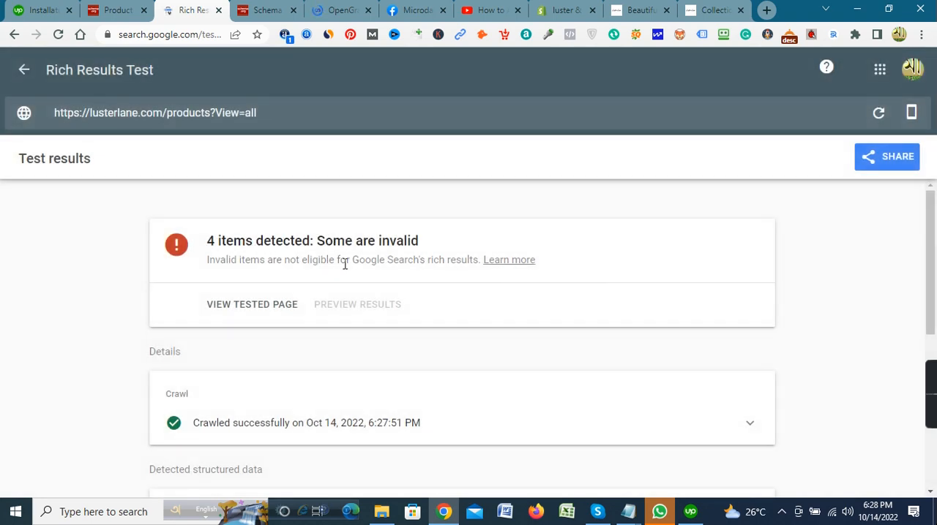
mouse_move(276, 259)
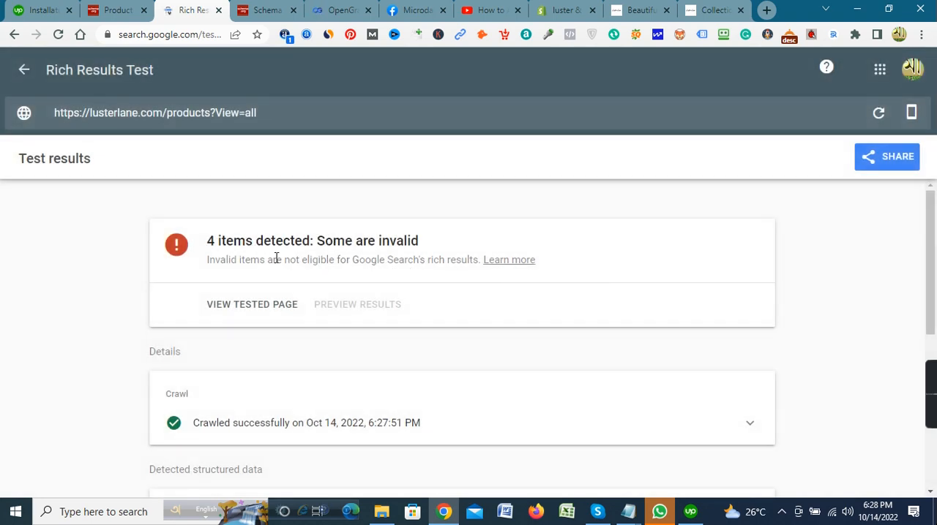
mouse_move(496, 285)
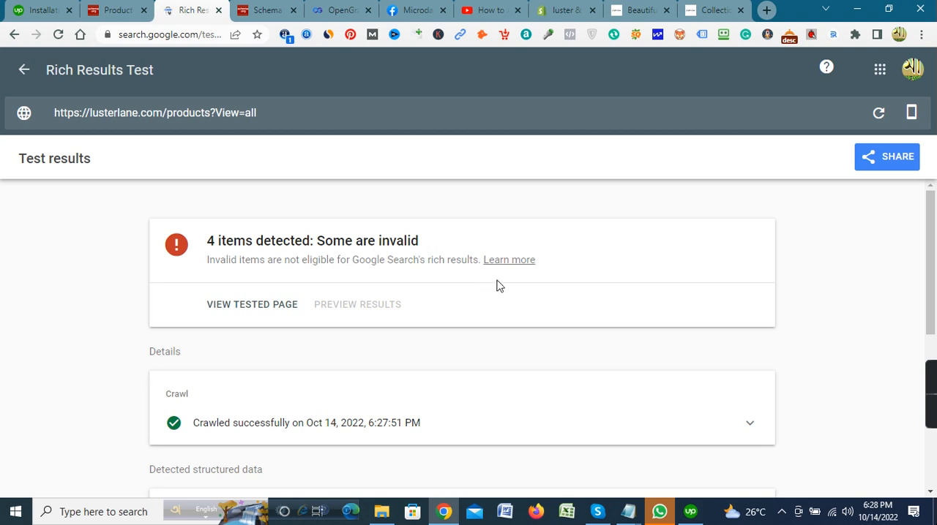
- Review detected Logos, Product, Review and unparsable data, then return to the storefront
scroll(down, 3)
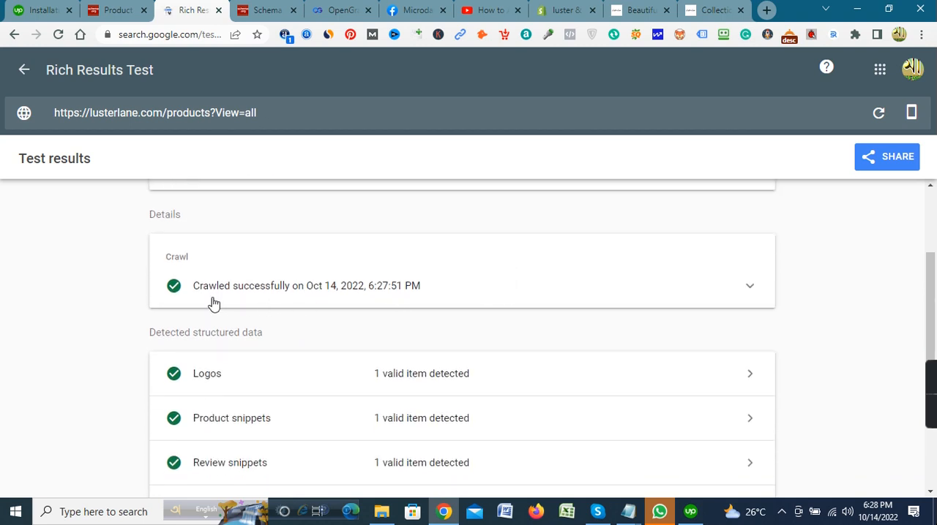
mouse_move(344, 304)
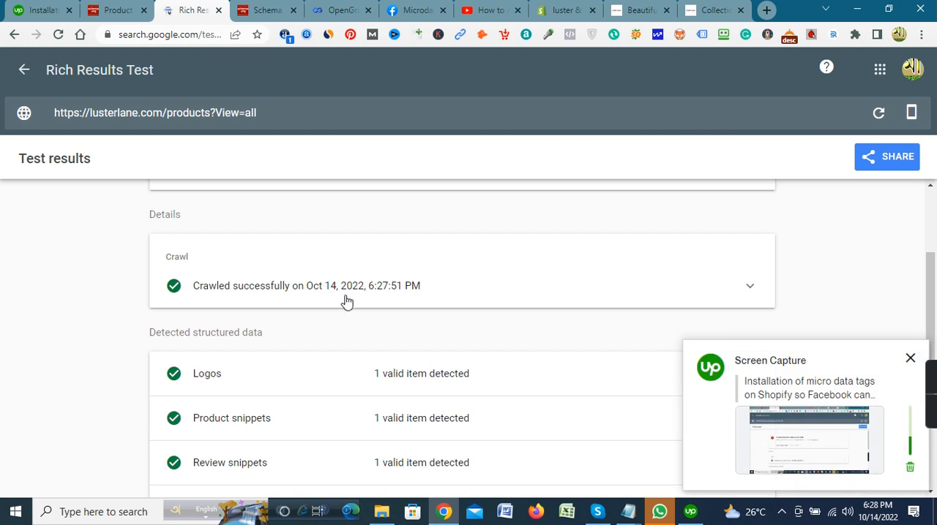
scroll(down, 3)
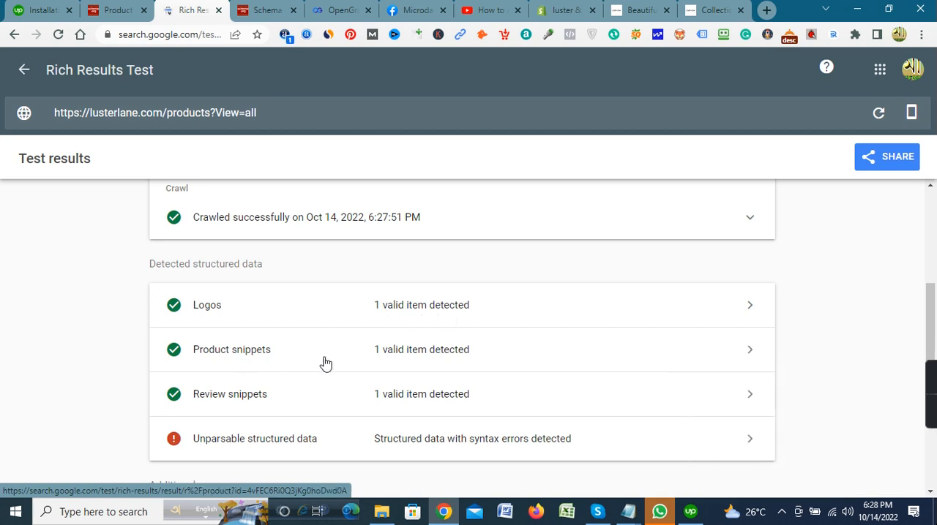
mouse_move(437, 385)
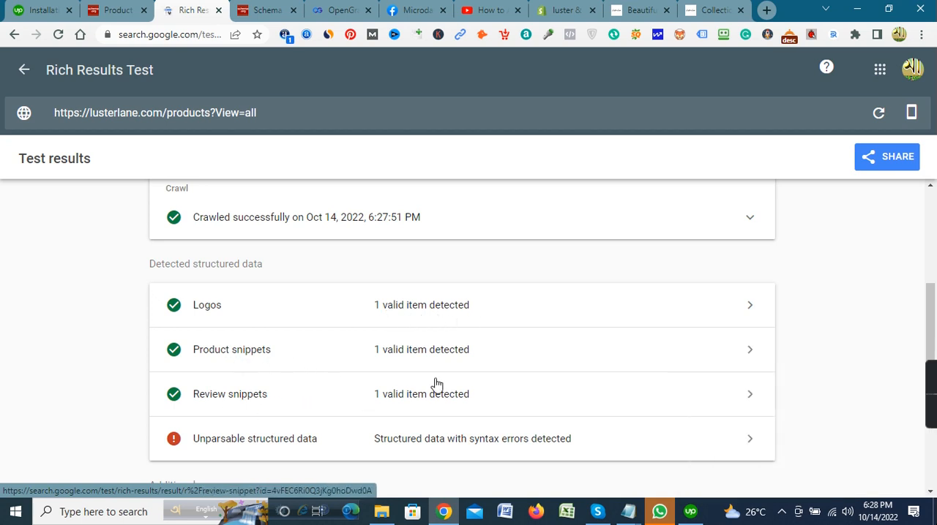
click(340, 10)
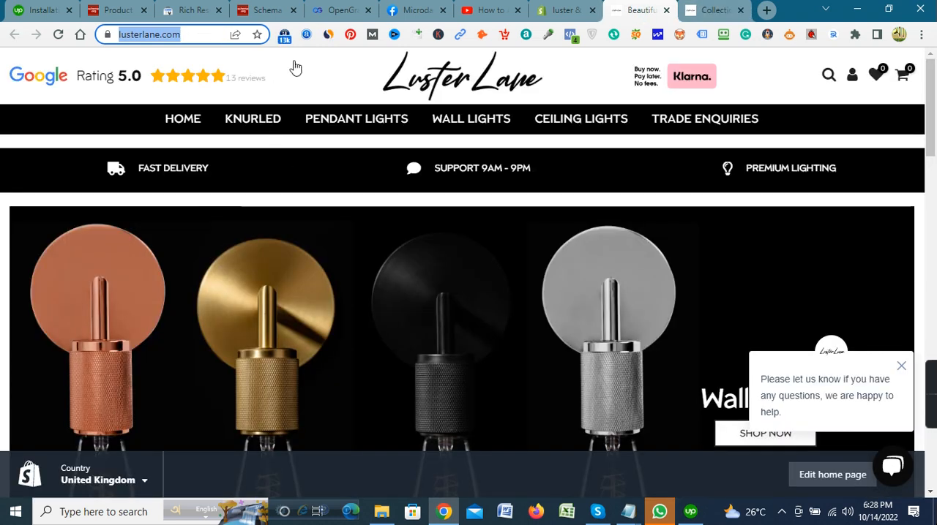
click(340, 10)
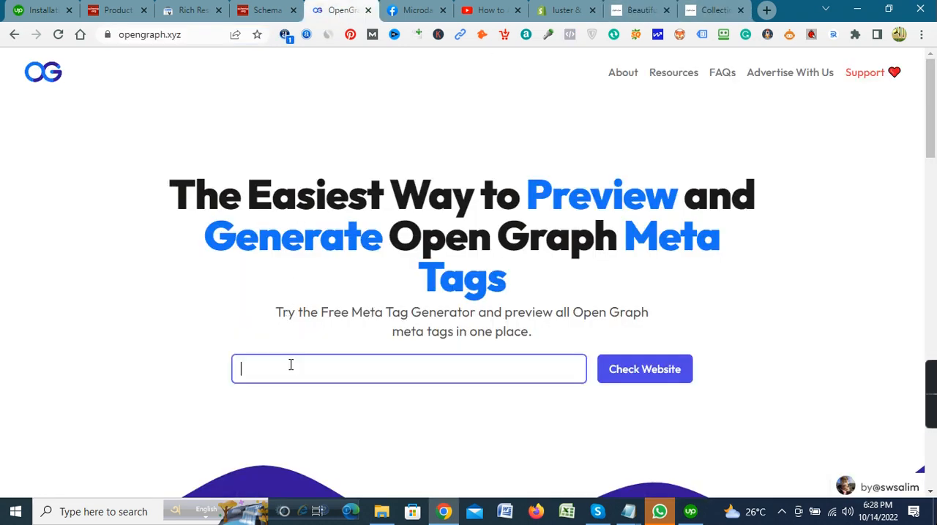
text(https://lusterlane.com/)
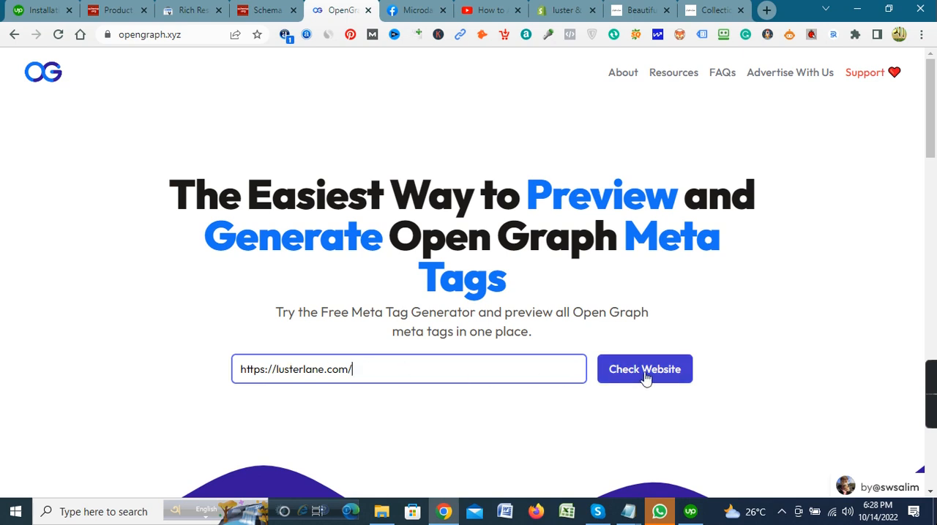
click(643, 369)
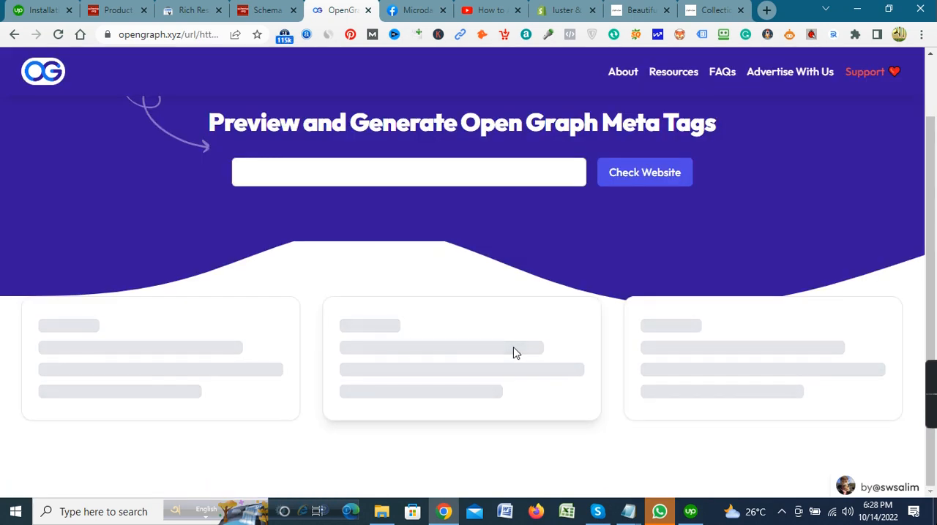
click(643, 172)
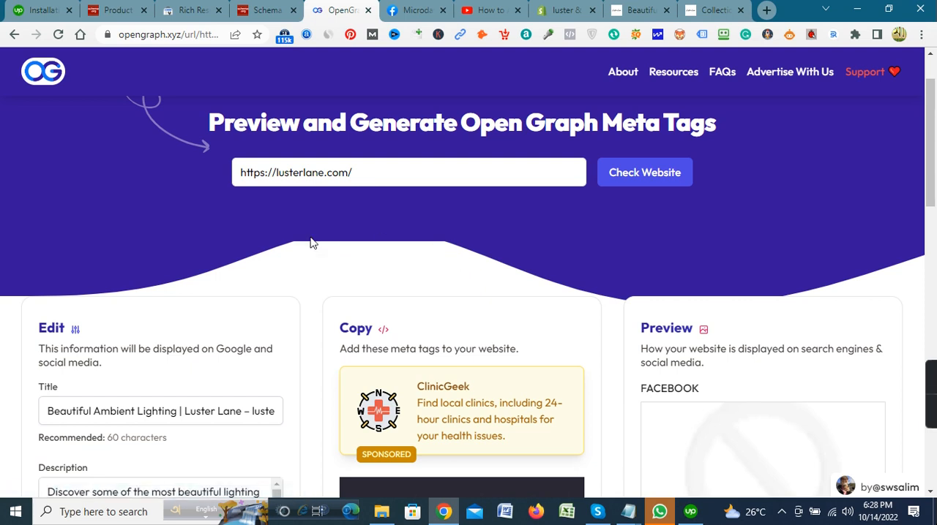
scroll(down, 3)
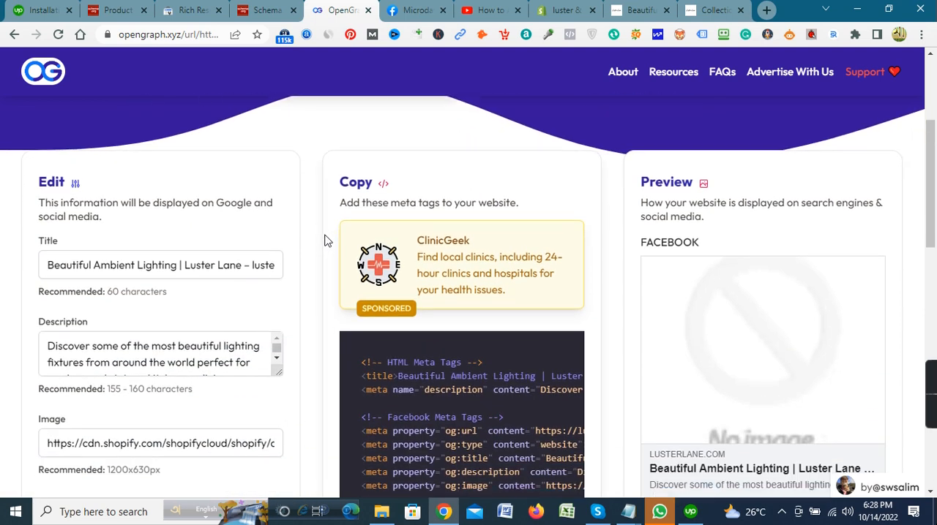
scroll(down, 3)
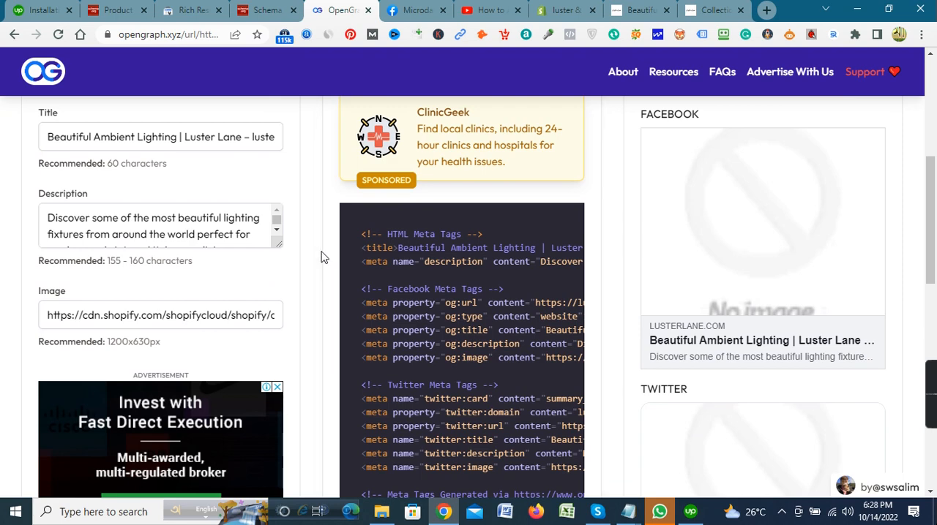
scroll(down, 3)
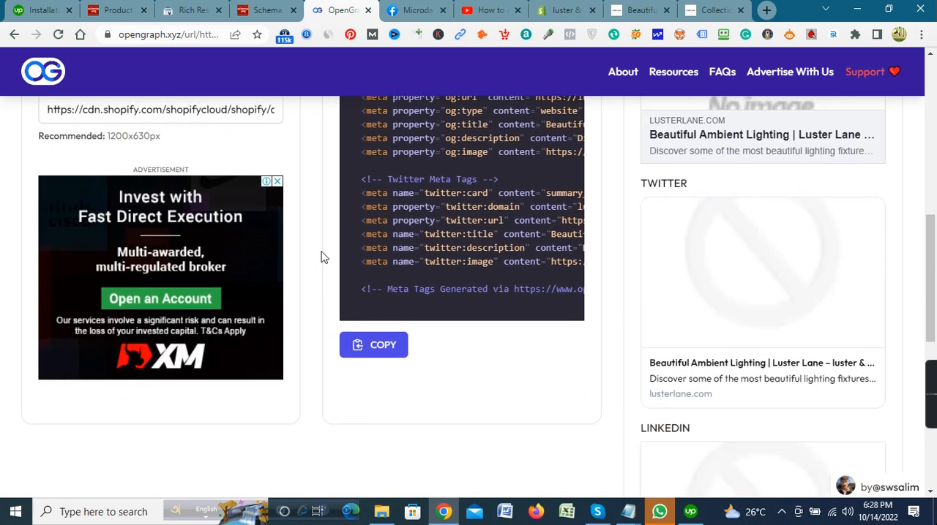
scroll(up, 3)
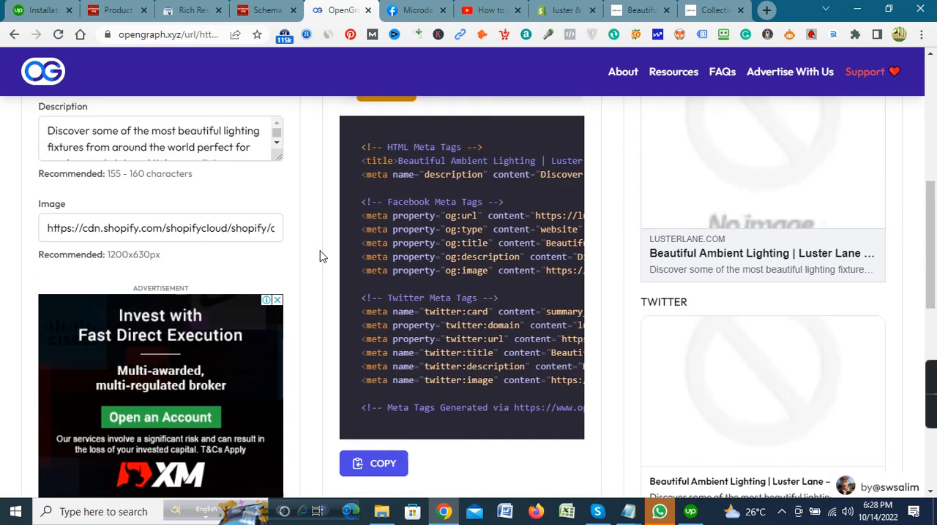
scroll(up, 3)
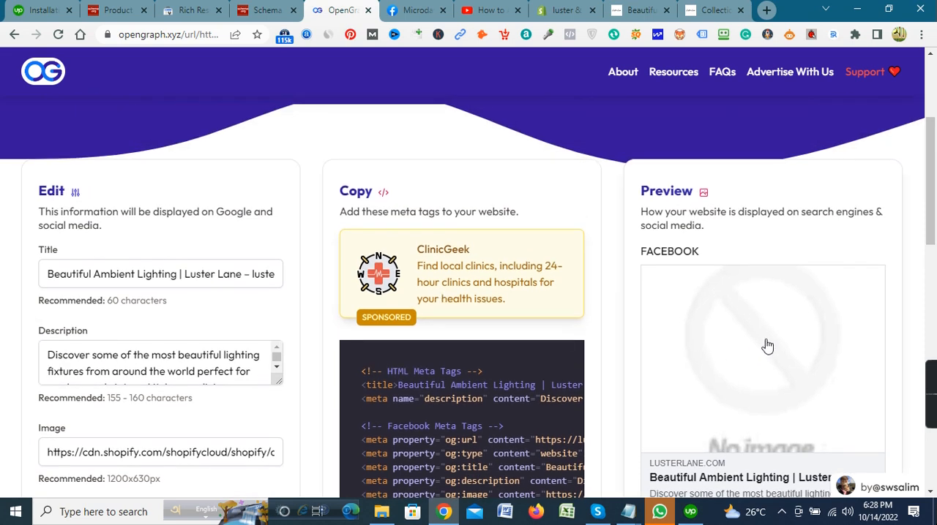
mouse_move(763, 340)
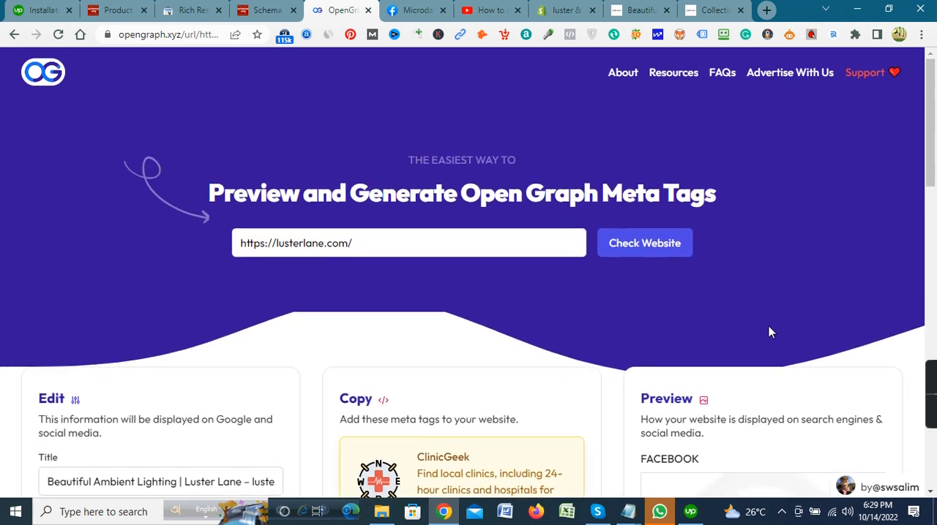
scroll(down, 3)
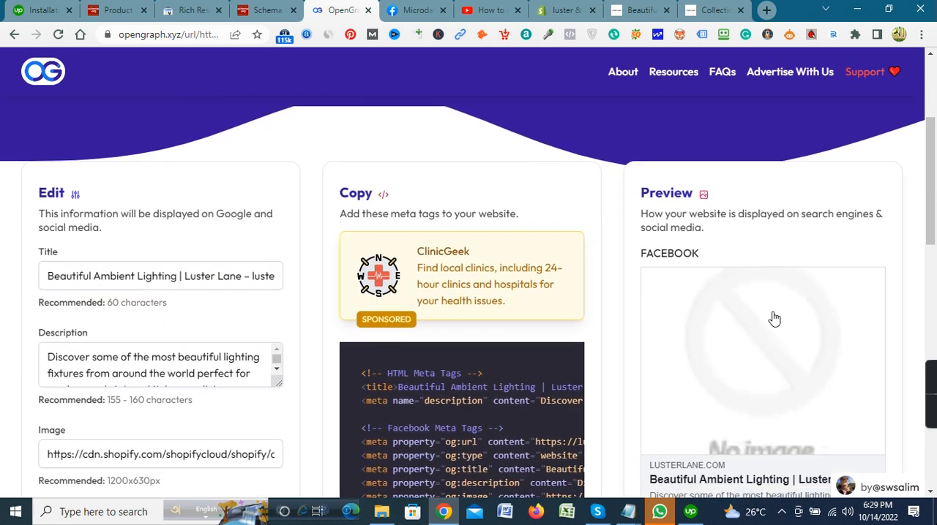
mouse_move(769, 336)
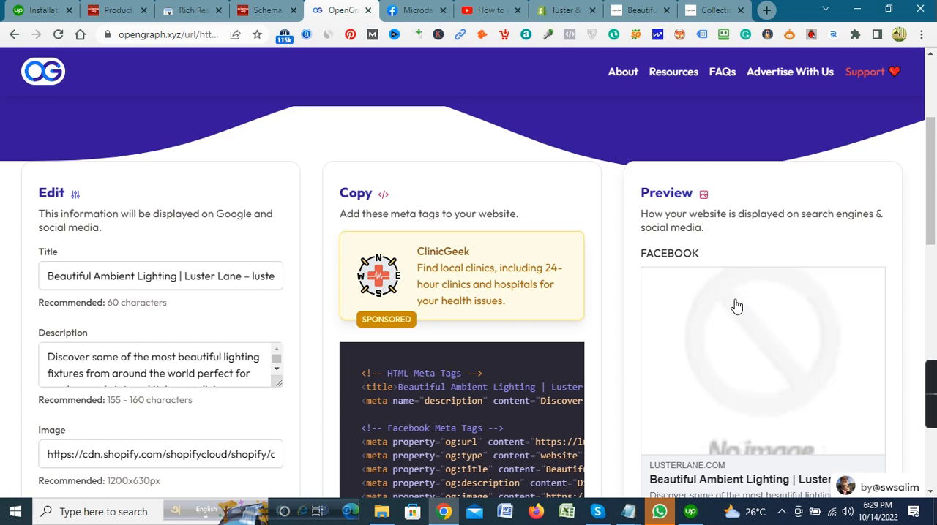
scroll(down, 3)
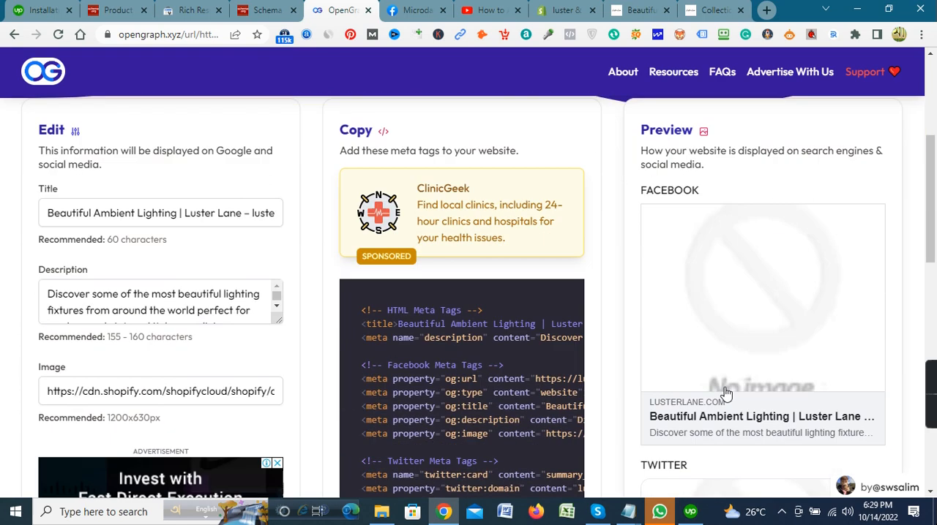
scroll(down, 3)
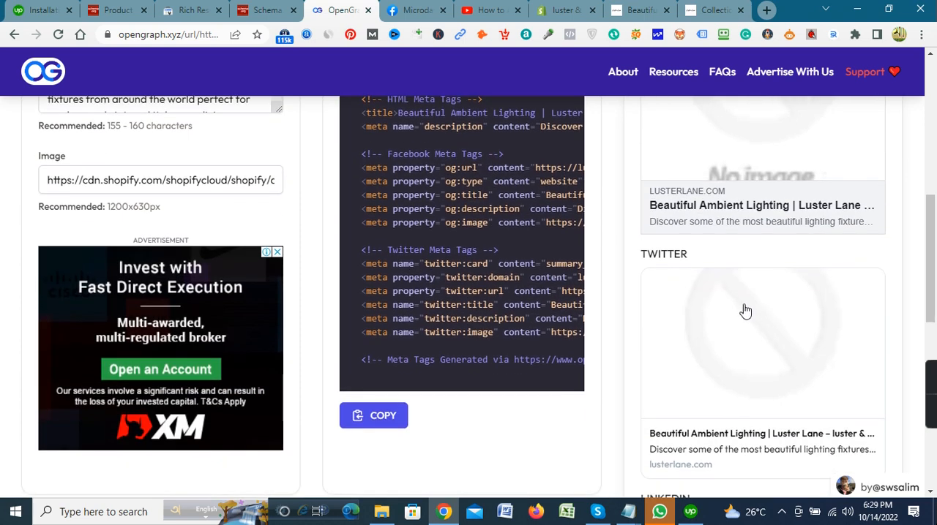
scroll(down, 3)
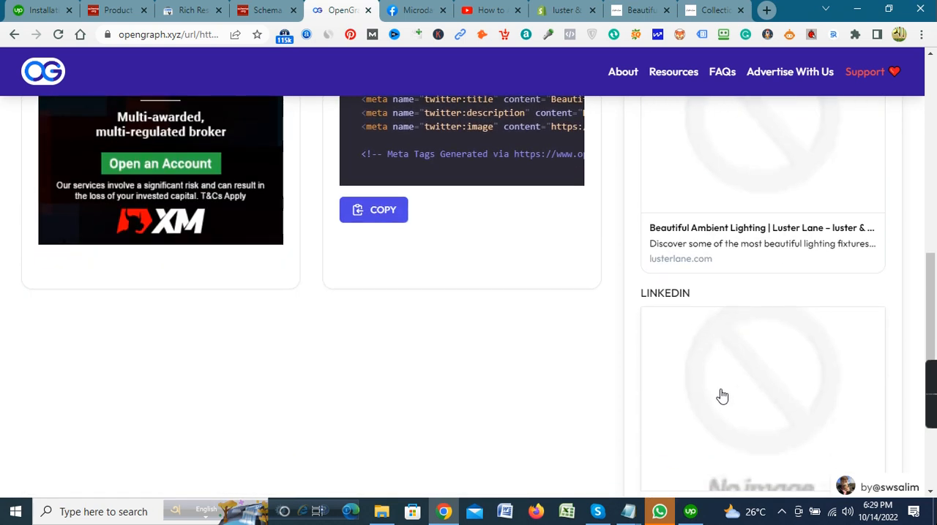
scroll(down, 3)
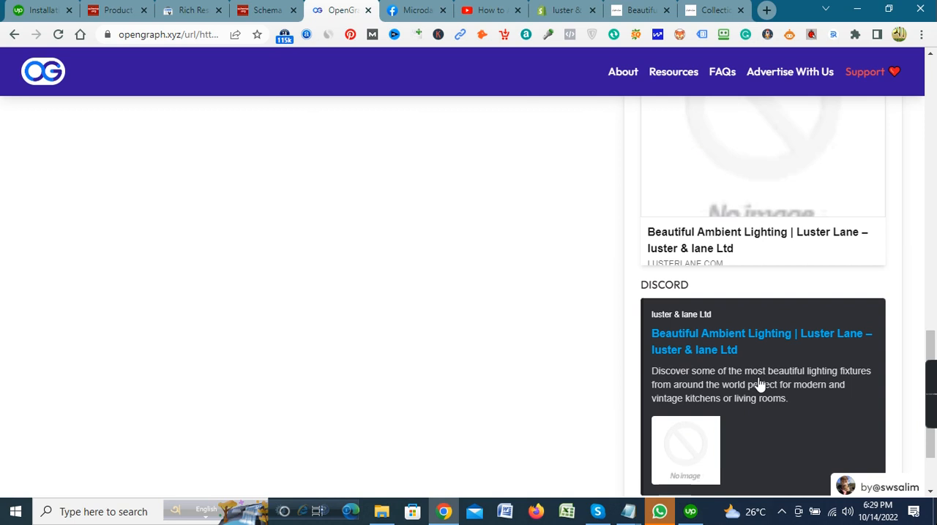
scroll(down, 3)
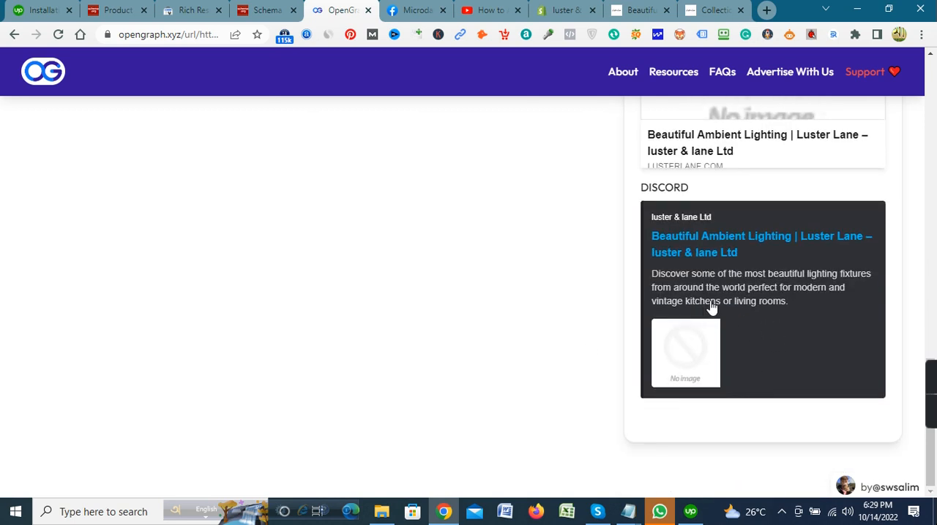
mouse_move(712, 362)
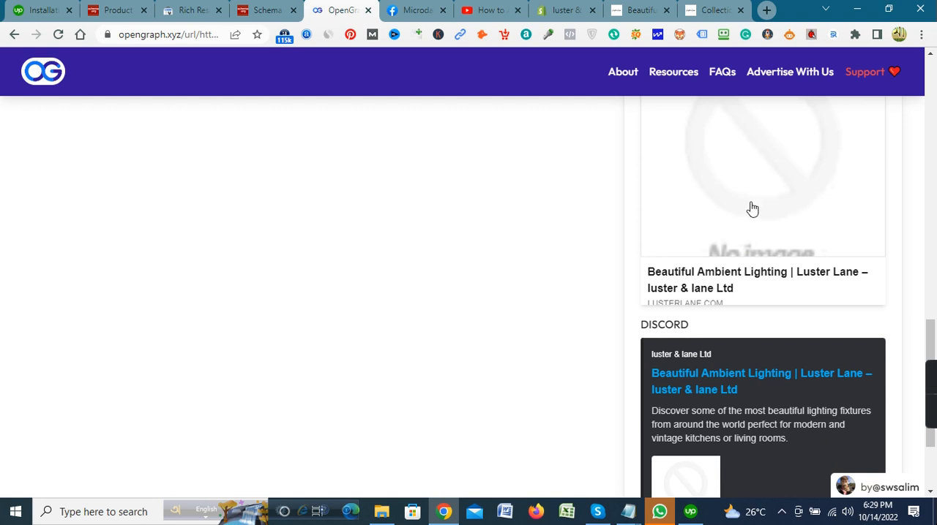
mouse_move(816, 293)
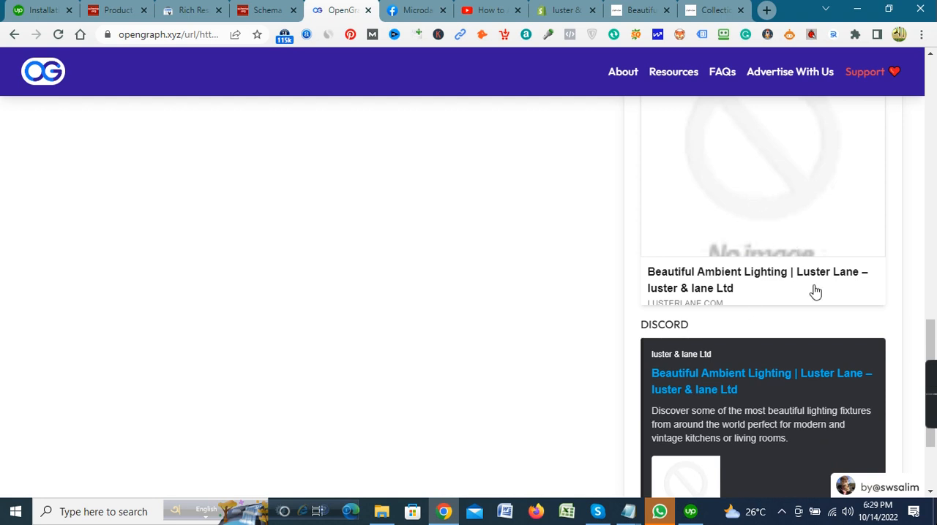